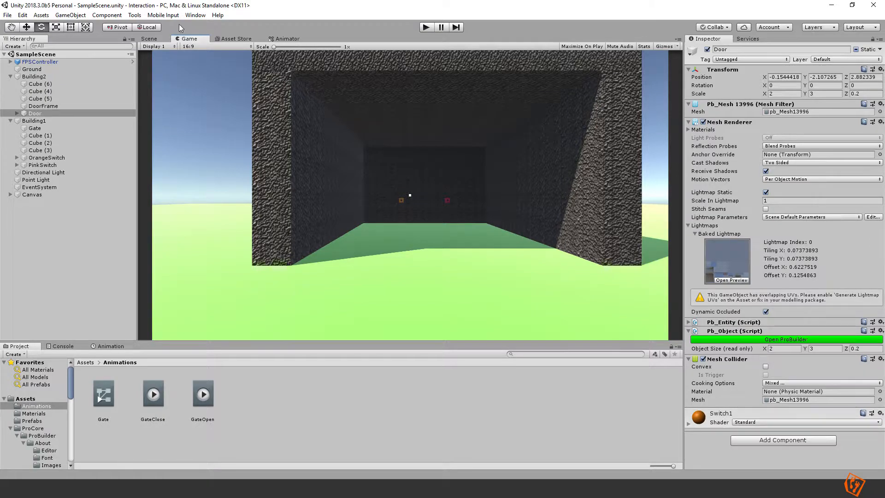
# Step: Switch from the Game view to the Scene view framed on the Door object
pyautogui.click(150, 39)
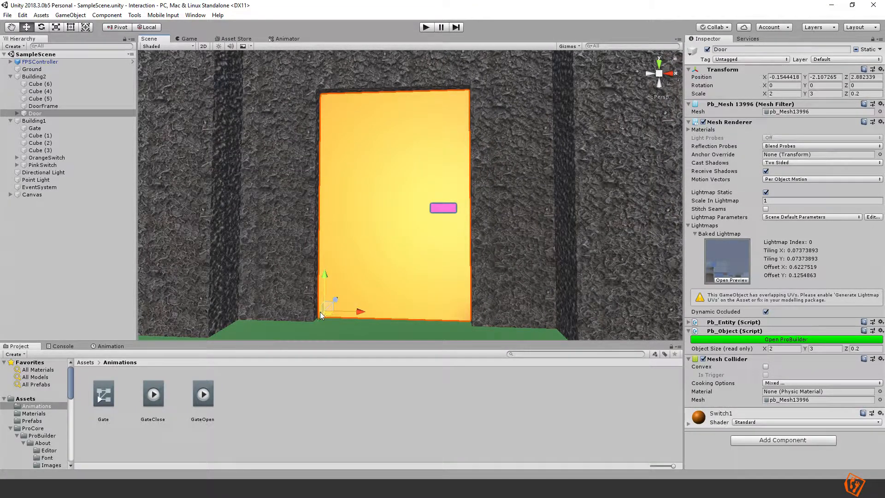
pyautogui.moveTo(314, 287)
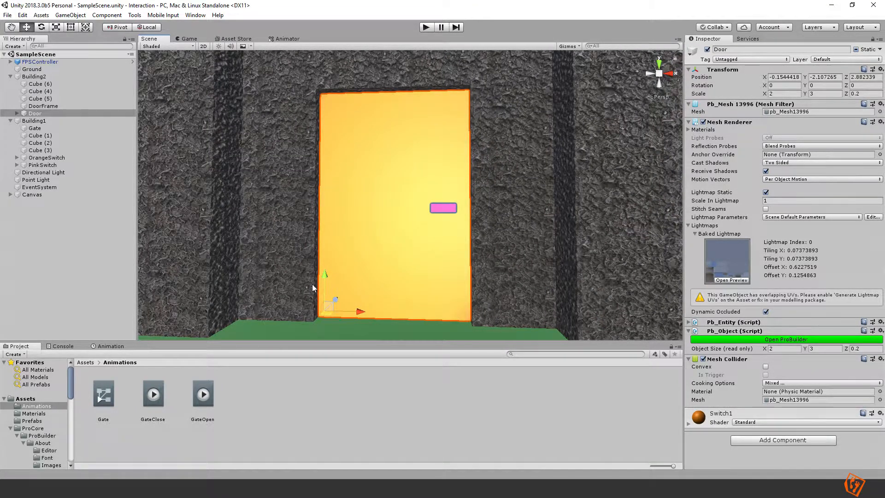
pyautogui.moveTo(329, 144)
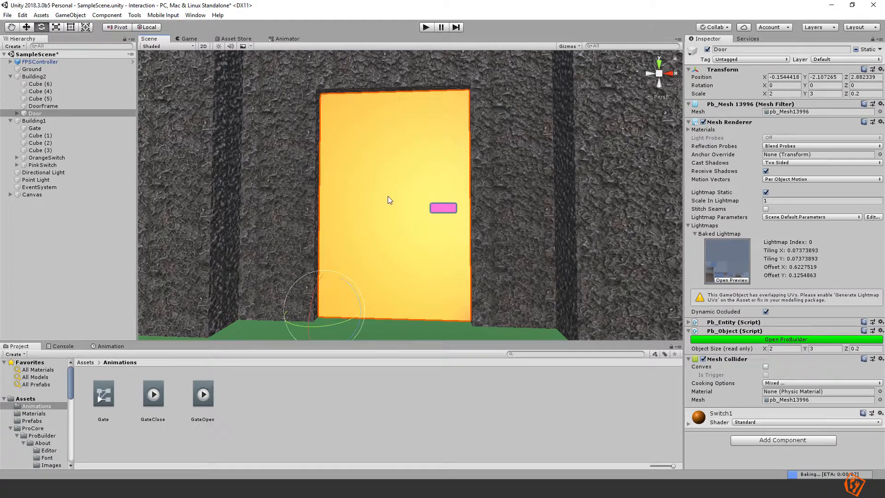
pyautogui.moveTo(396, 204)
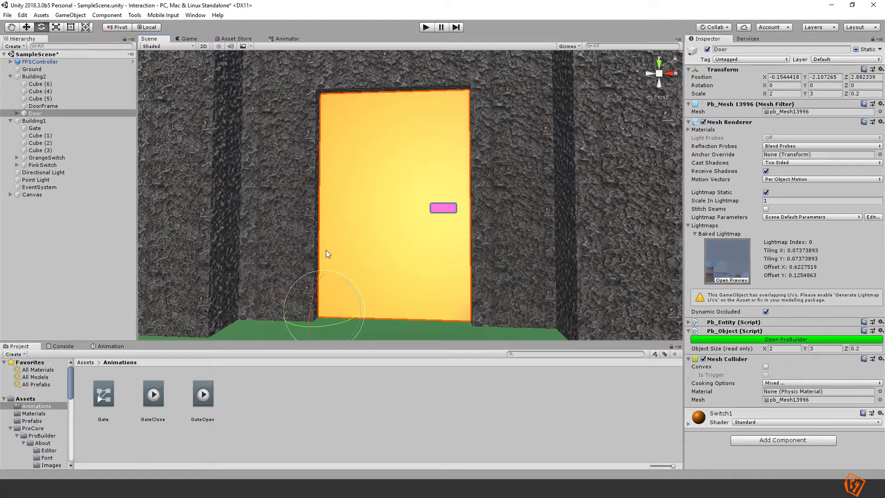
pyautogui.moveTo(469, 266)
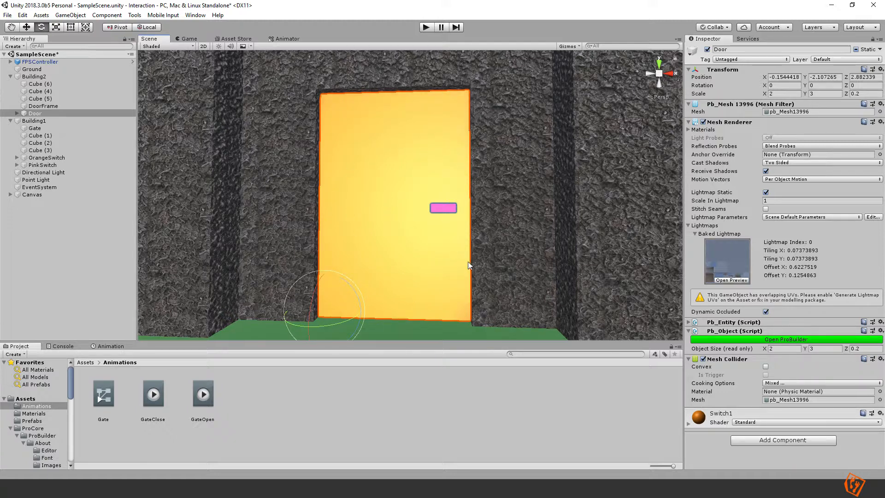
pyautogui.moveTo(335, 297)
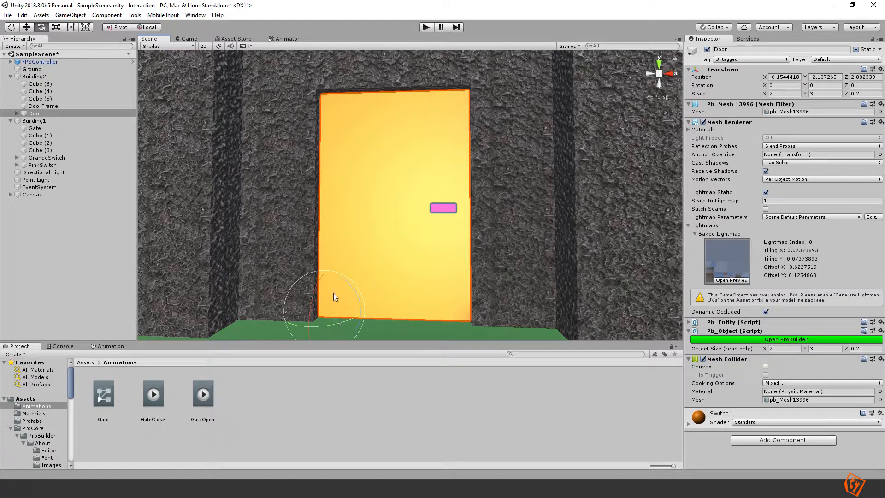
pyautogui.moveTo(308, 125)
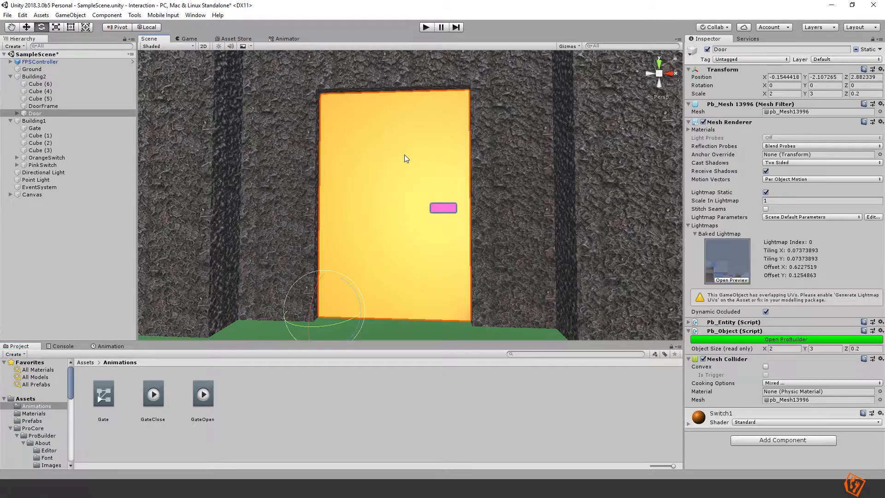
# Step: Create the OpenDoor clip and record its starting rotation keyframe for the door
pyautogui.click(110, 346)
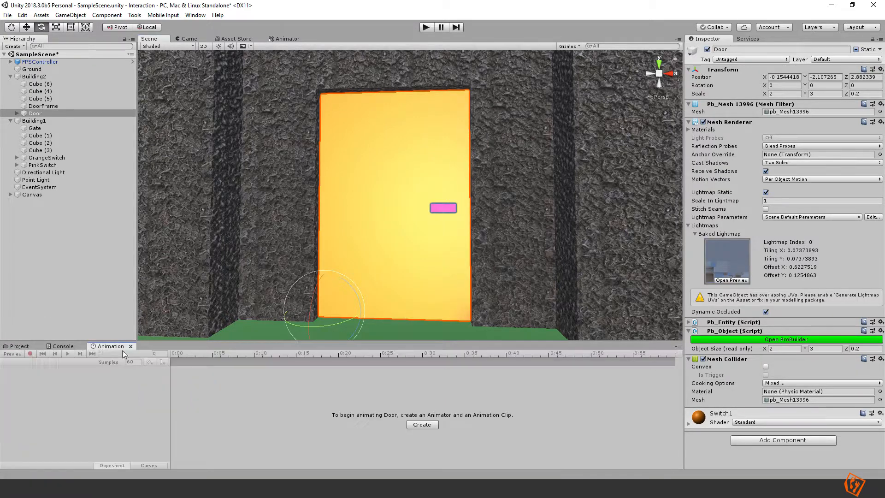
pyautogui.click(421, 424)
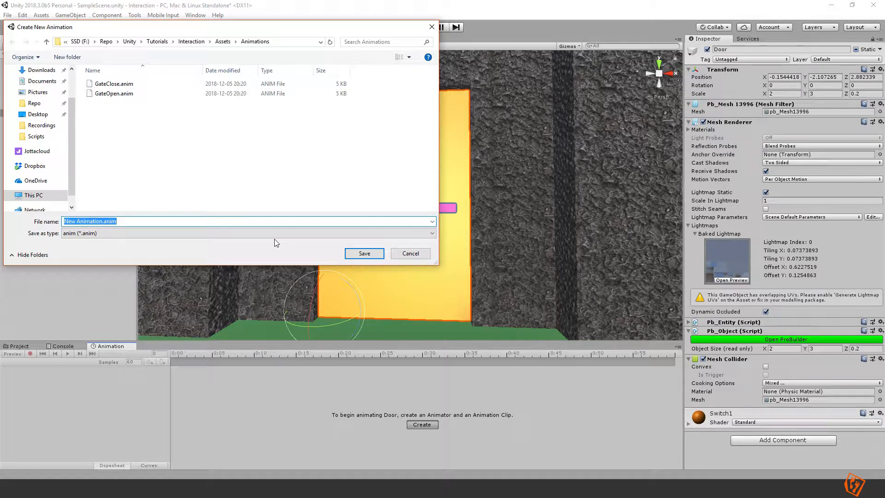
pyautogui.write('OpenDoor')
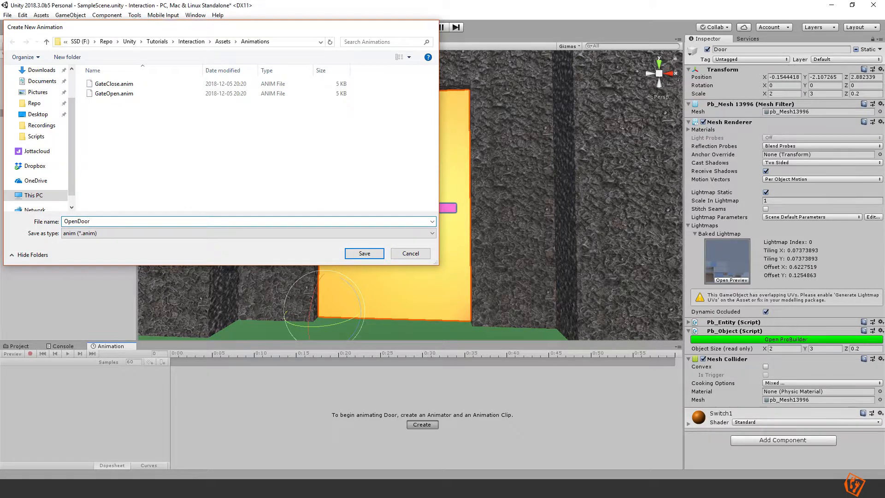
pyautogui.click(363, 253)
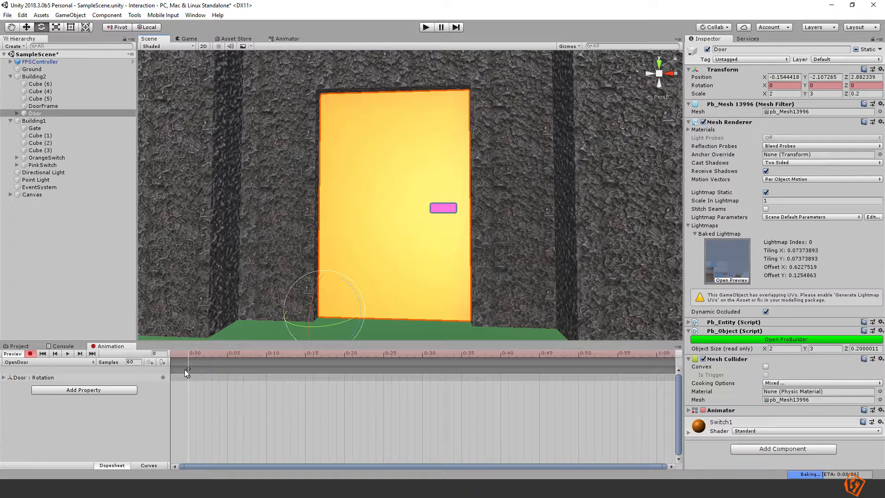
pyautogui.click(502, 354)
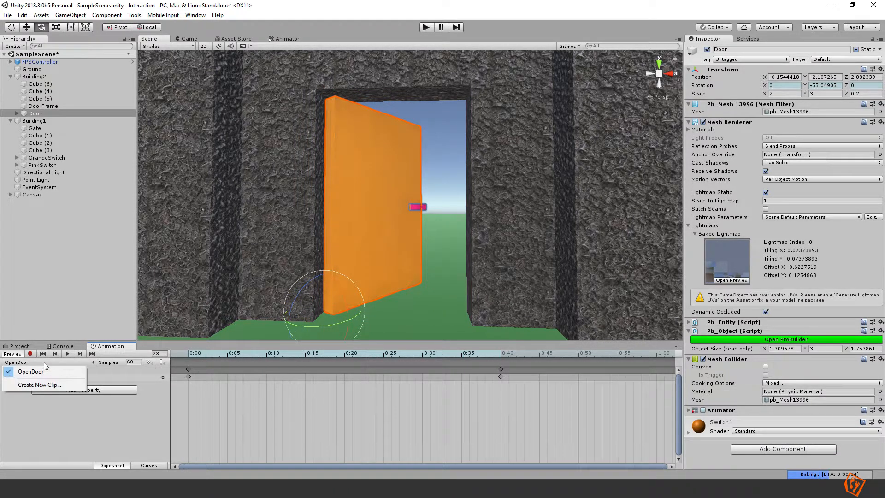
# Step: Create the CloseDoor clip starting with Rotation Y -90 so the door begins open
pyautogui.click(40, 384)
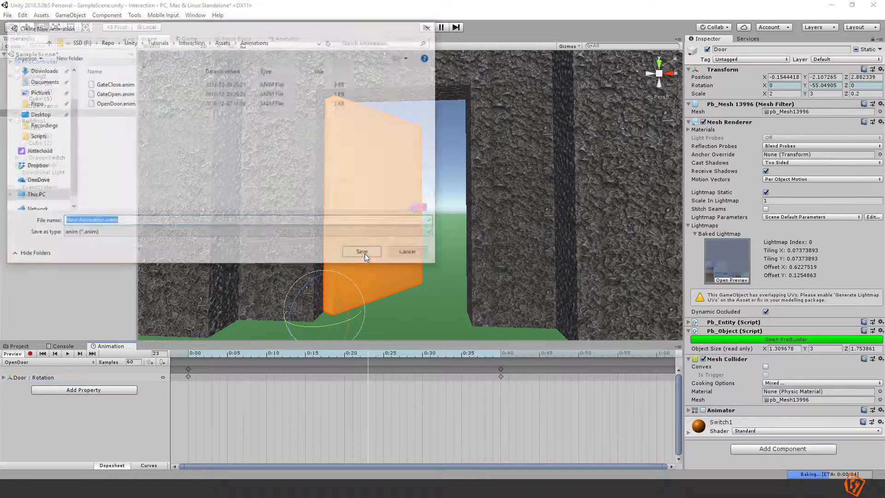
pyautogui.write('CloseDoor')
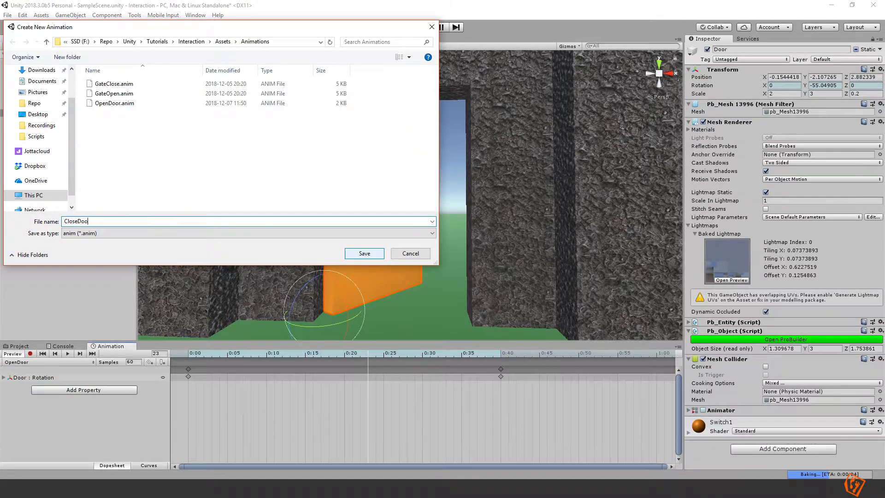
pyautogui.click(363, 252)
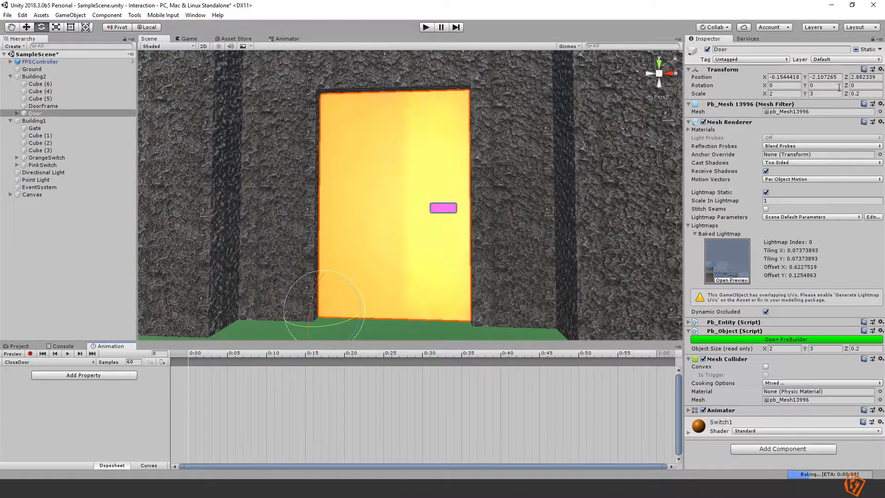
pyautogui.write('-90.00001')
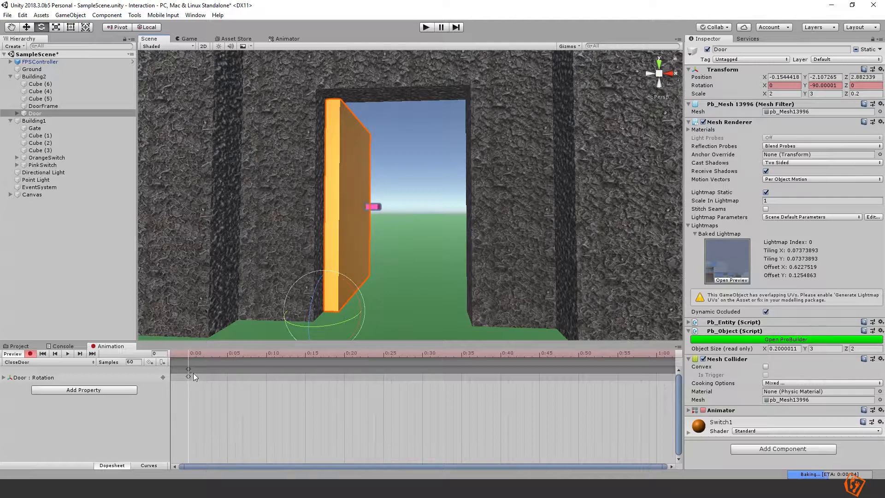
pyautogui.moveTo(223, 377)
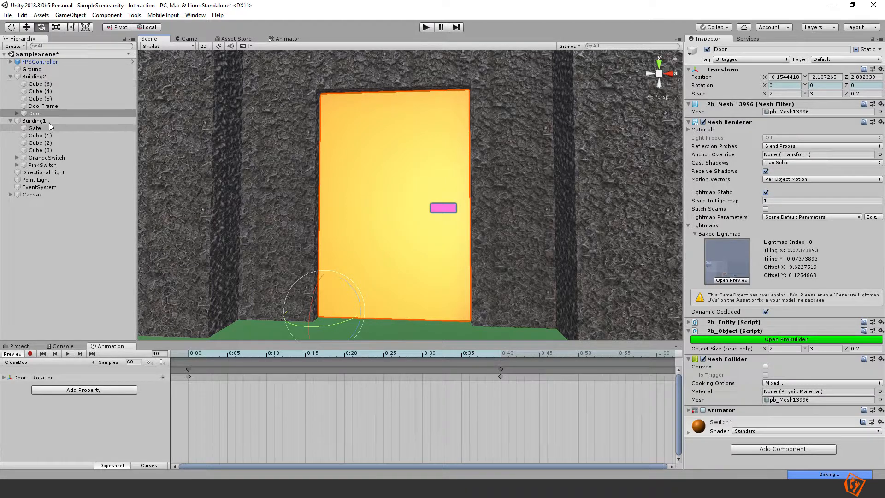
# Step: Add an empty default state to the Door's animator state graph
pyautogui.click(34, 113)
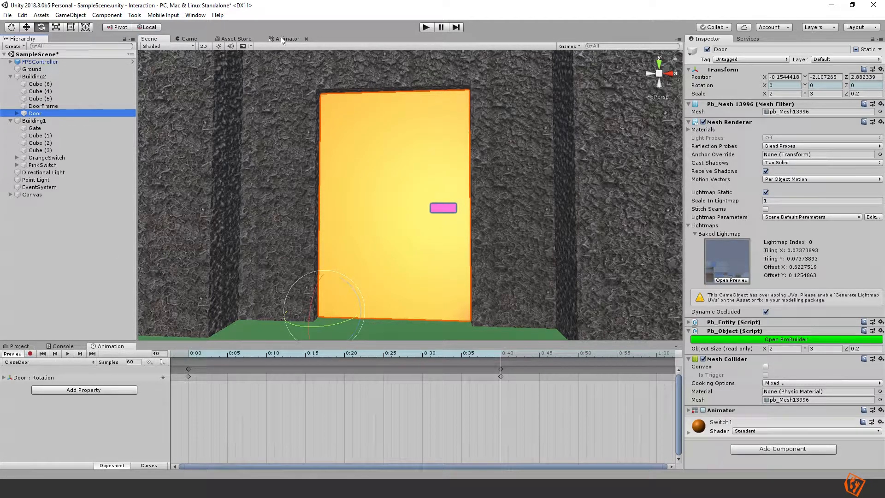
pyautogui.click(286, 39)
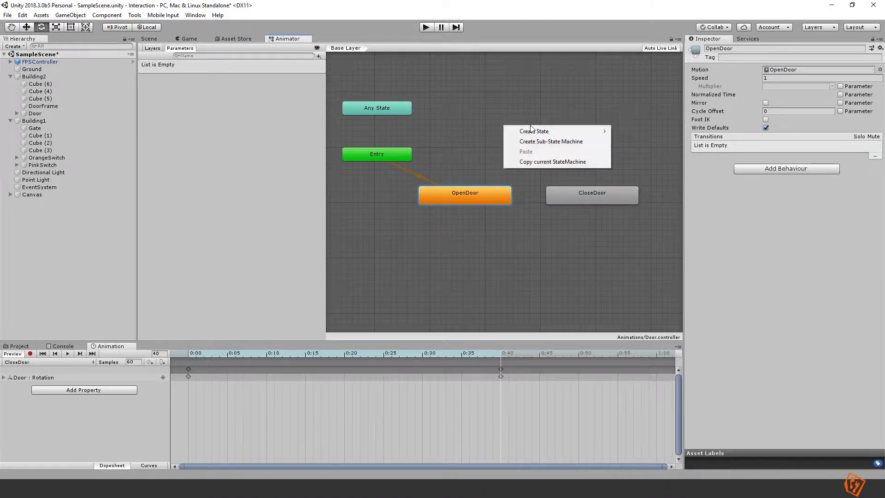
pyautogui.click(534, 131)
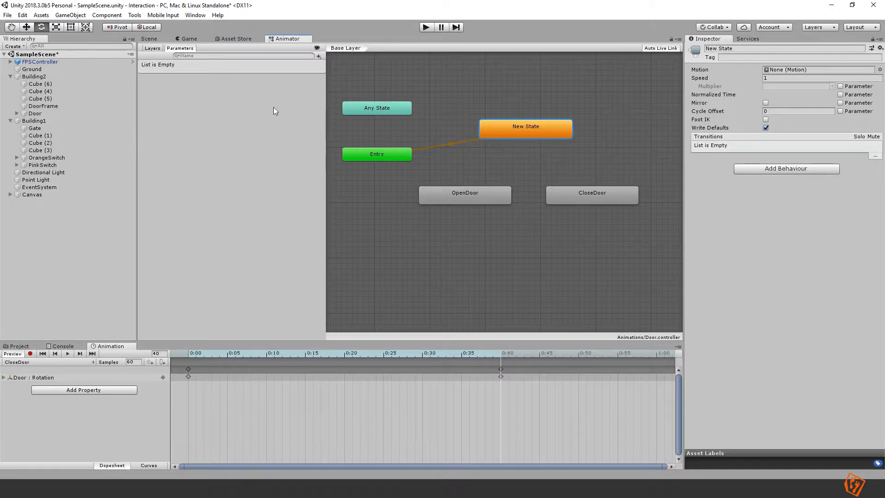
# Step: Add two Trigger parameters, Open and Close, to the door animator
pyautogui.click(318, 56)
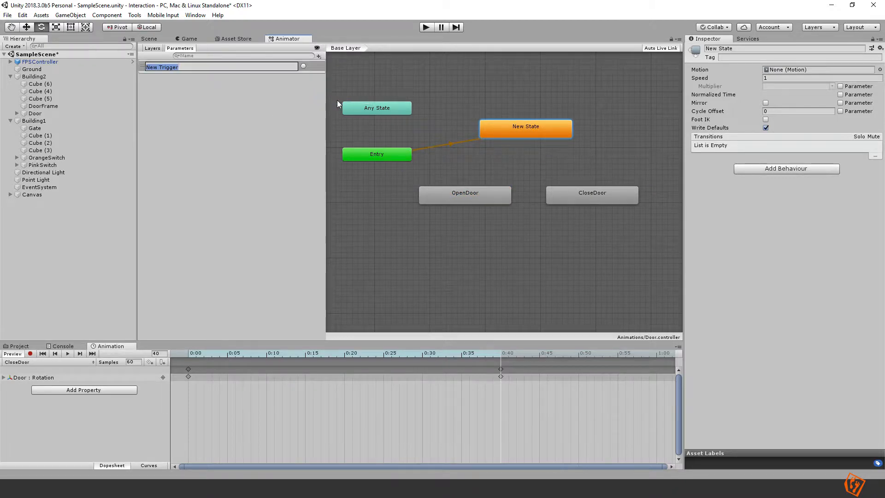
pyautogui.write('Open')
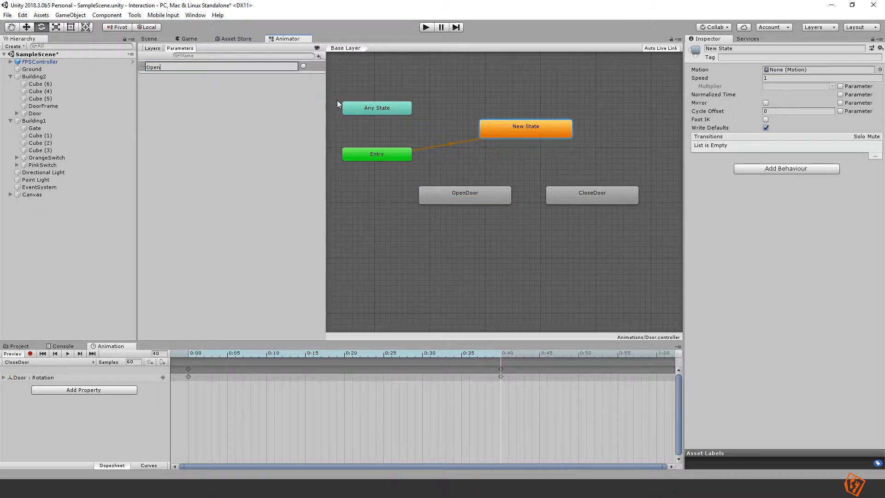
pyautogui.click(318, 55)
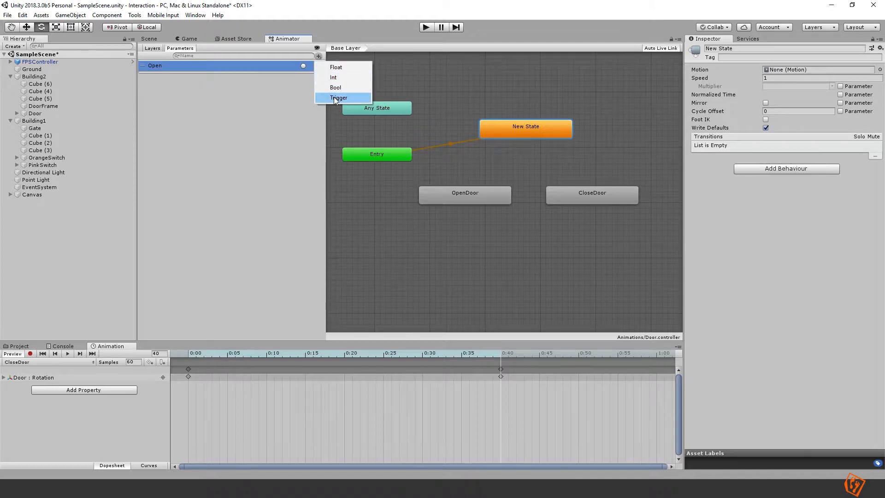
pyautogui.click(337, 97)
pyautogui.write('Close')
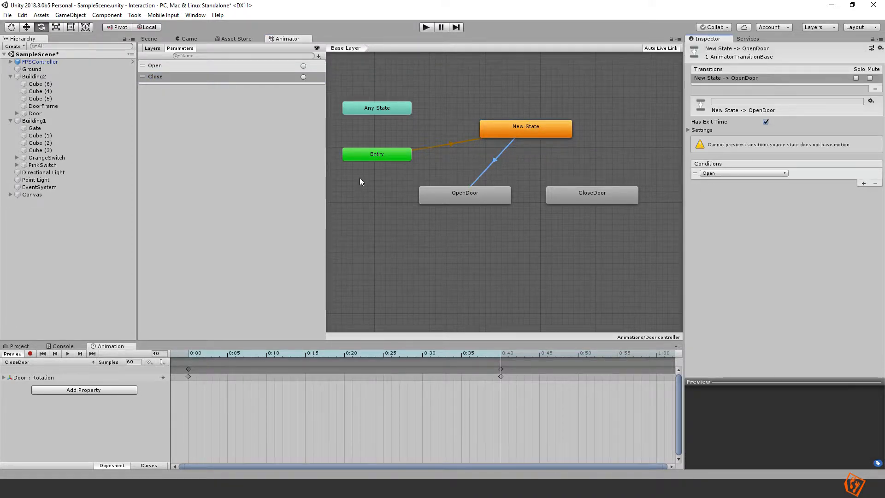
# Step: Make a transition from OpenDoor to CloseDoor conditioned on the Close trigger
pyautogui.click(464, 192)
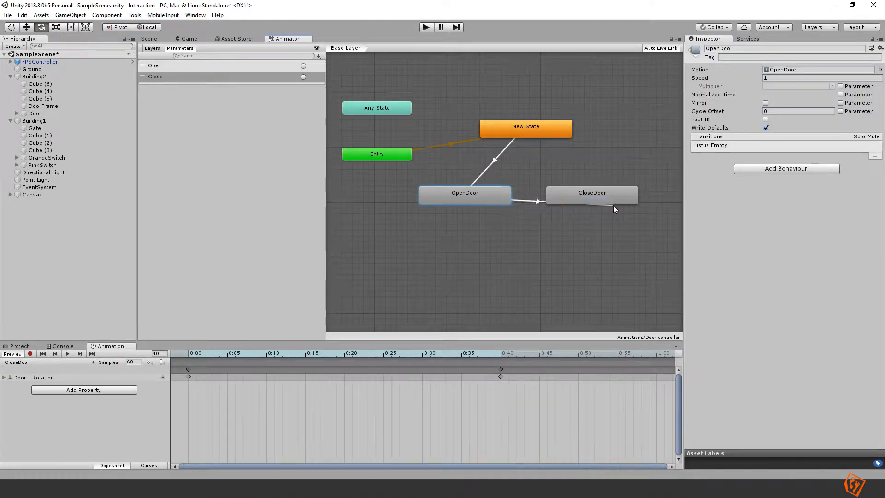
pyautogui.click(527, 197)
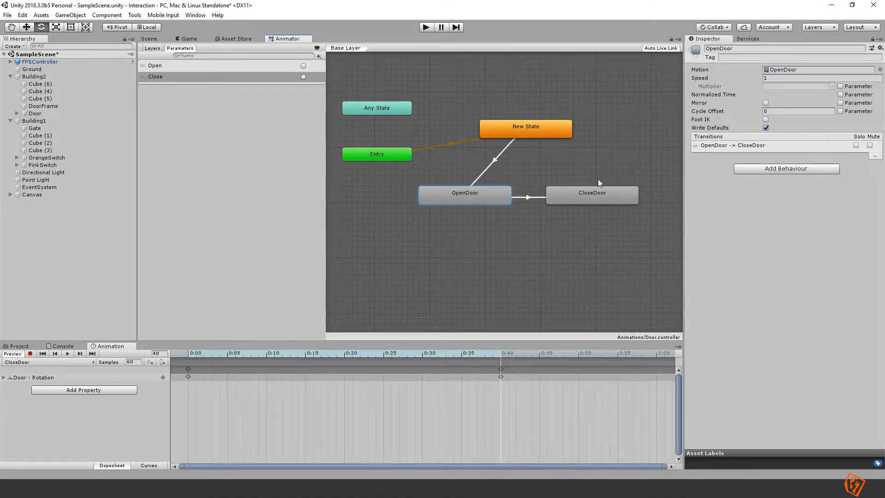
pyautogui.click(527, 197)
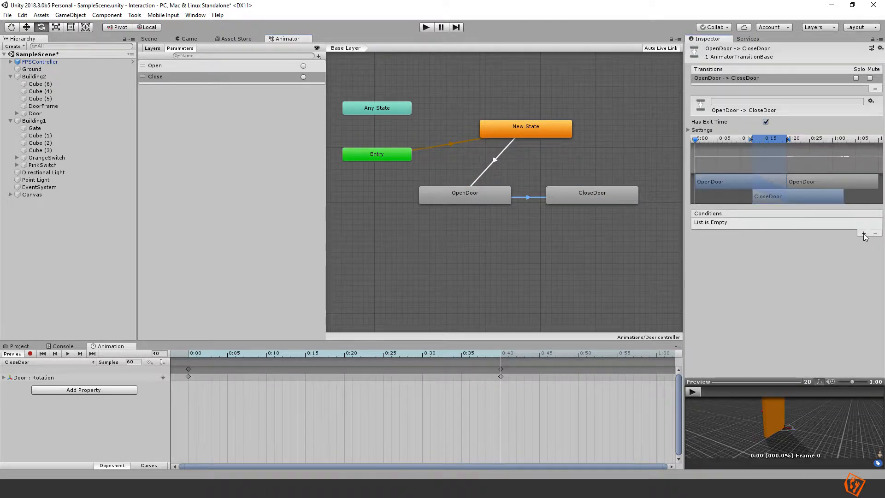
pyautogui.click(862, 233)
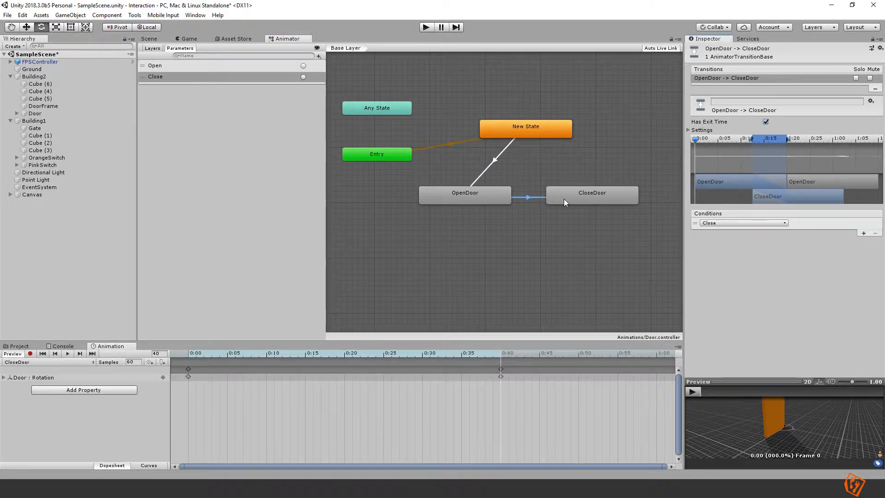
# Step: Condition the CloseDoor to OpenDoor transition on the Open trigger
pyautogui.click(592, 192)
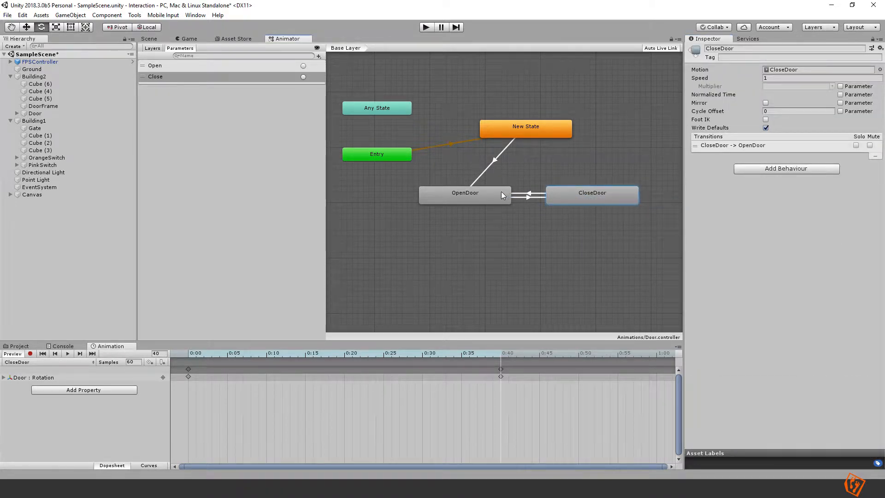
pyautogui.click(524, 194)
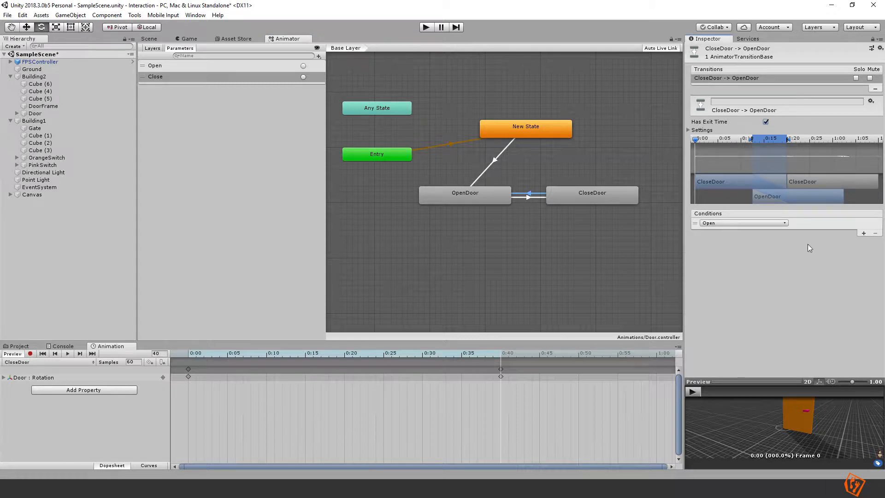
pyautogui.click(511, 258)
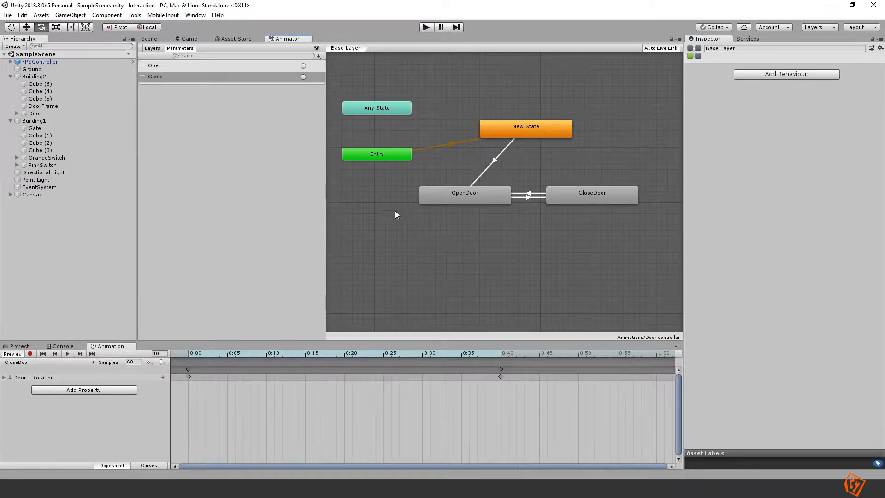
pyautogui.moveTo(459, 146)
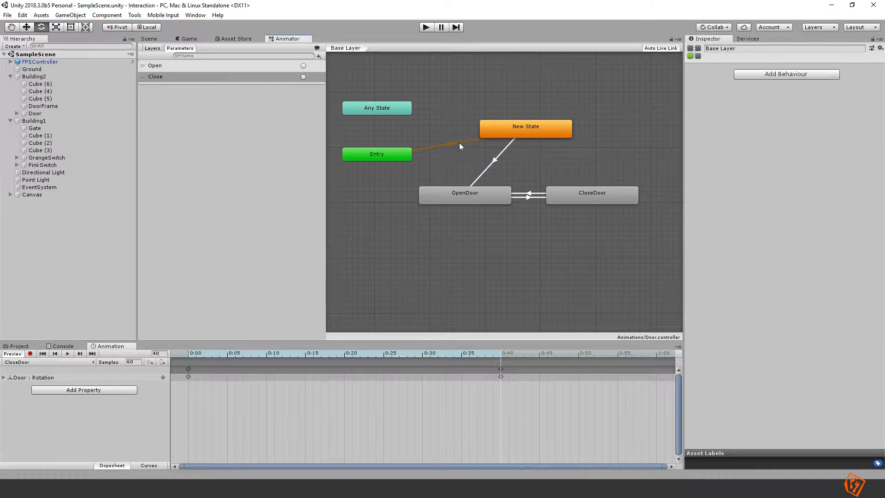
pyautogui.moveTo(462, 124)
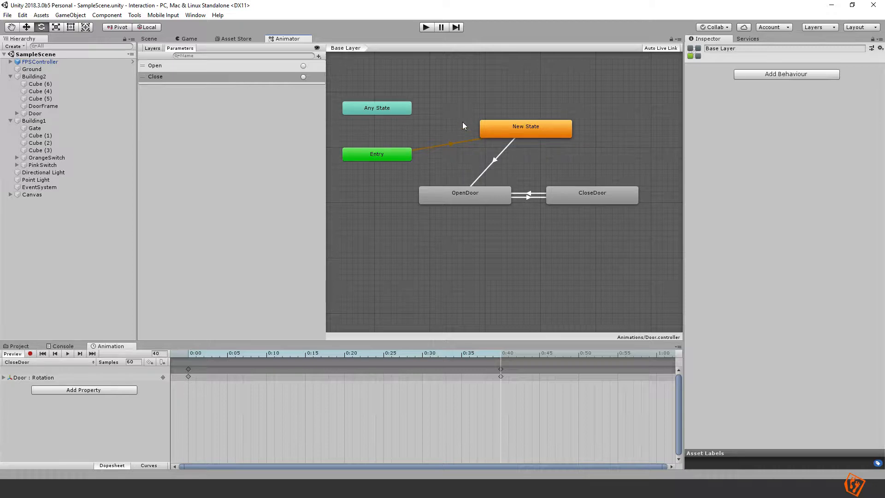
pyautogui.moveTo(152, 40)
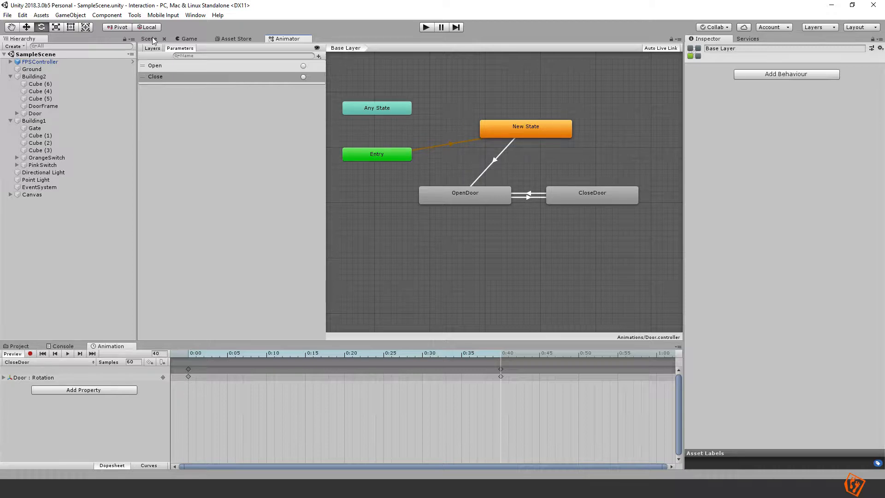
# Step: Turn off Loop Time on the OpenDoor clip and select CloseDoor to do the same
pyautogui.click(149, 38)
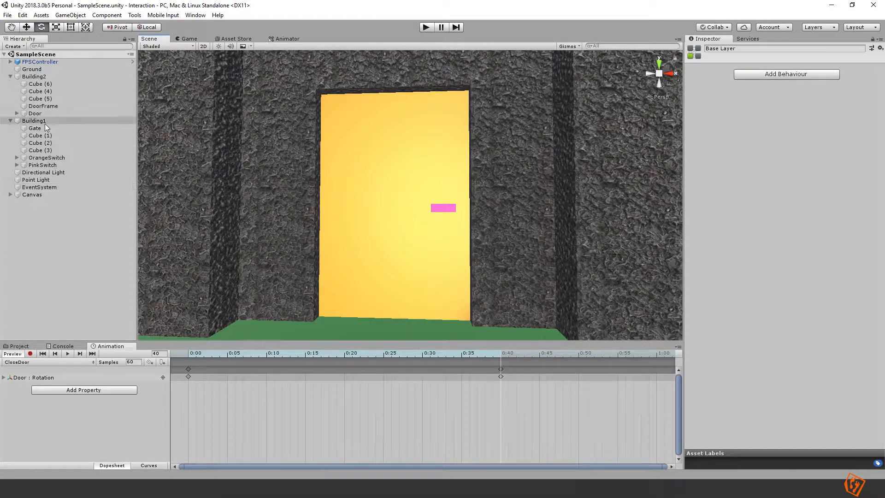
pyautogui.click(35, 112)
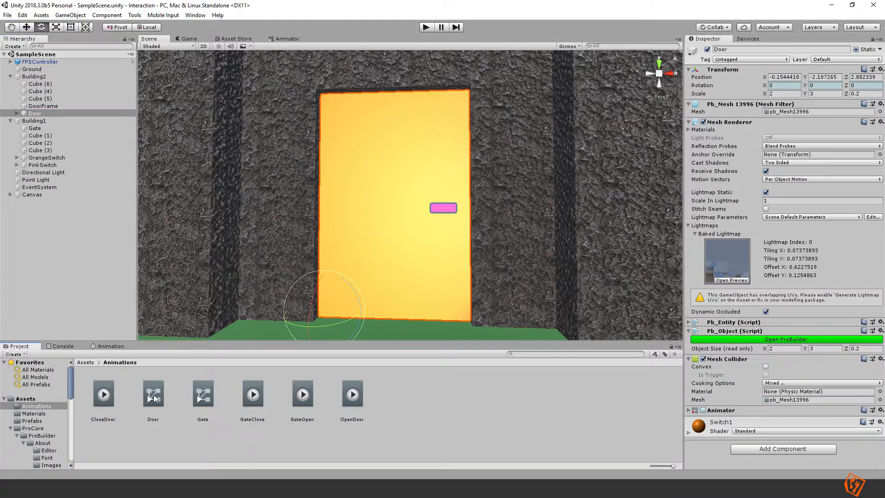
pyautogui.click(351, 393)
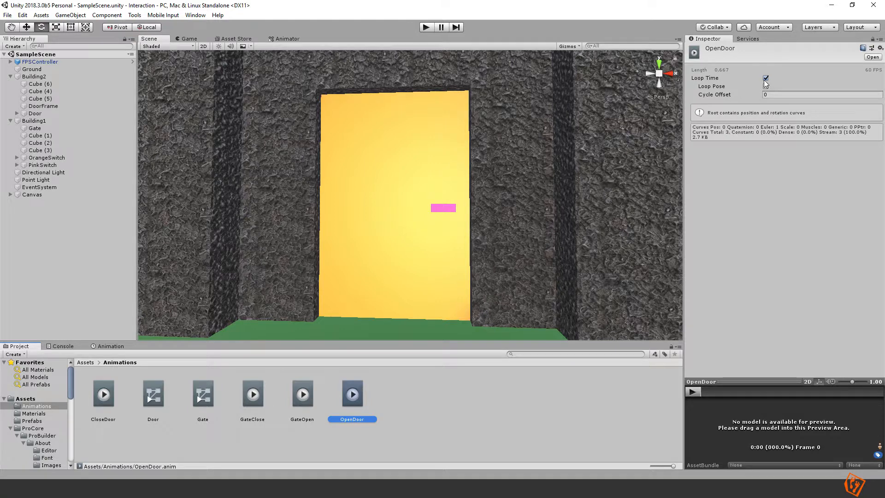
pyautogui.click(765, 77)
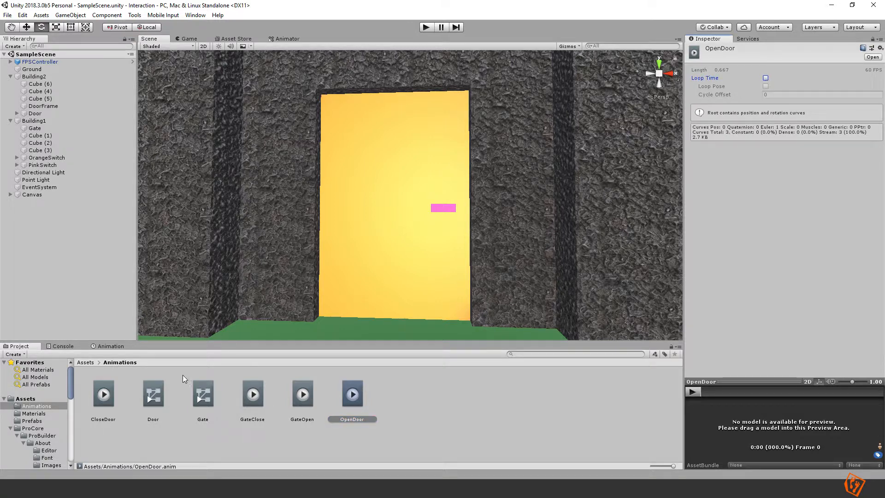
pyautogui.click(102, 394)
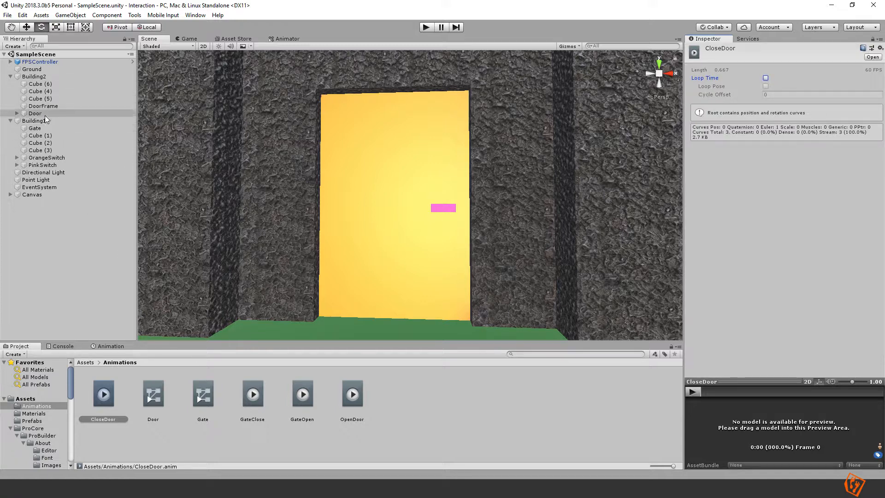
# Step: Select the Door and show its Animator component using the Door controller
pyautogui.click(34, 112)
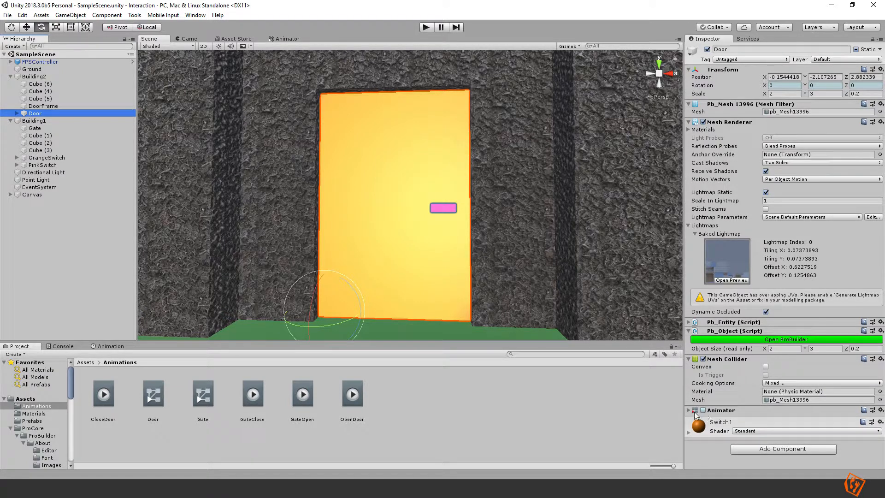
pyautogui.scroll(-3)
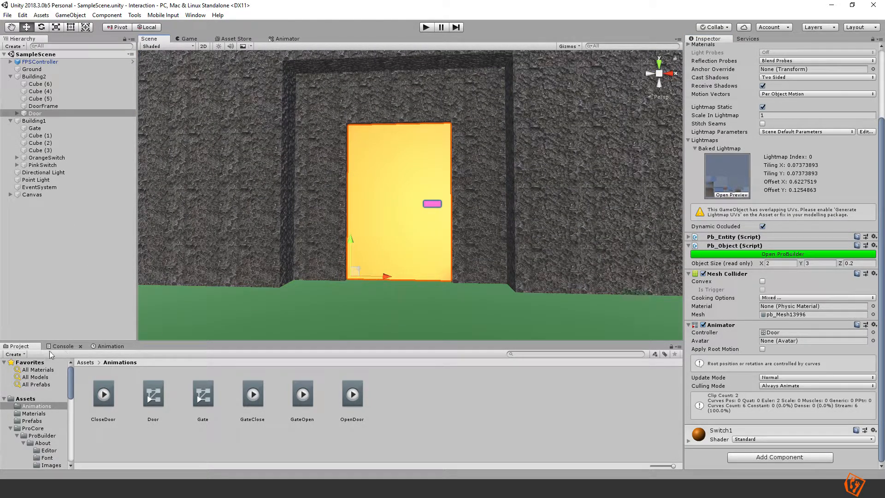
# Step: Create a new C# script named Door in Assets/Scripts
pyautogui.click(87, 361)
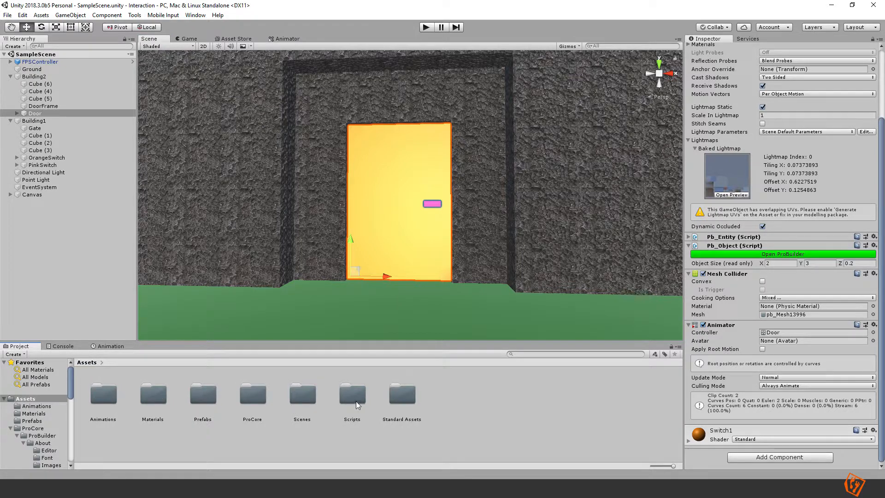
pyautogui.rightClick(351, 395)
pyautogui.write('Do')
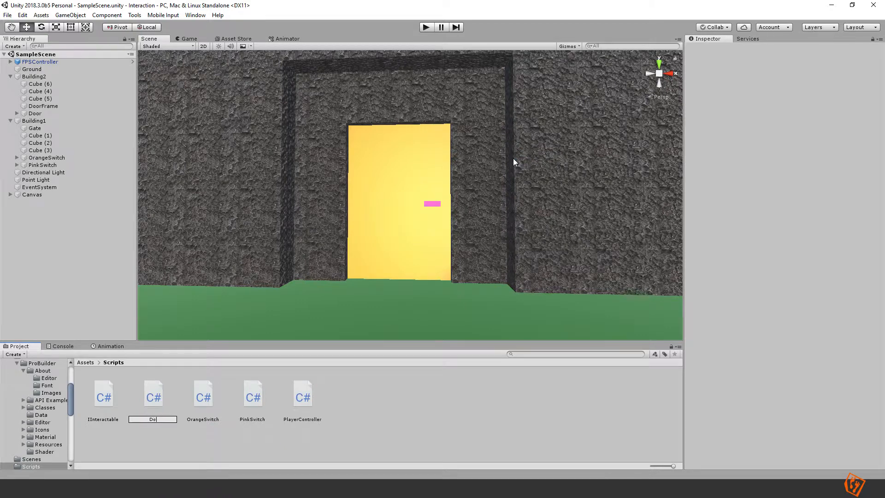
pyautogui.click(103, 393)
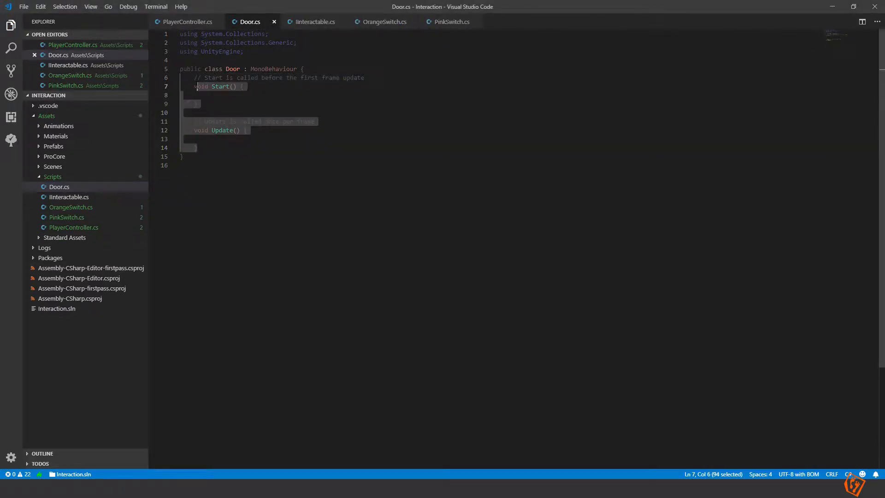
# Step: Remove Start and Update and make Door implement IInteractable with an Interact method
pyautogui.press('Delete')
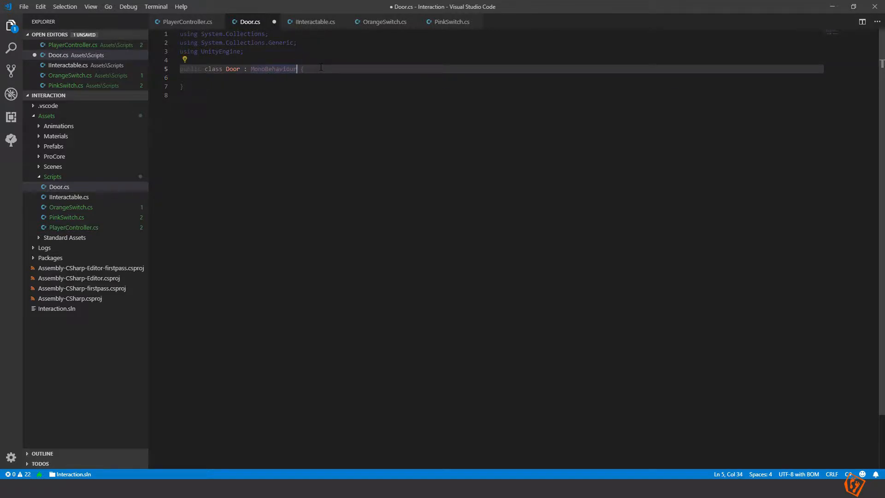
pyautogui.write(', IInteractable')
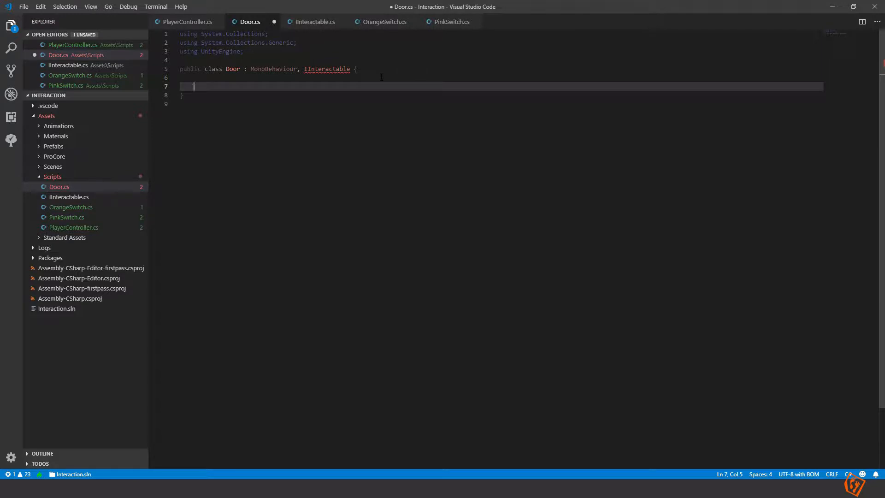
pyautogui.write('pri')
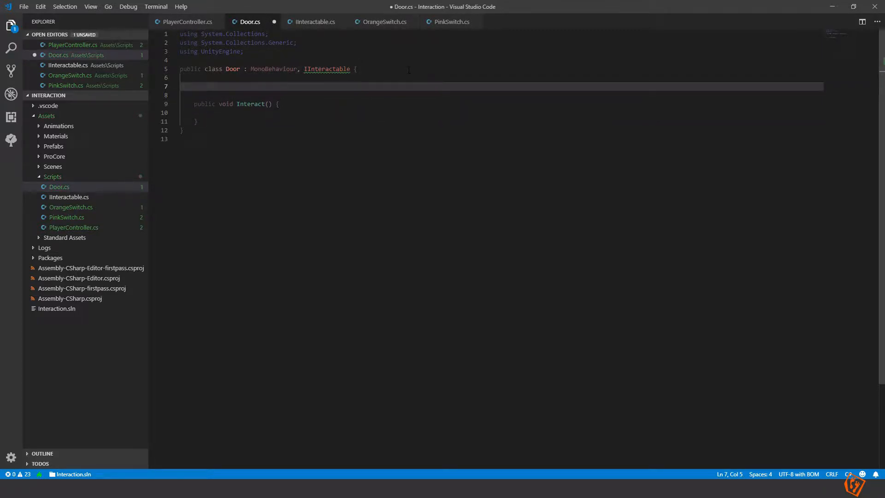
pyautogui.moveTo(377, 48)
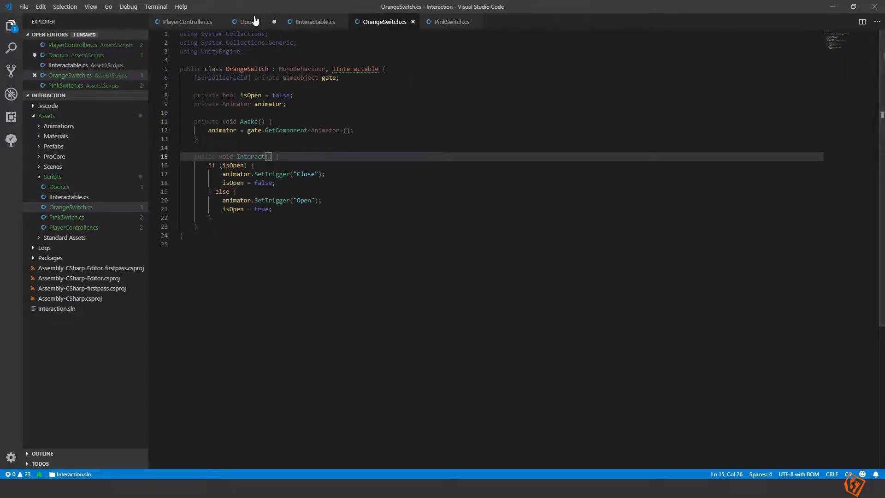
# Step: Add a private Animator field fetched with GetComponent in Awake
pyautogui.click(247, 21)
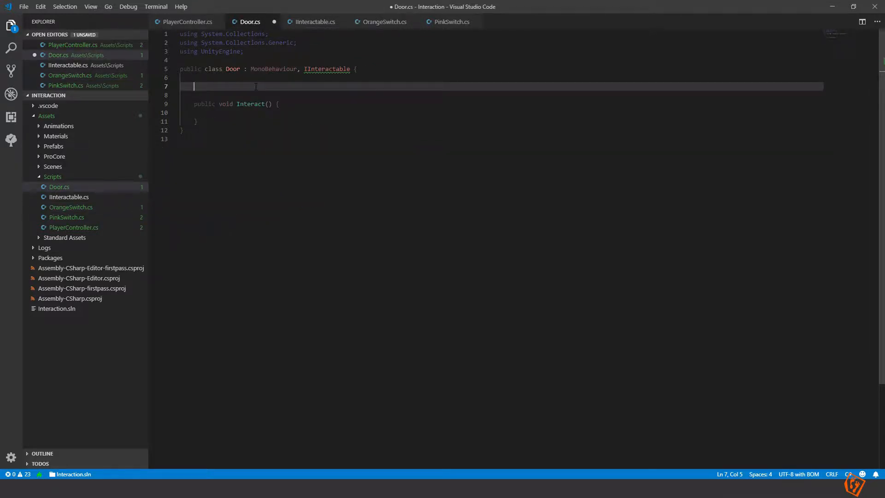
pyautogui.write('p')
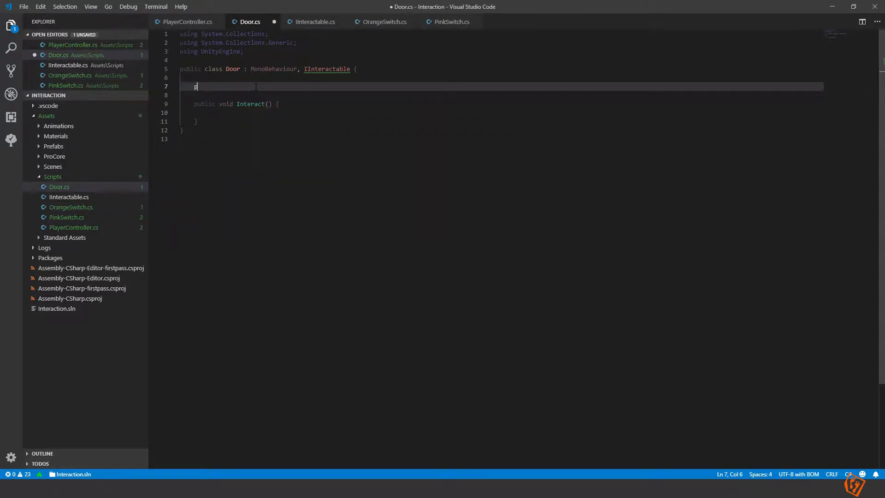
pyautogui.write('rivate Animator animator;')
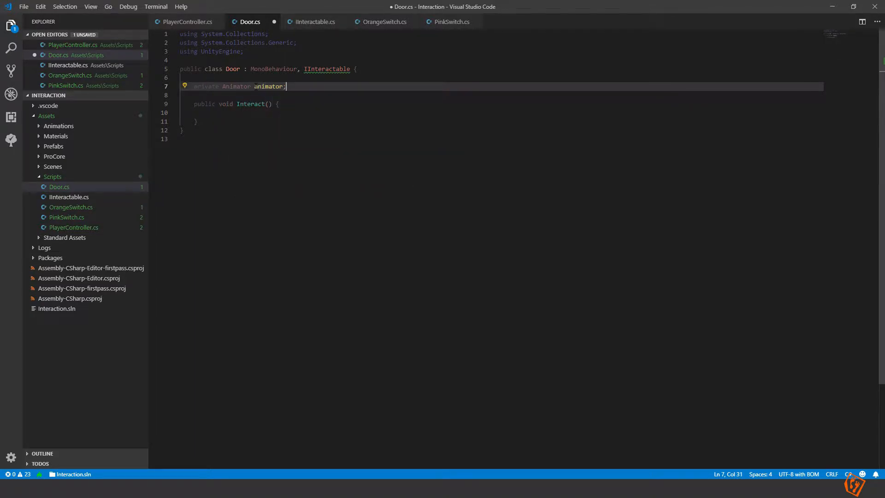
pyautogui.write('private void Awake()')
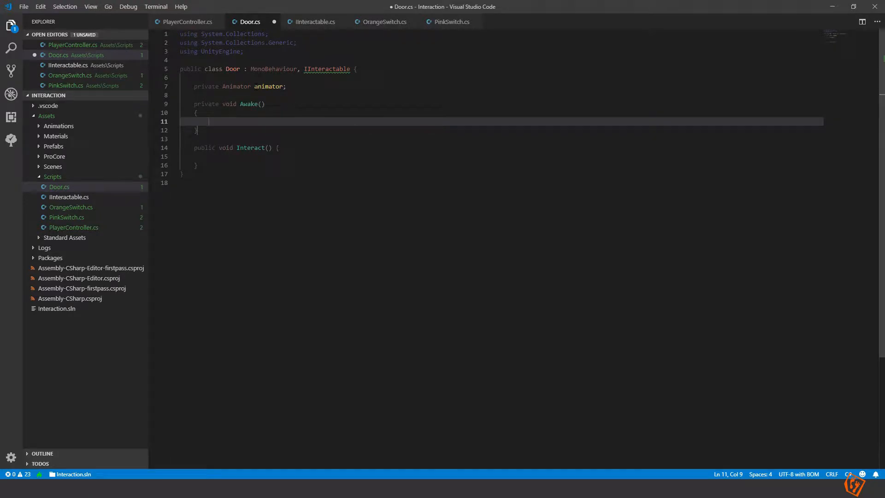
pyautogui.write('animator')
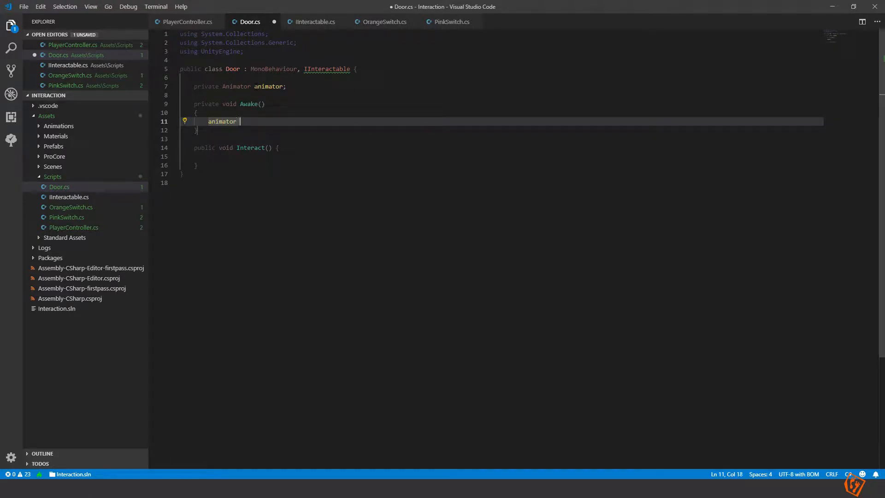
pyautogui.write('= GetComponent<Animator>();')
pyautogui.click(500, 94)
pyautogui.write('private ')
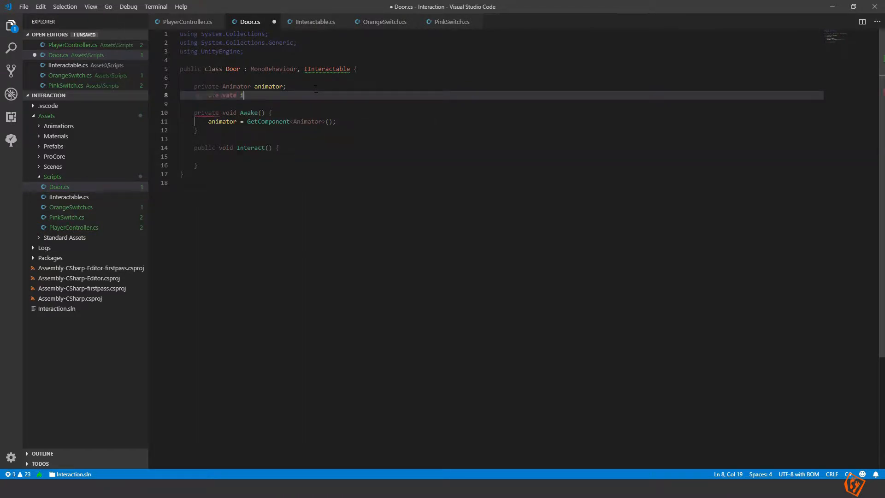
# Step: Add an isOpen field initialised to false and correct its type to bool
pyautogui.write('isOpen = f')
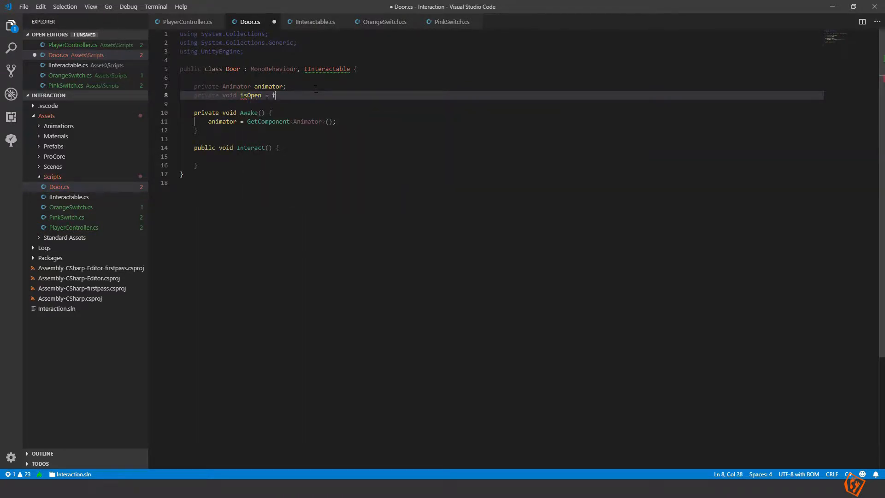
pyautogui.write('alse;')
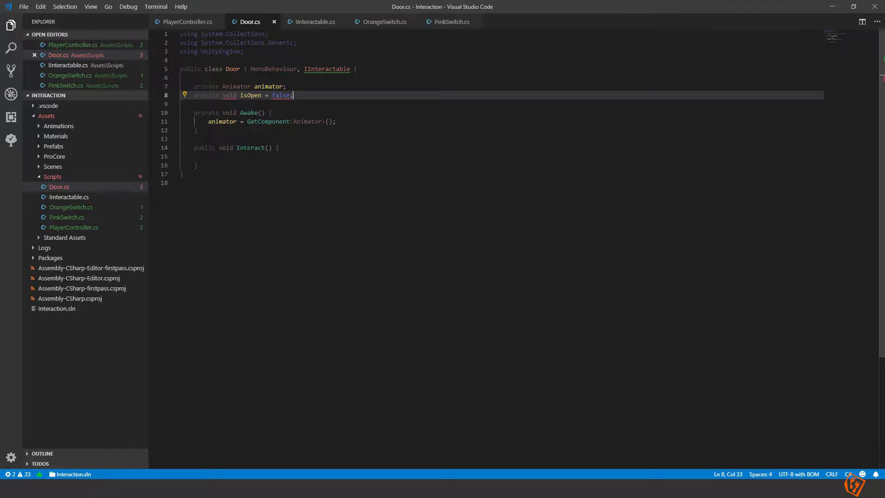
pyautogui.doubleClick(229, 95)
pyautogui.write('bool')
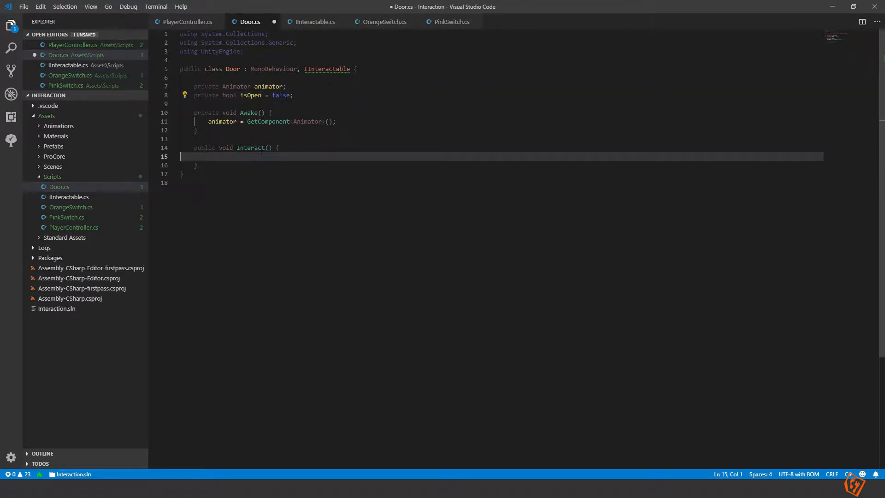
# Step: In Interact, trigger Close or Open depending on isOpen and flip isOpen accordingly
pyautogui.click(489, 157)
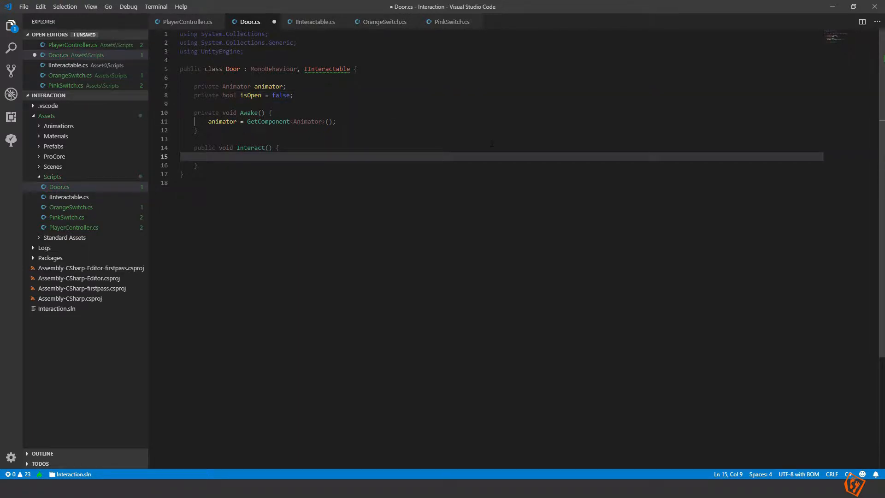
pyautogui.write('if(isOpen) {')
pyautogui.write('animator.SetTrigger(')
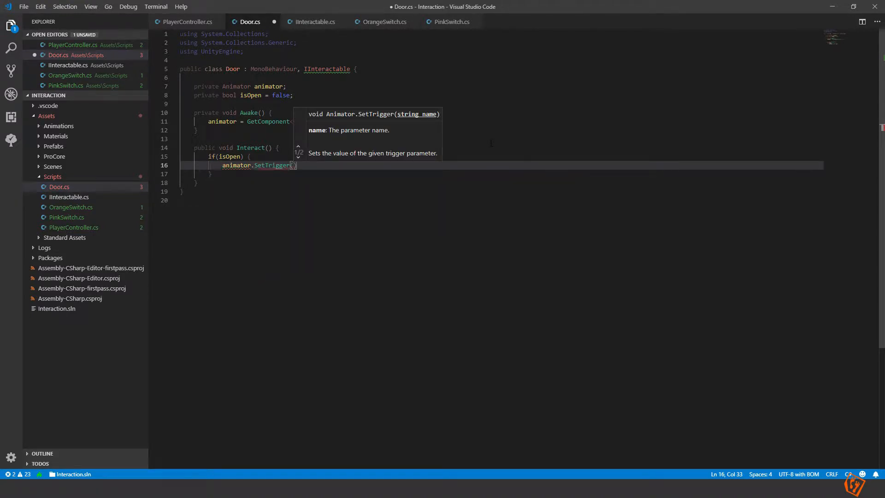
pyautogui.write('"Close"')
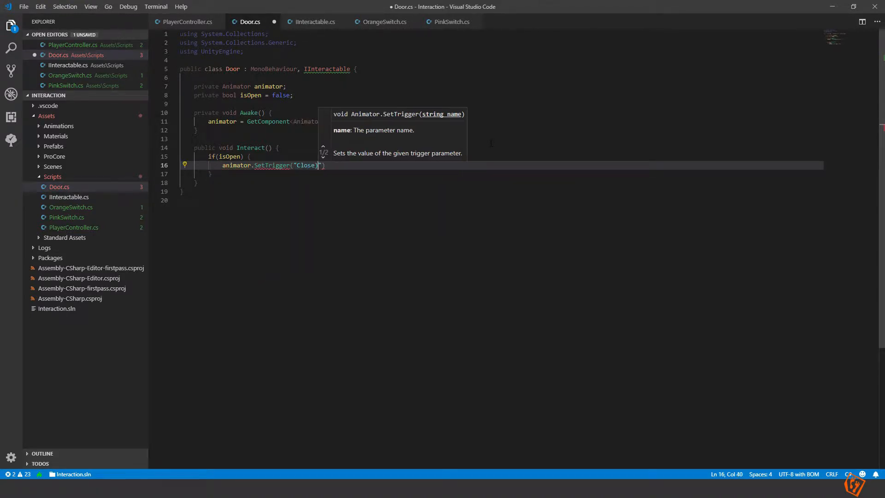
pyautogui.write('isOpen = fal')
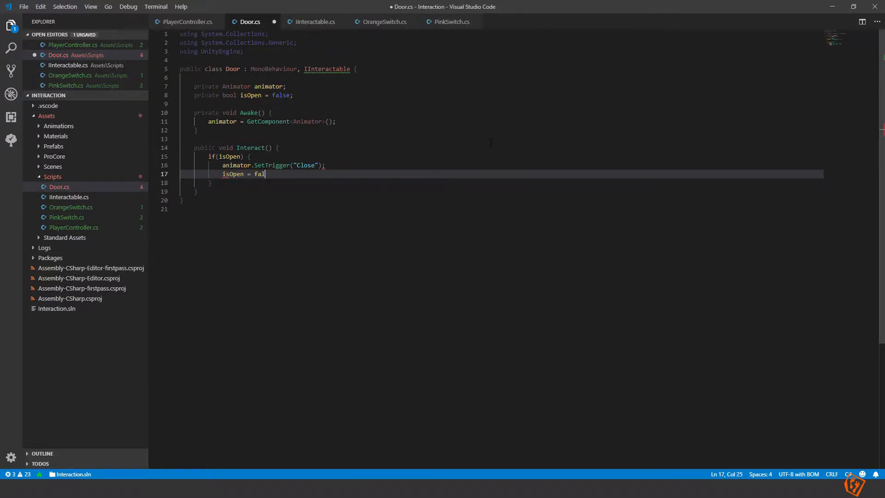
pyautogui.write('se;')
pyautogui.write('animator.SetTrigger("')
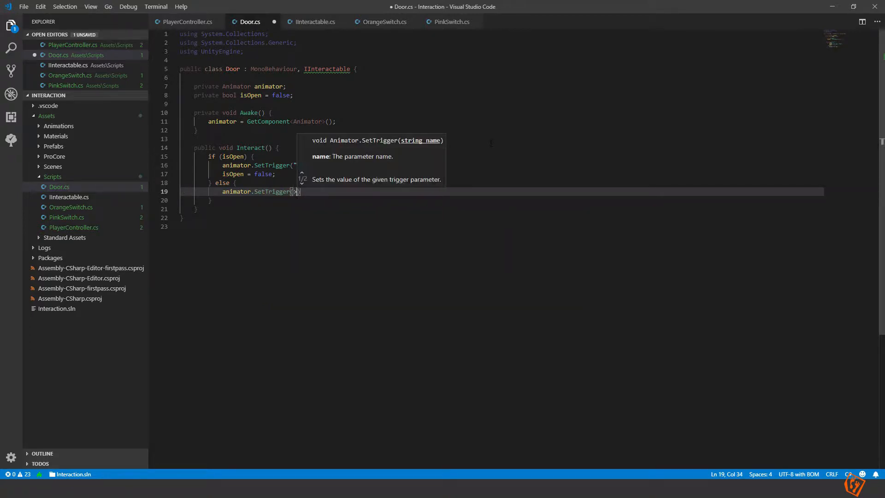
pyautogui.write('"Open"')
pyautogui.write('isOpen = t')
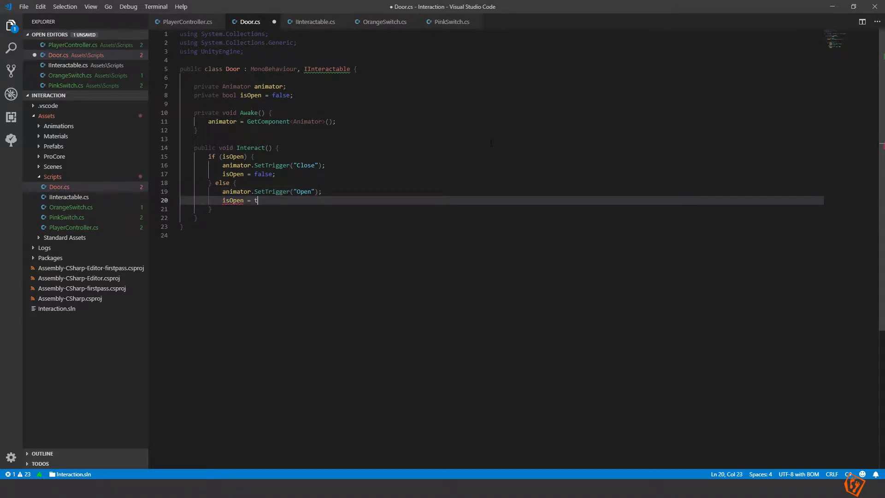
pyautogui.write('rue;')
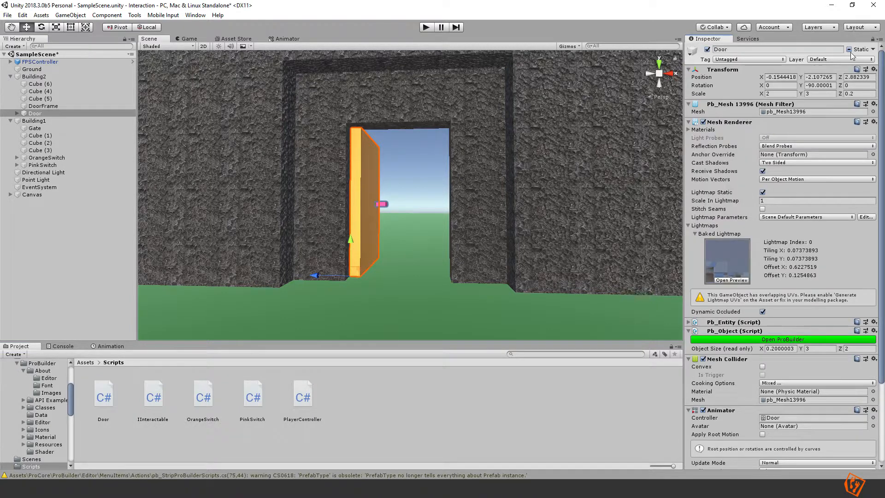
# Step: Put the Door object on the Interactable layer, applying it to this object only, not its children
pyautogui.click(840, 59)
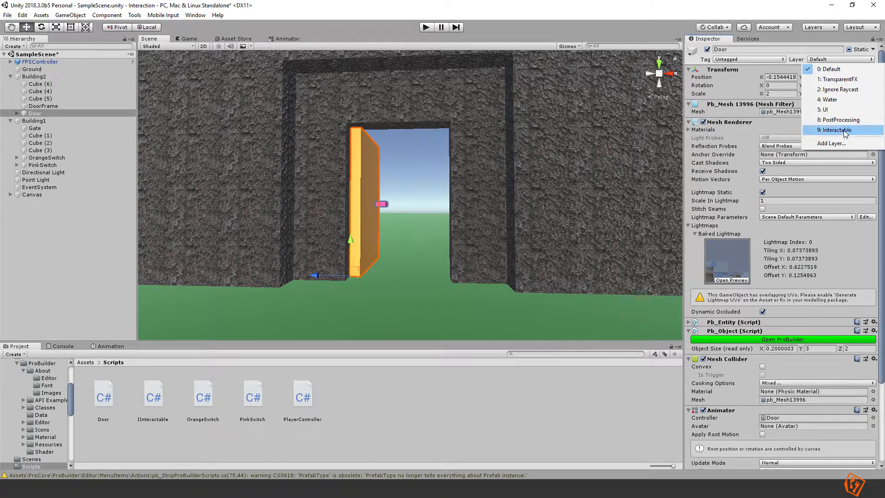
pyautogui.click(836, 130)
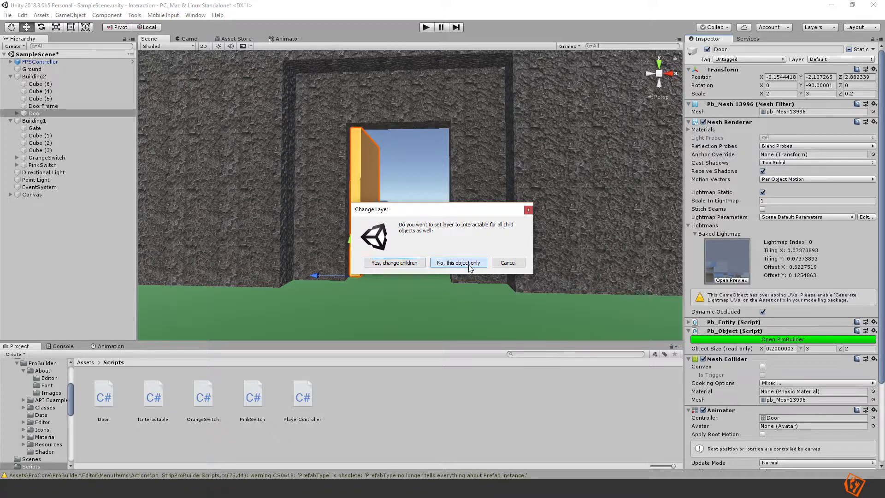
pyautogui.click(458, 263)
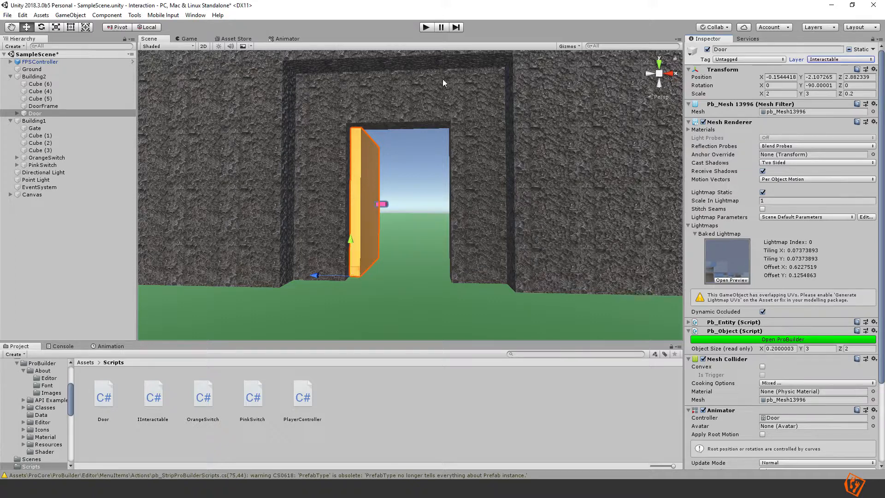
pyautogui.moveTo(426, 27)
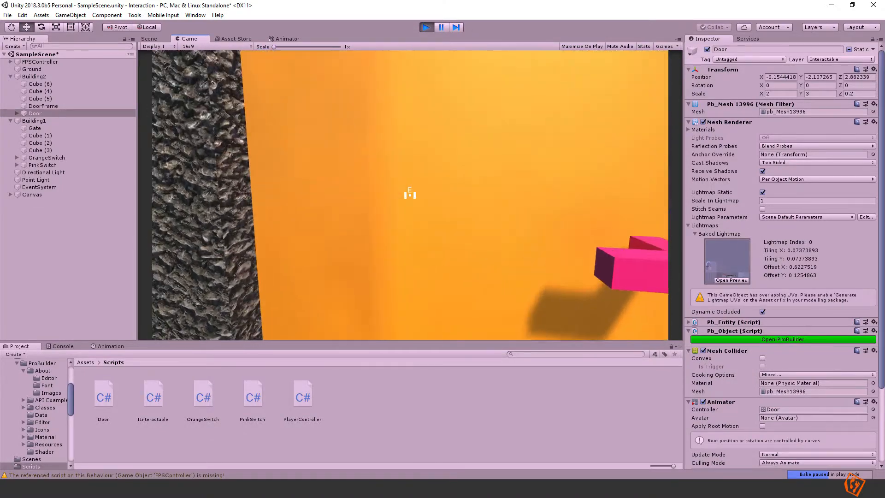
# Step: Review the OrangeSwitch Interact method for comparison before returning to Door.cs
pyautogui.click(425, 26)
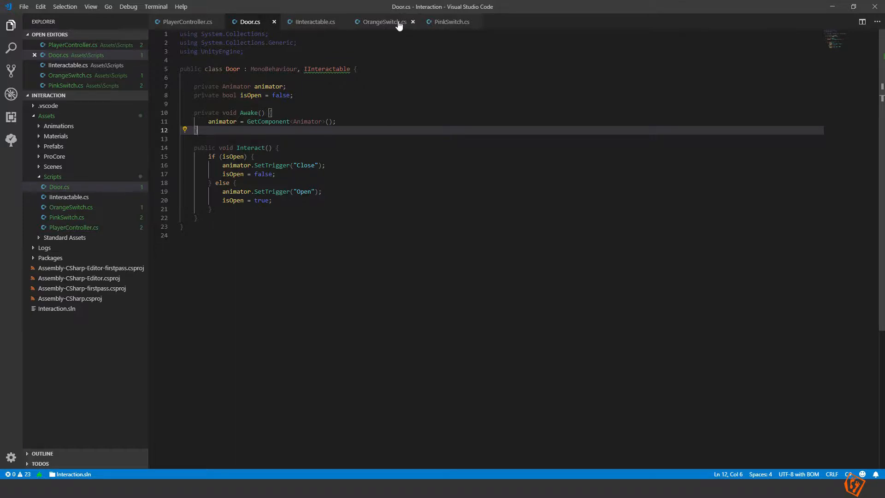
pyautogui.click(383, 21)
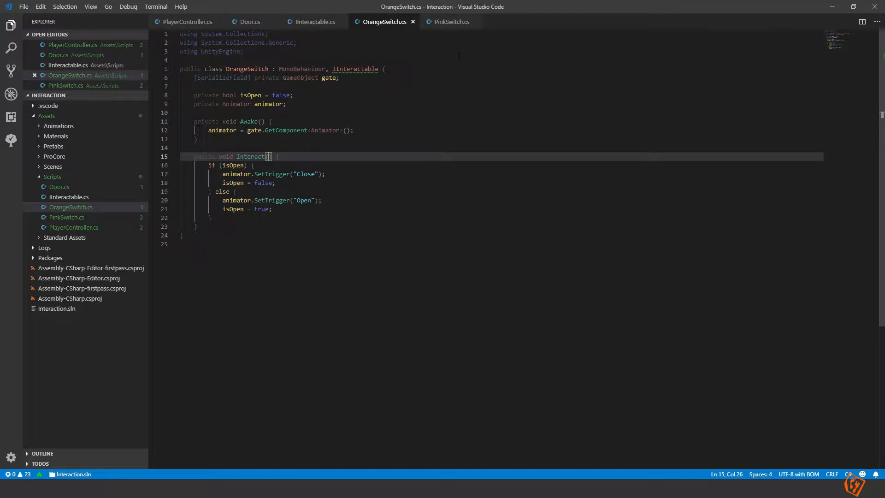
pyautogui.click(250, 21)
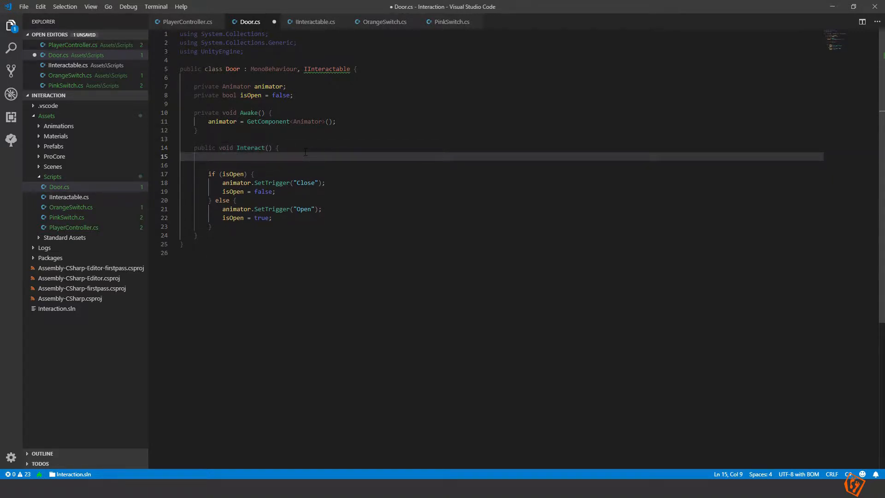
# Step: Add a // Inventory.Instance.ContainsKey() placeholder comment inside Door's Interact method
pyautogui.write('//')
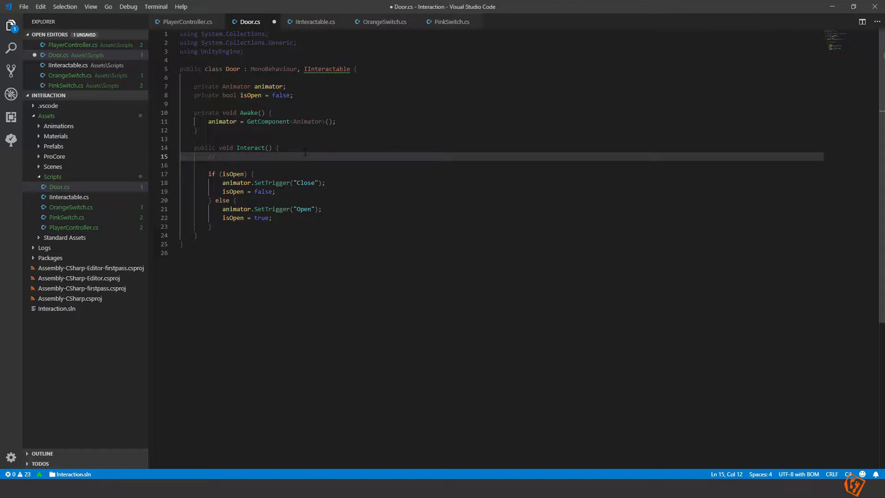
pyautogui.write('Inventory')
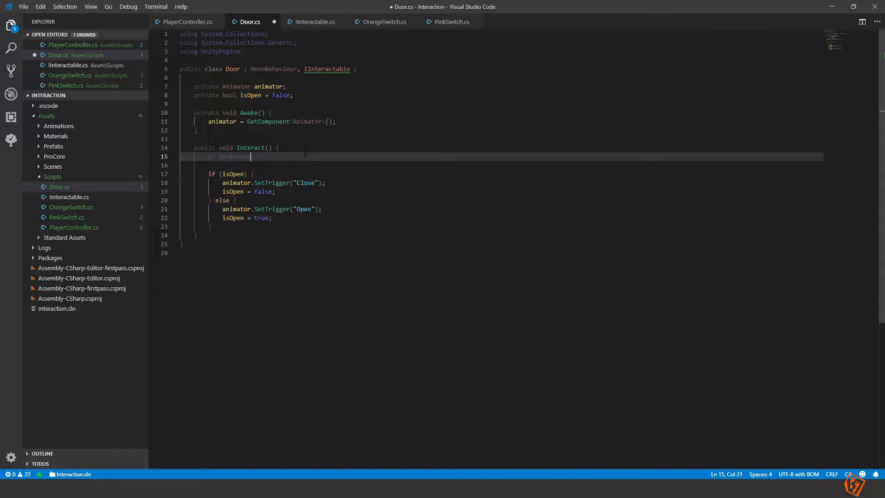
pyautogui.write('.instance.Contain')
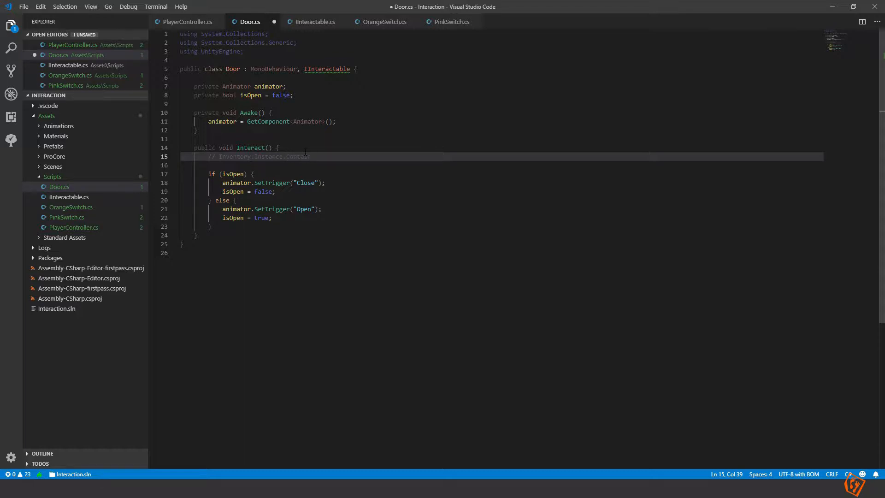
pyautogui.write('Key(')
pyautogui.write('[')
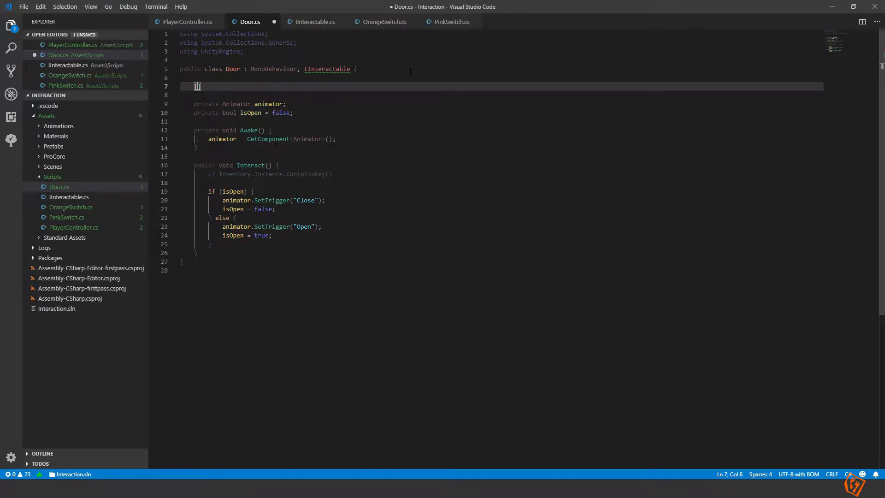
# Step: Add a [SerializeField] keyId field with a default value to the Door class
pyautogui.write('SerializeField')
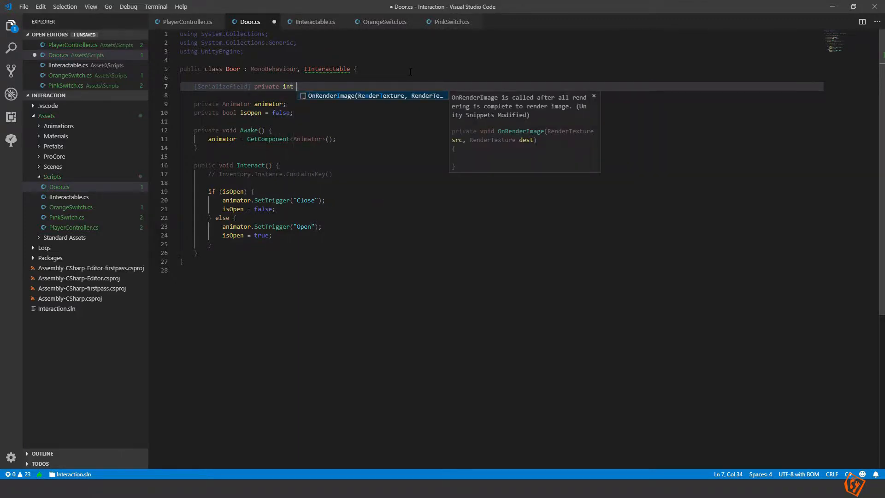
pyautogui.write('keyId = 2')
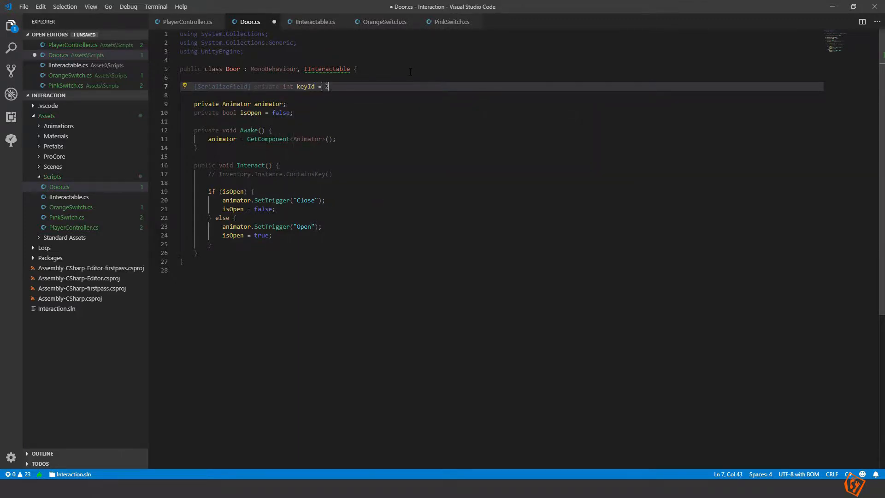
pyautogui.write('1;')
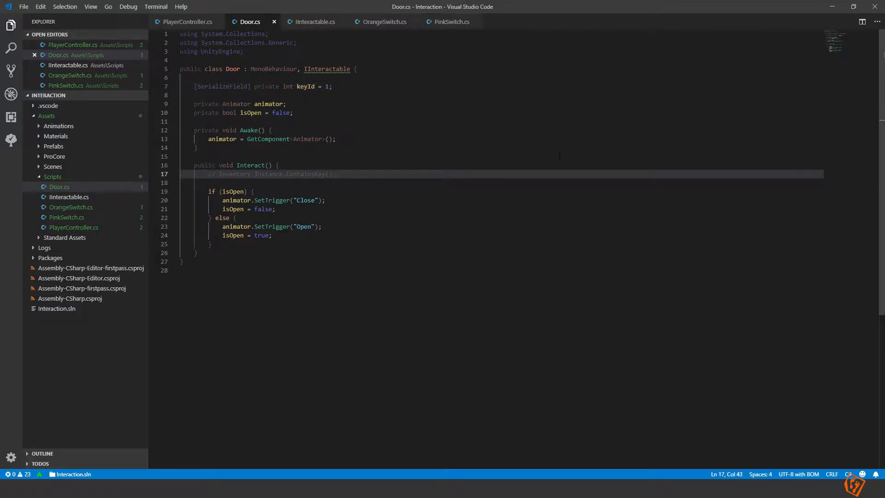
pyautogui.write('keyId')
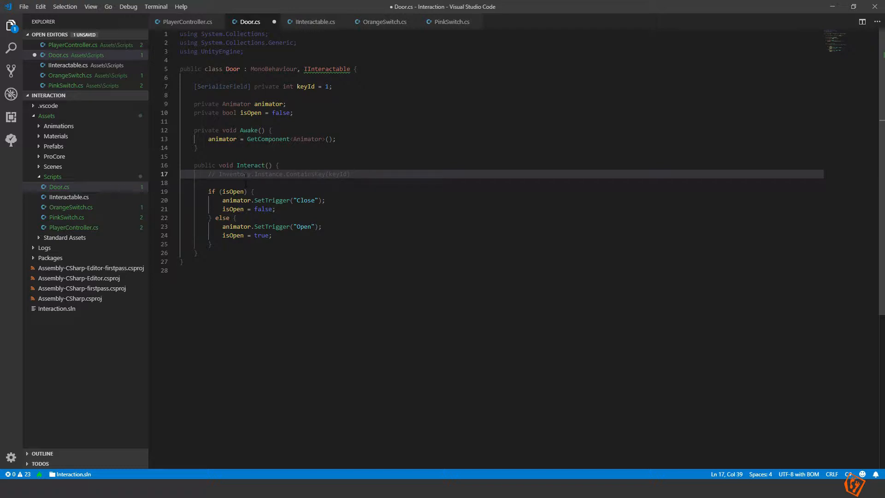
# Step: Rewrite the Interact note as Player.GetComponent<Inventory>().ContainsKey(keyId), dropping the Inventory.Instance line
pyautogui.doubleClick(234, 174)
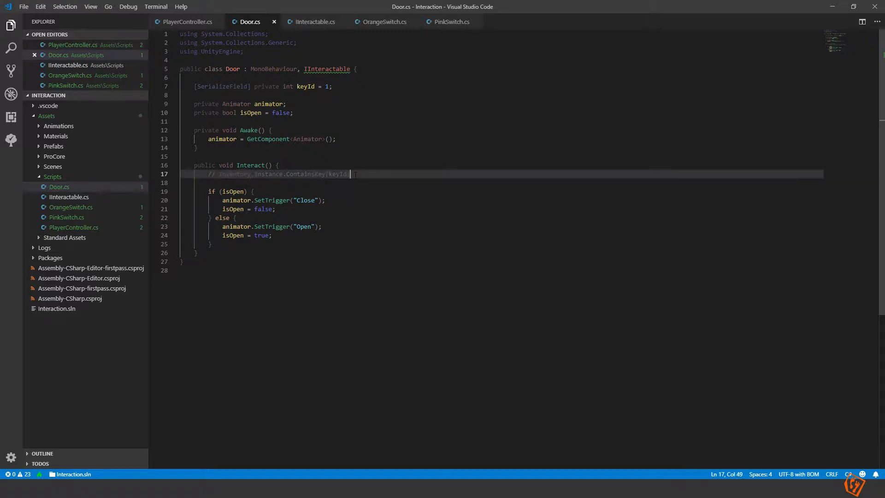
pyautogui.moveTo(350, 174); pyautogui.dragTo(219, 174)
pyautogui.write('//')
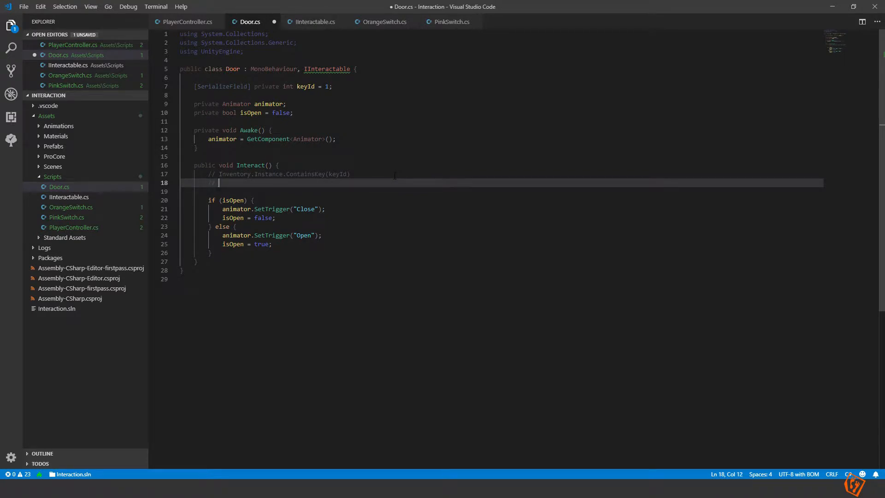
pyautogui.write('Player.GetCom')
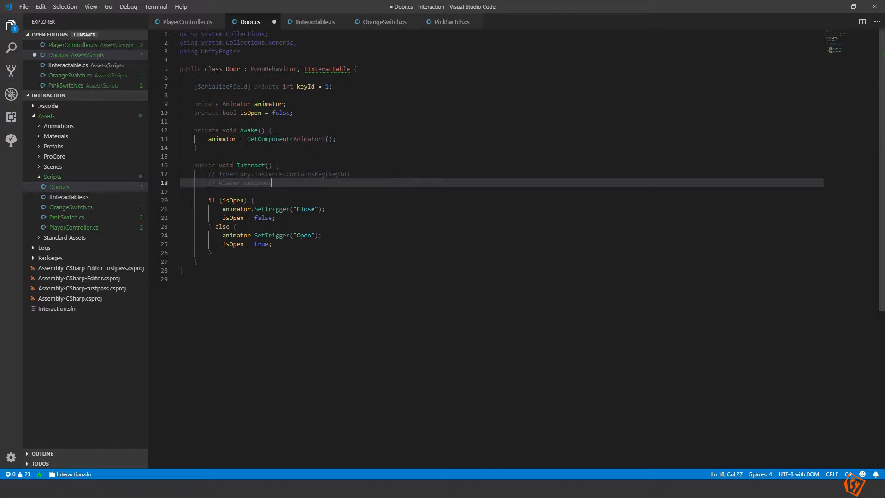
pyautogui.write('ponent')
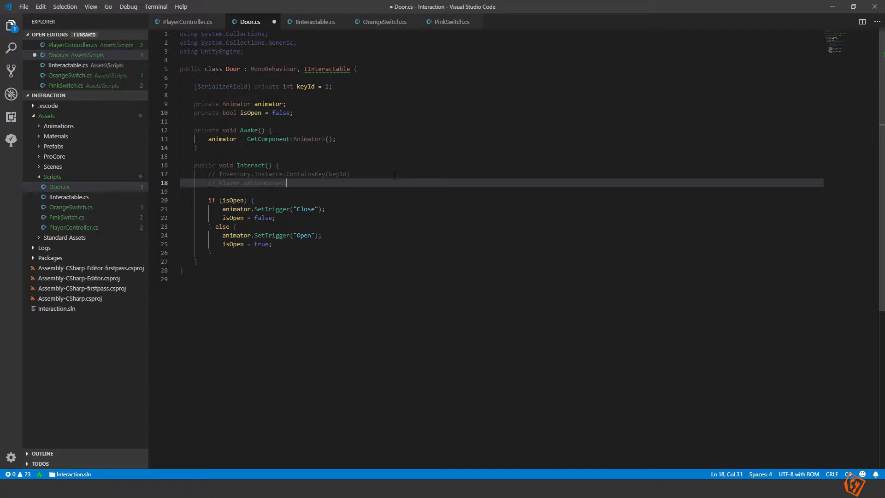
pyautogui.write('<Inventory>().Contai')
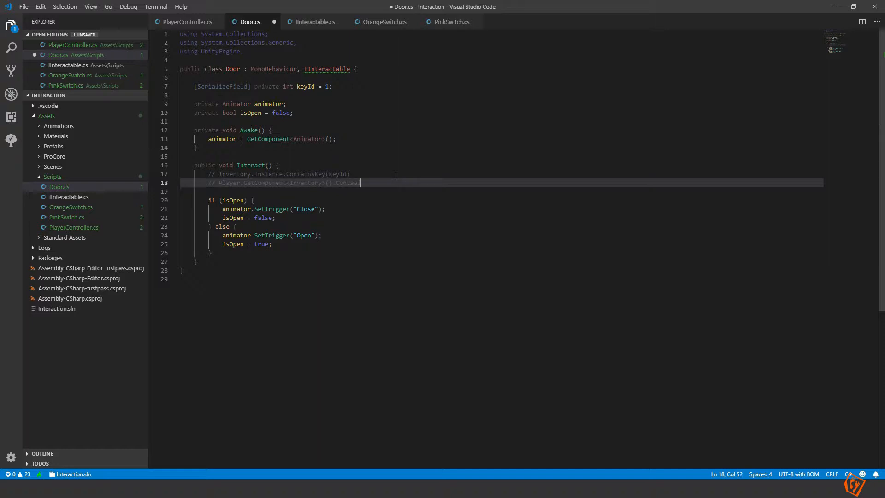
pyautogui.write('Keyy')
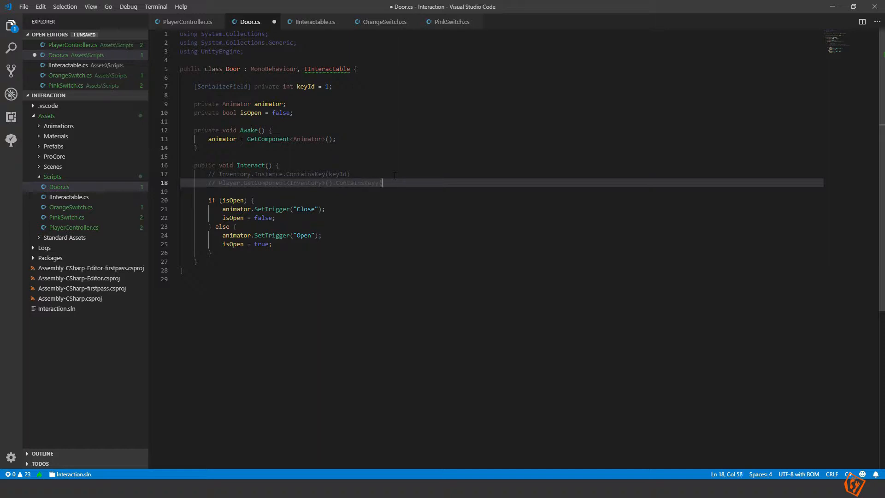
pyautogui.write('keyId)')
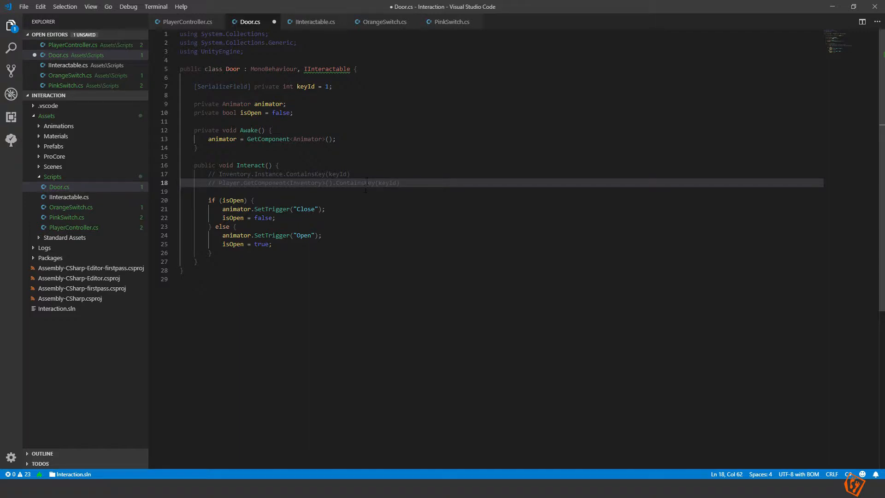
pyautogui.doubleClick(353, 183)
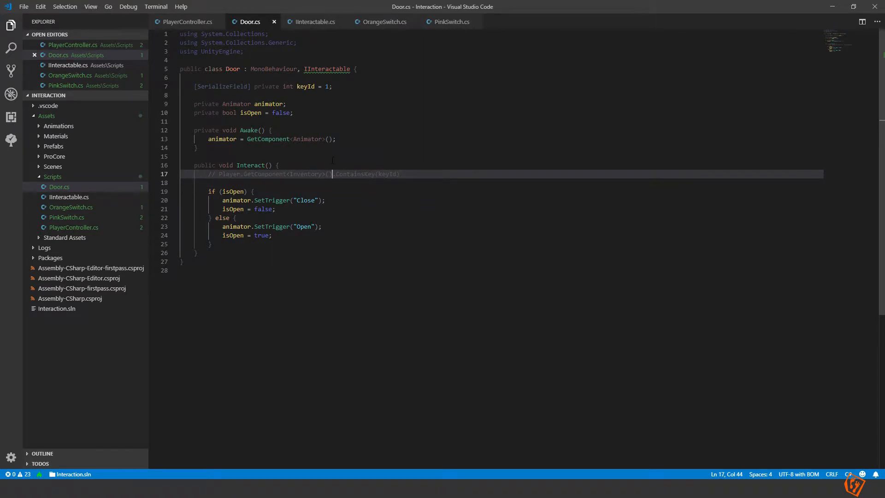
# Step: Give IInteractable's Interact method a GameObject interactingObject parameter and save
pyautogui.click(313, 21)
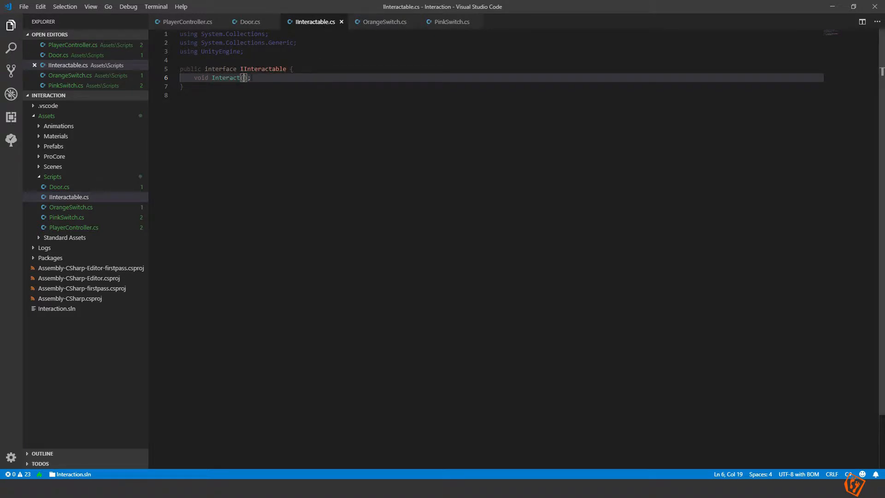
pyautogui.write('GameObject')
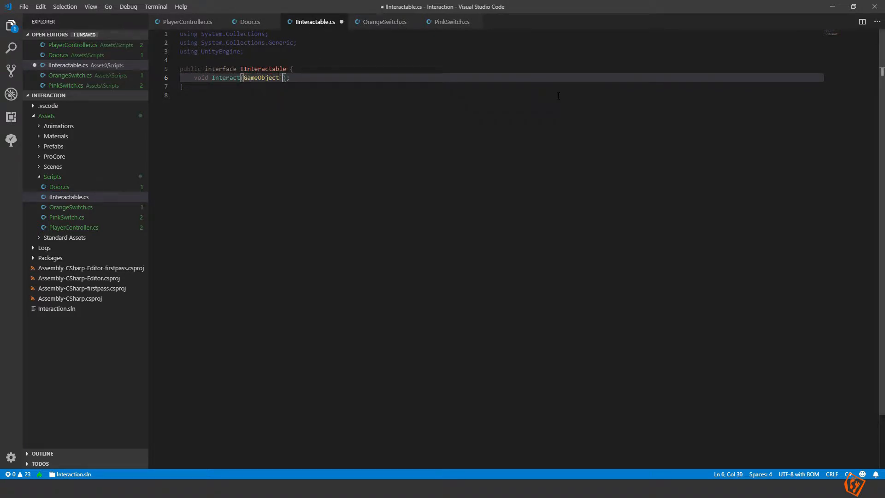
pyautogui.write('interactingO')
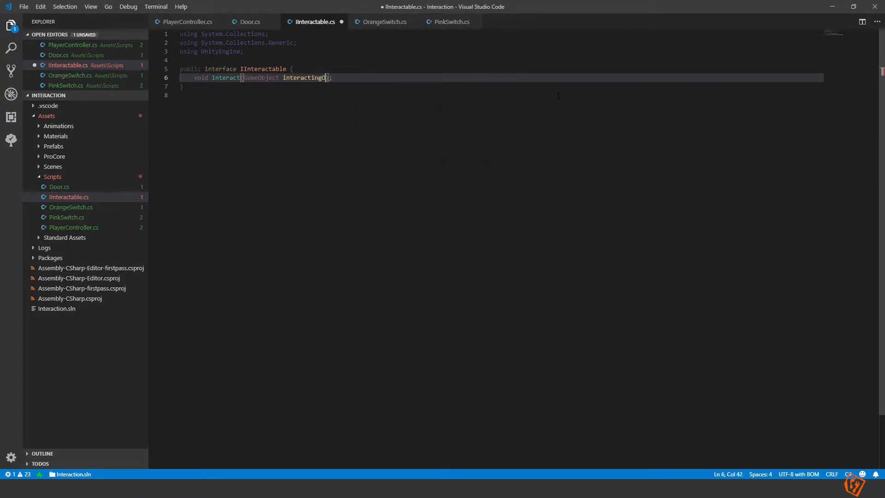
pyautogui.write('bject')
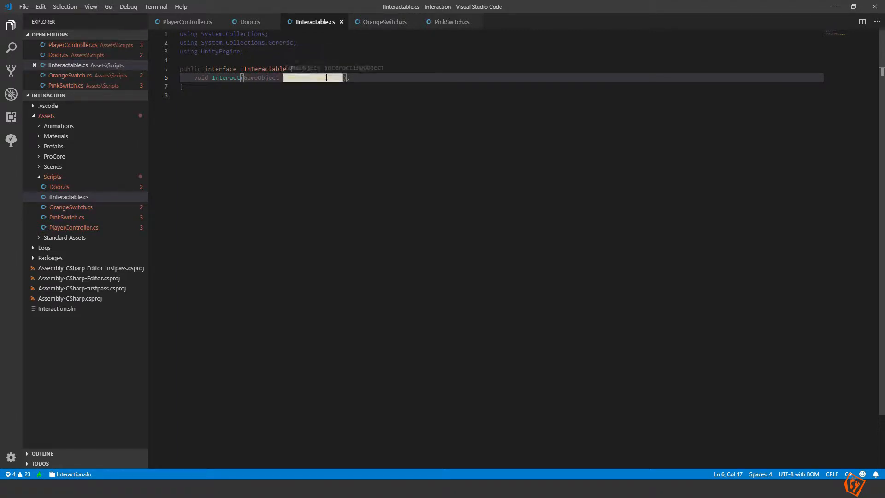
pyautogui.write('interactingObject')
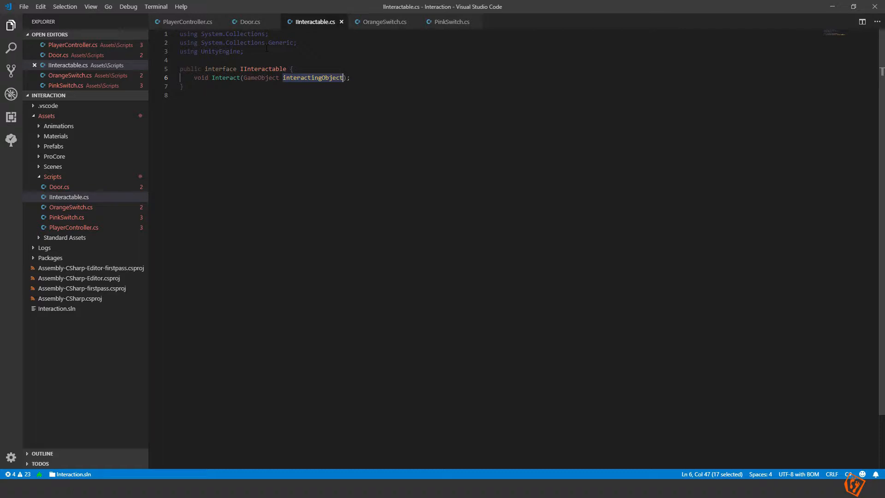
# Step: Add the GameObject interactingObject parameter to Interact in OrangeSwitch.cs, PinkSwitch.cs and Door.cs
pyautogui.click(384, 21)
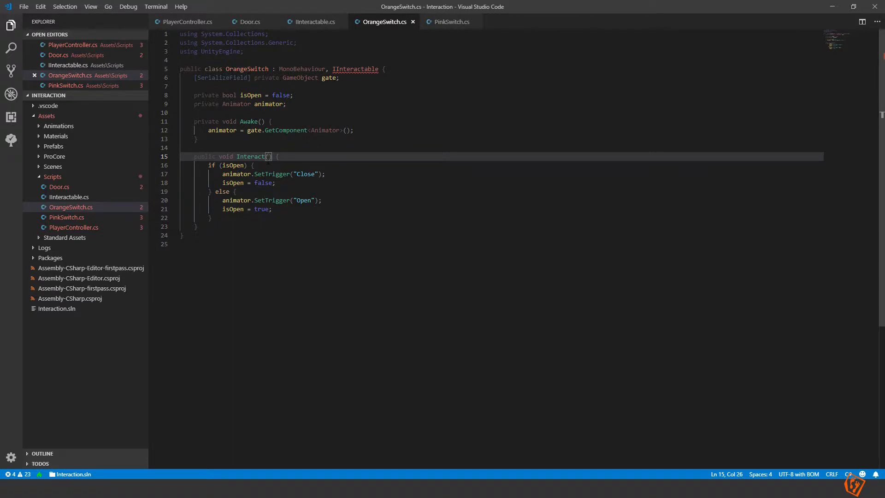
pyautogui.write('GameObject')
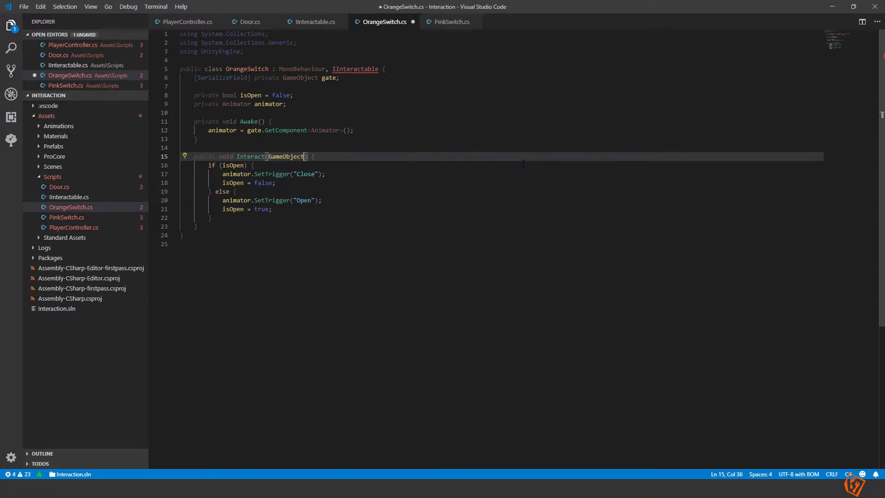
pyautogui.write('interactingObject')
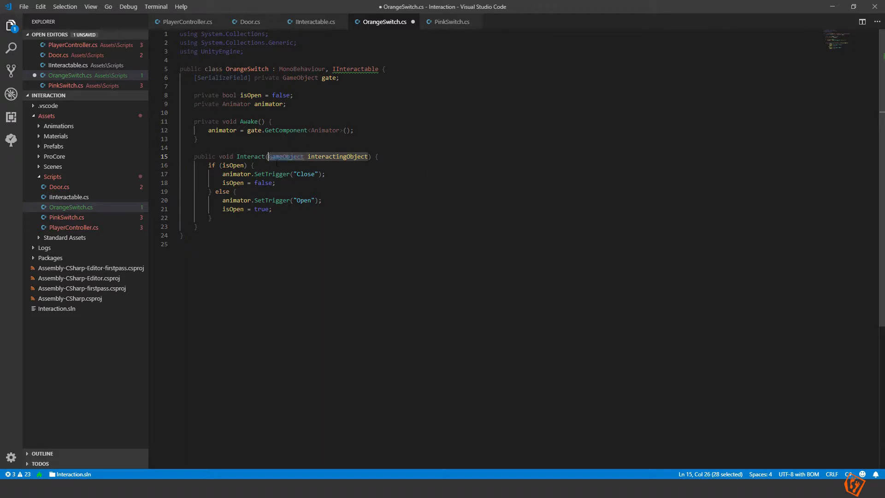
pyautogui.click(450, 21)
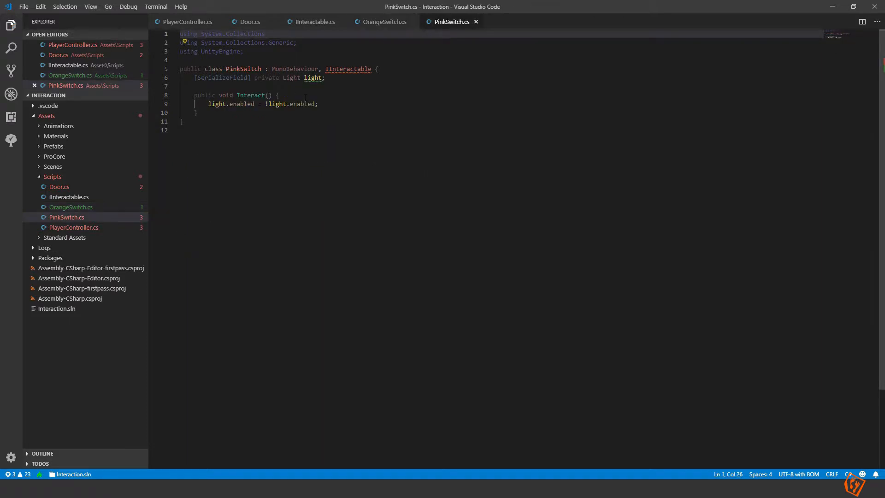
pyautogui.write('GameObject interactingObject')
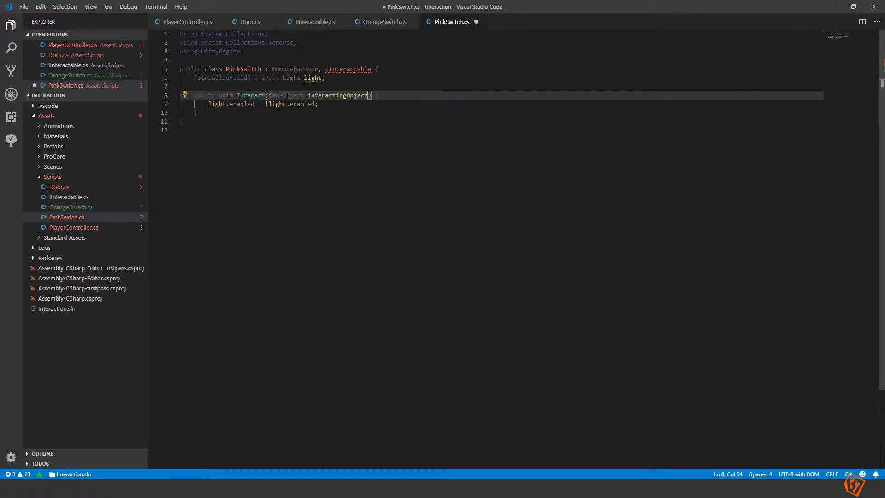
pyautogui.click(250, 21)
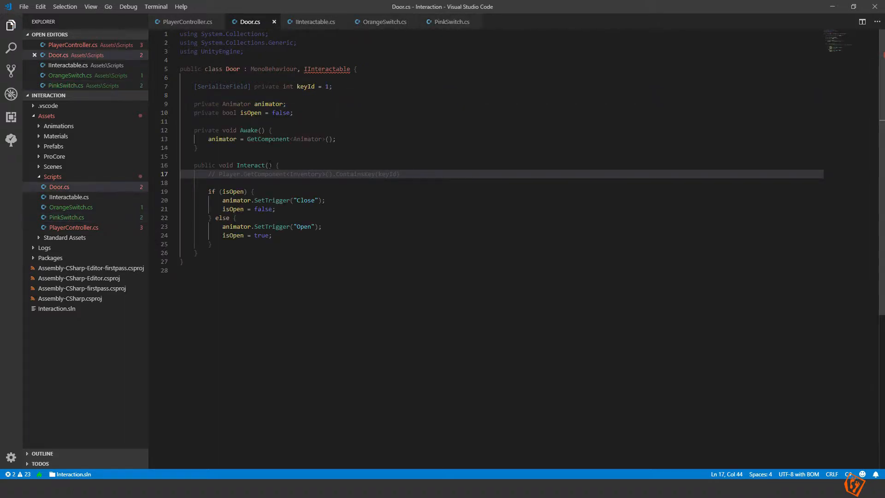
pyautogui.write('GameObject interactingObject')
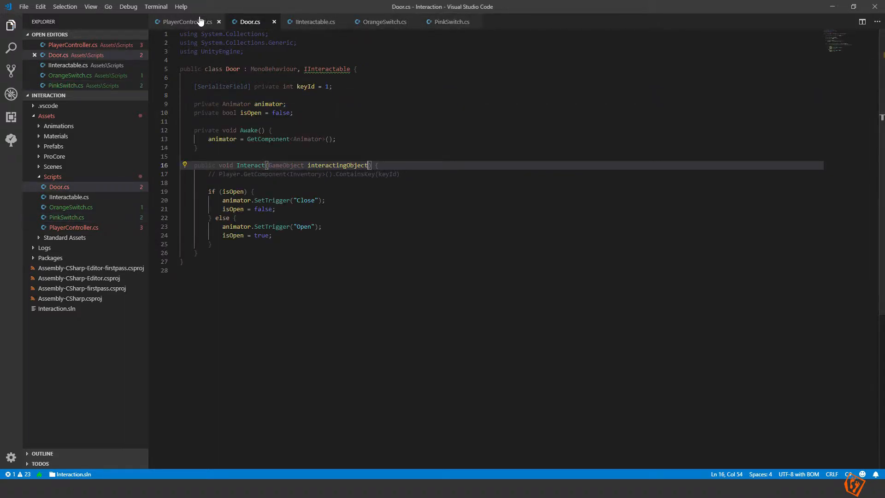
# Step: Change PlayerController's call to interactable.Interact(gameObject), then confirm the interface and switch scripts show no errors
pyautogui.click(186, 21)
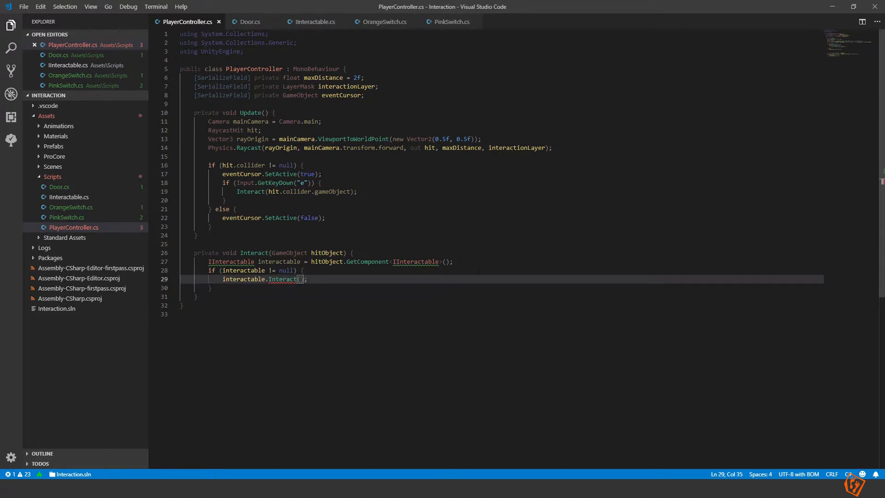
pyautogui.write('gameObject')
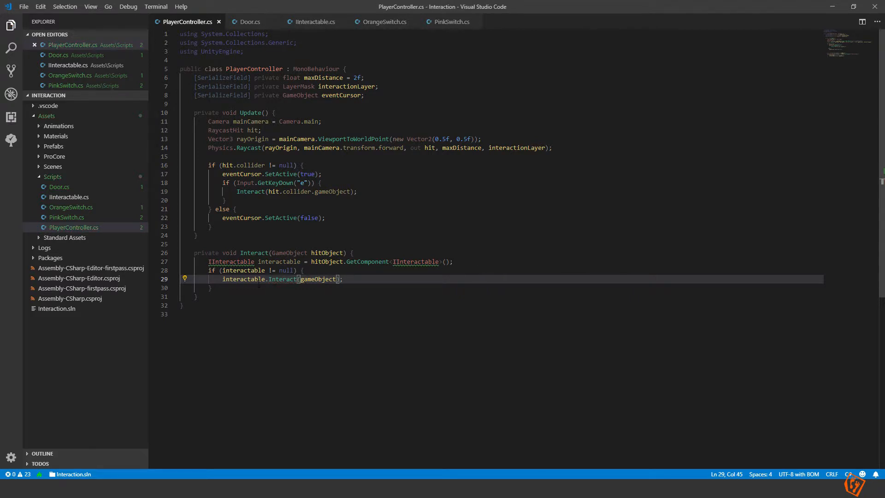
pyautogui.moveTo(181, 29)
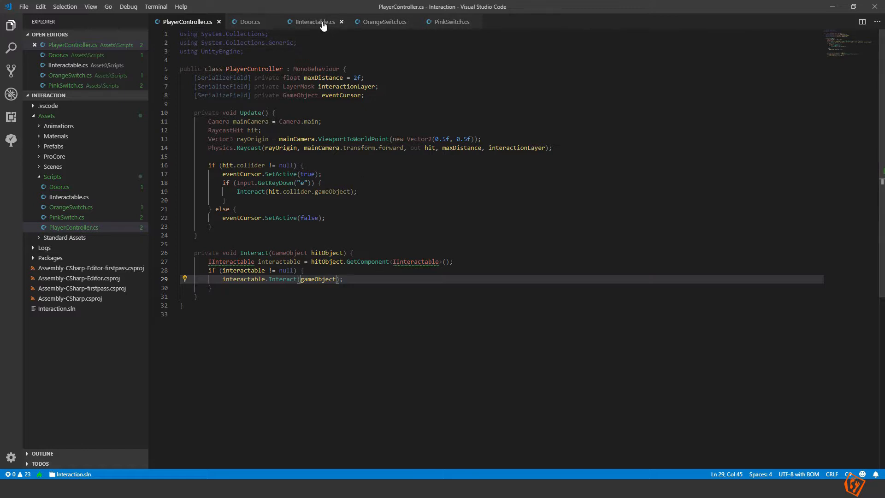
pyautogui.click(312, 21)
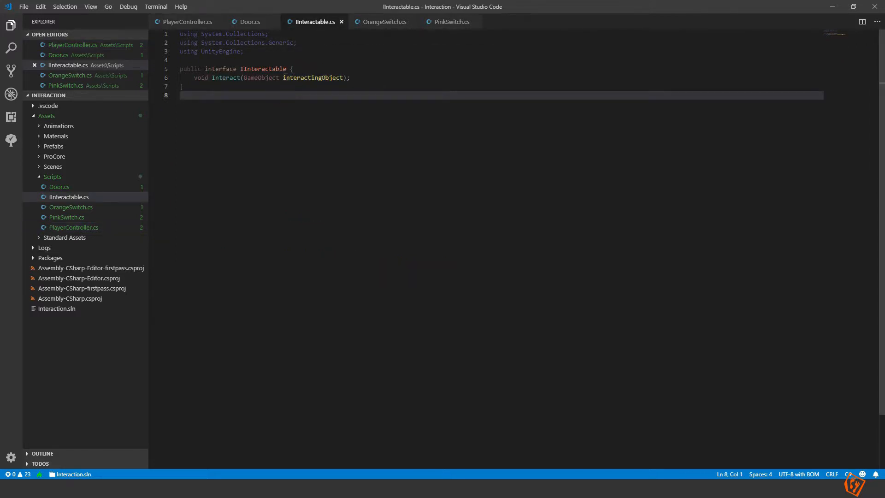
pyautogui.click(383, 22)
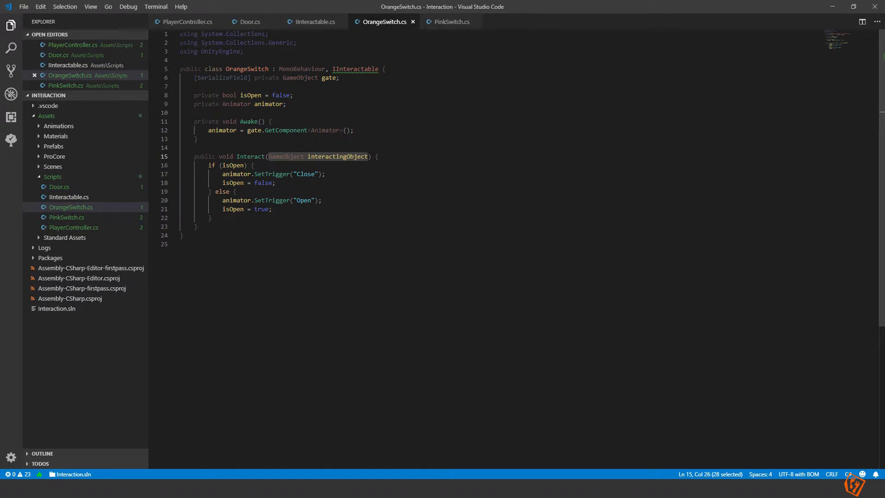
pyautogui.click(450, 21)
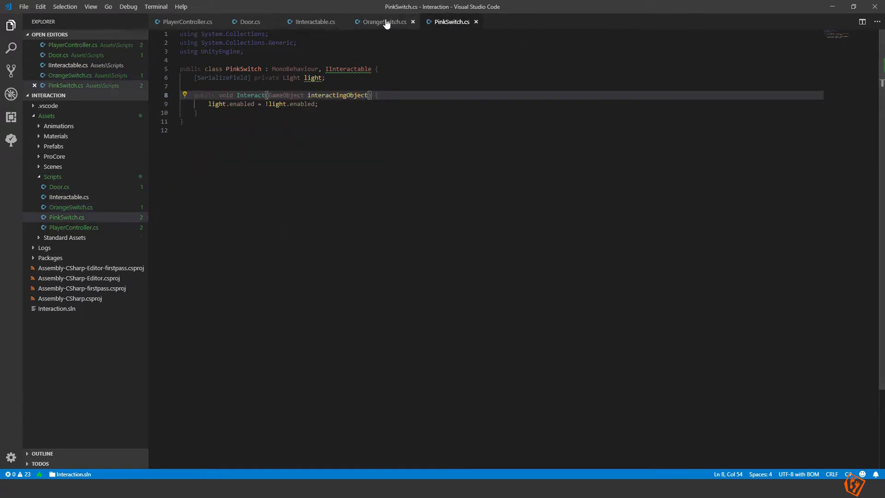
pyautogui.click(383, 22)
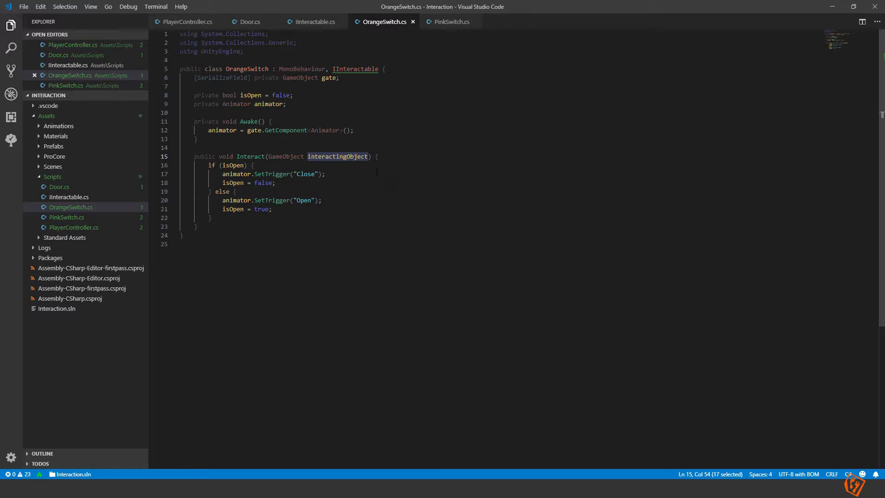
pyautogui.click(249, 21)
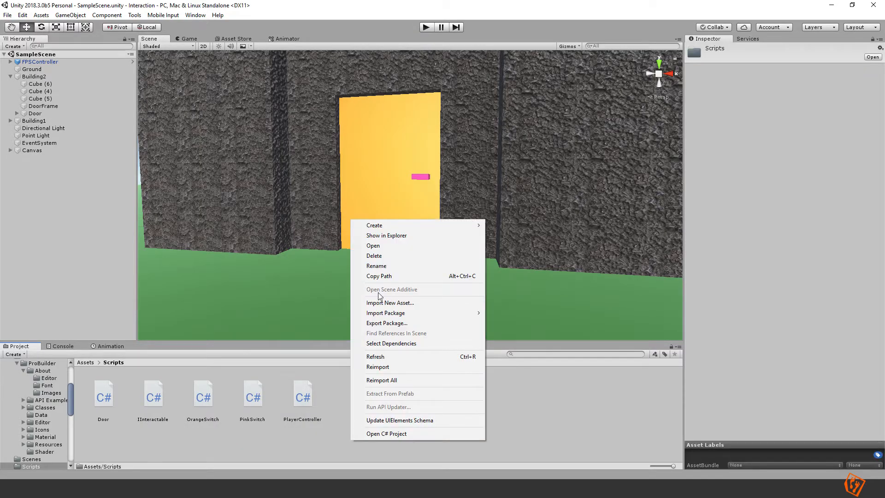
# Step: Create a new C# script named Inventory in the Scripts folder and open it in the code editor
pyautogui.click(373, 225)
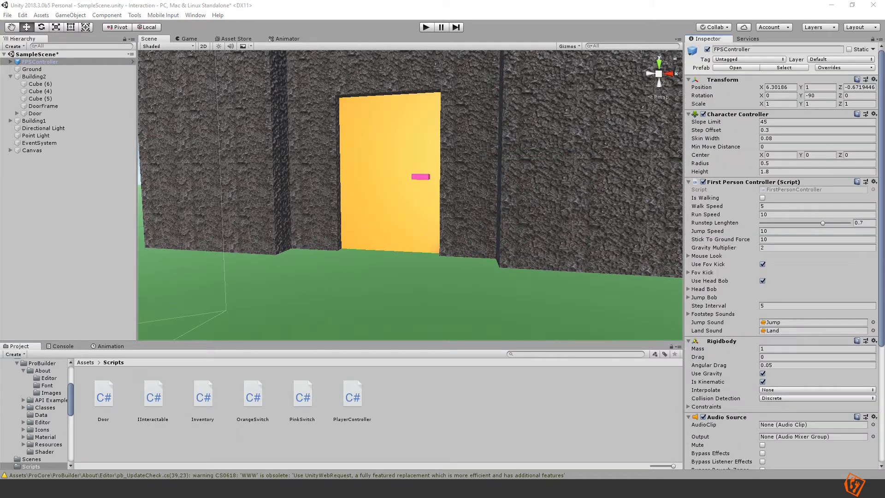
pyautogui.scroll(-3)
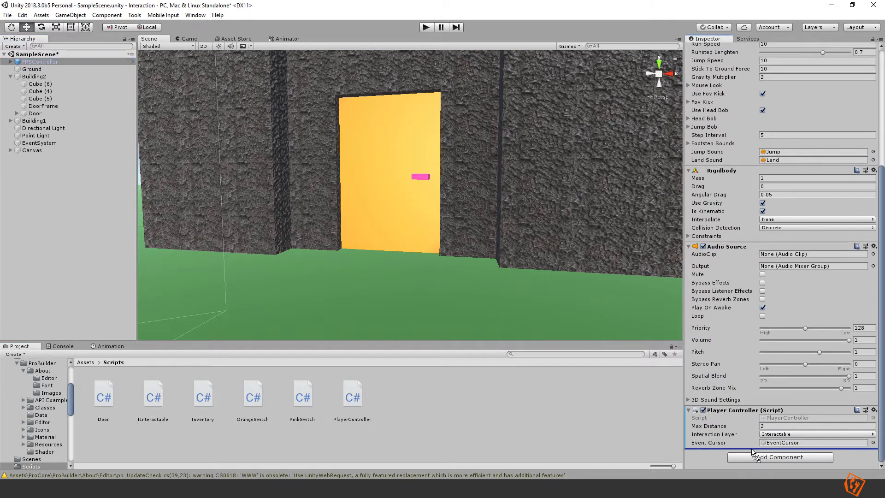
pyautogui.click(203, 393)
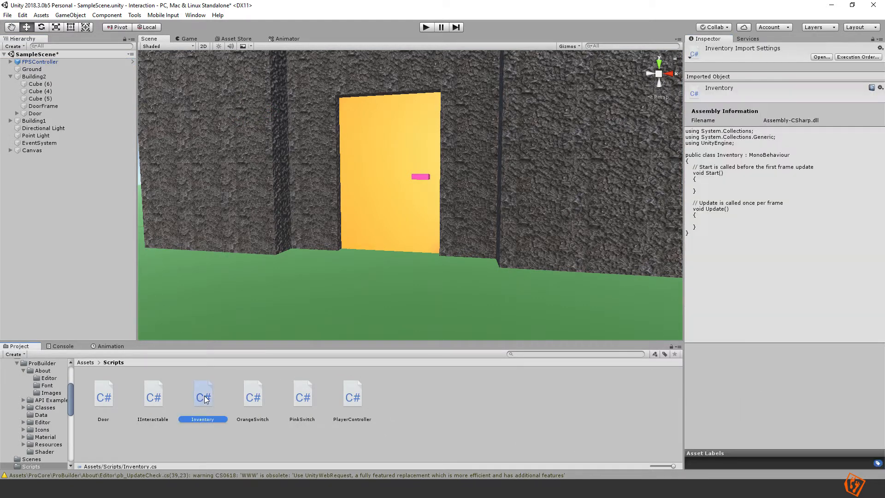
pyautogui.doubleClick(202, 395)
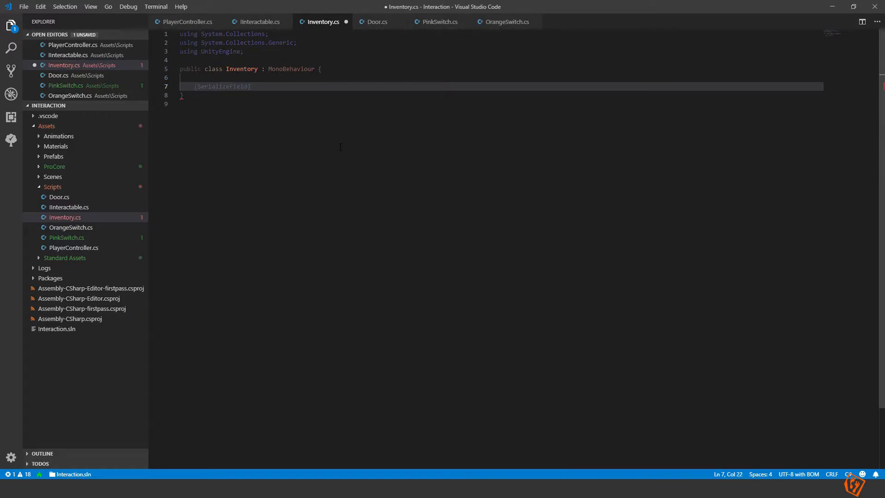
# Step: Declare a private serialized List<int> keyIds field in Inventory.cs
pyautogui.write('private')
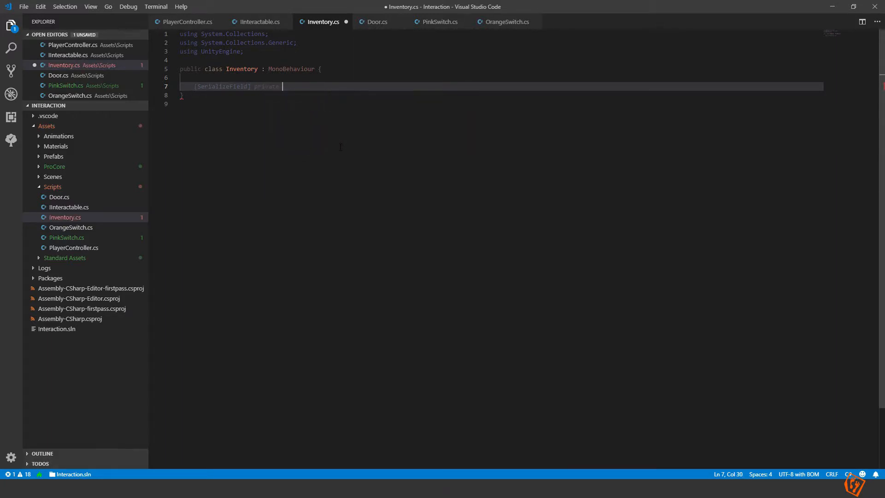
pyautogui.write('List<I')
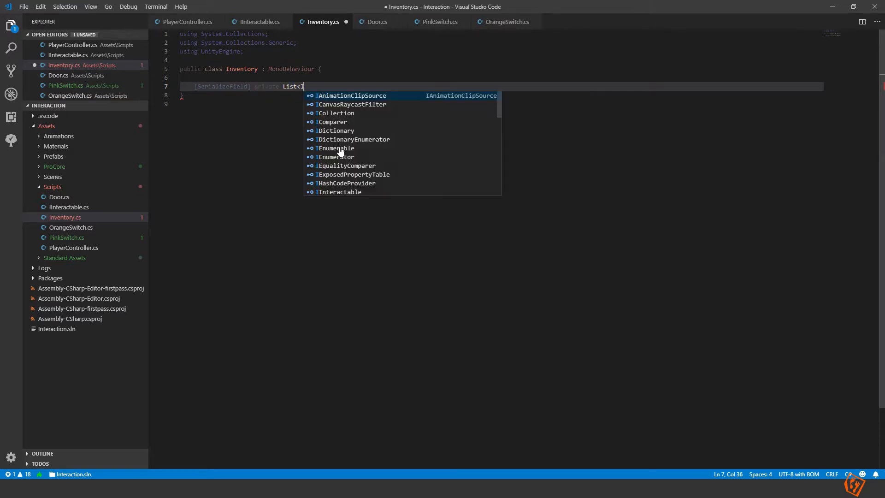
pyautogui.write('int> ke')
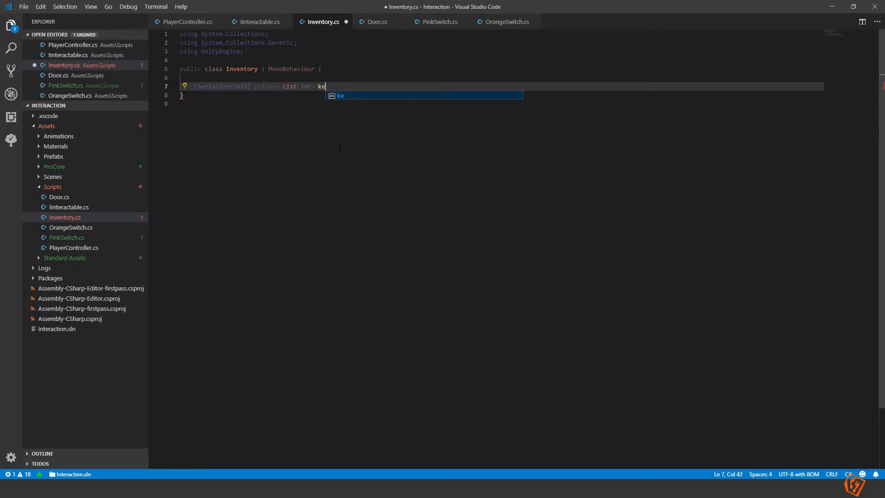
pyautogui.write('yIds;')
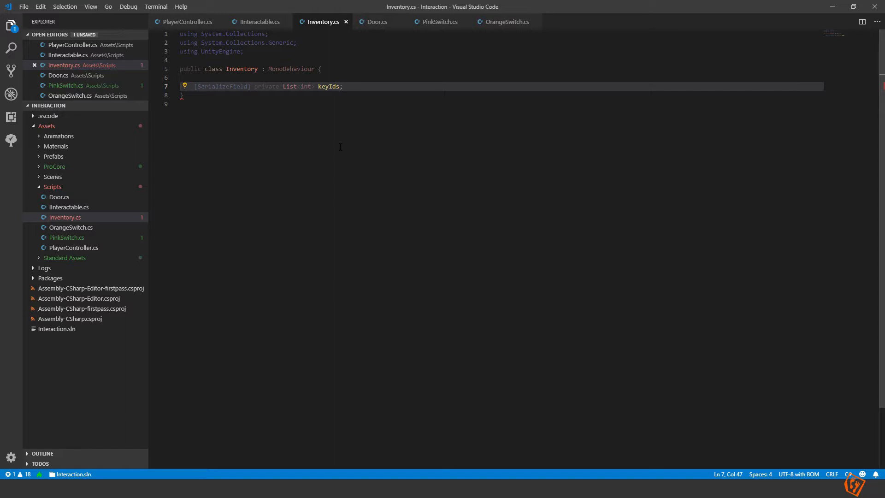
pyautogui.press('Enter')
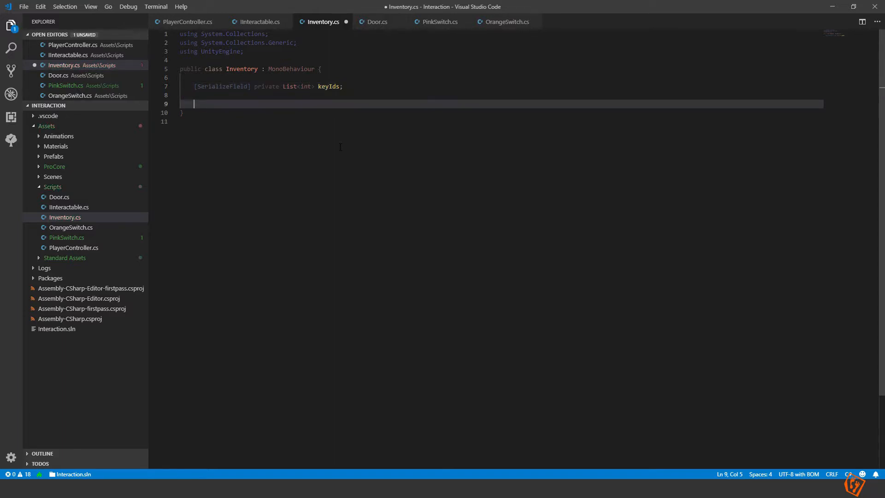
# Step: Write public bool ContainsKey(int keyId) returning keyIds.Contains(keyId) and save
pyautogui.write('public')
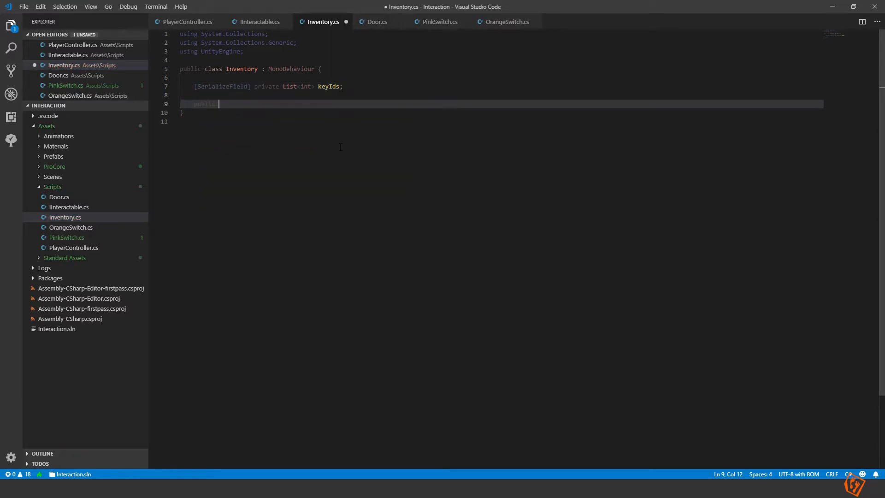
pyautogui.write('Cont')
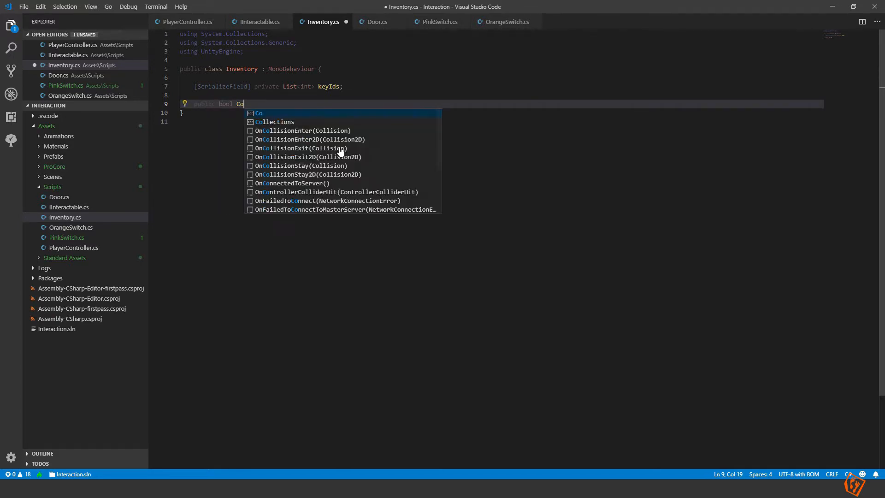
pyautogui.write('ntainsKey/')
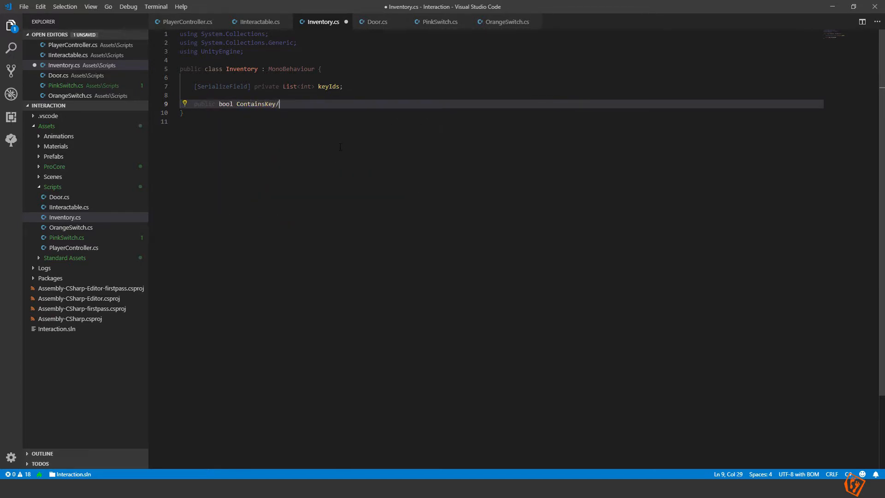
pyautogui.write('(int keyId) {')
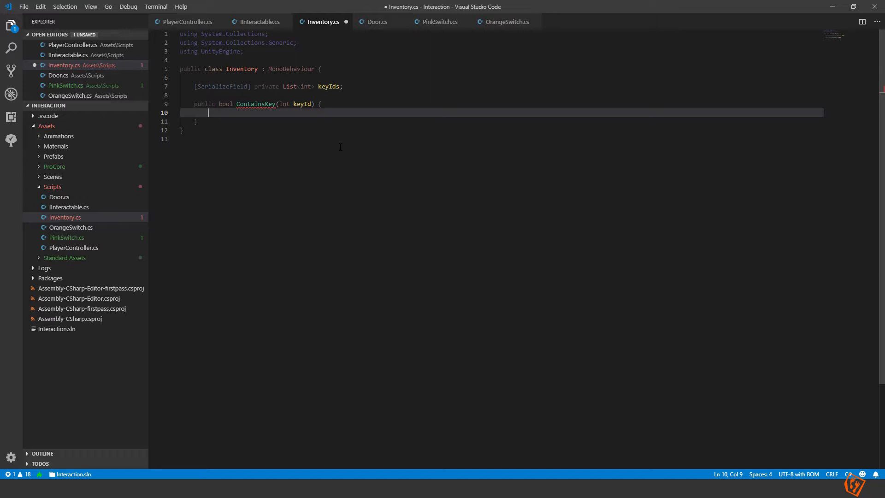
pyautogui.write('if(keyIds.')
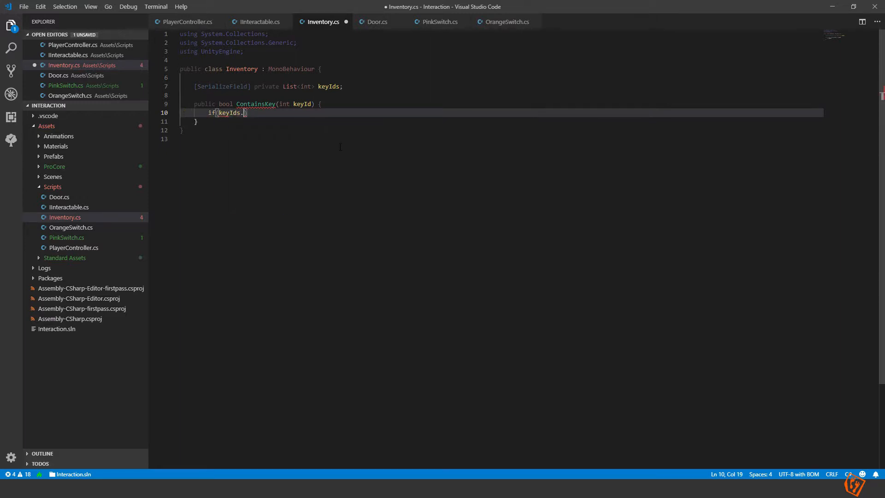
pyautogui.write('Contains()')
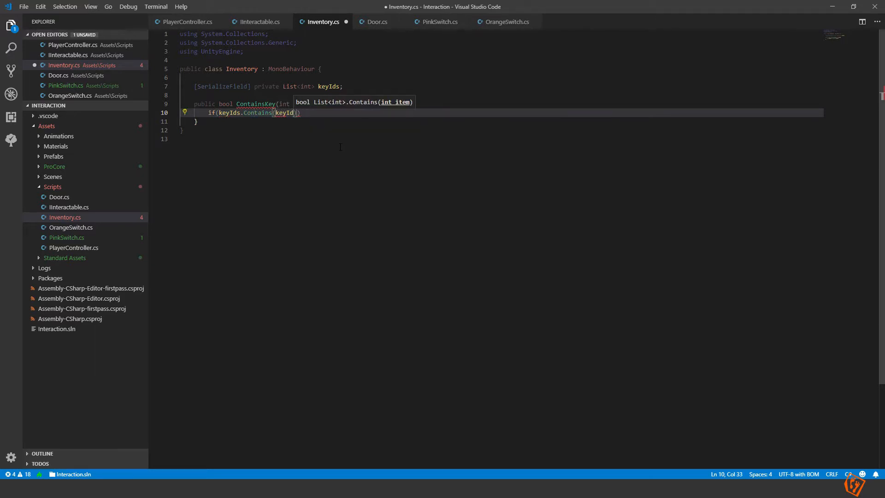
pyautogui.write('keyId) {')
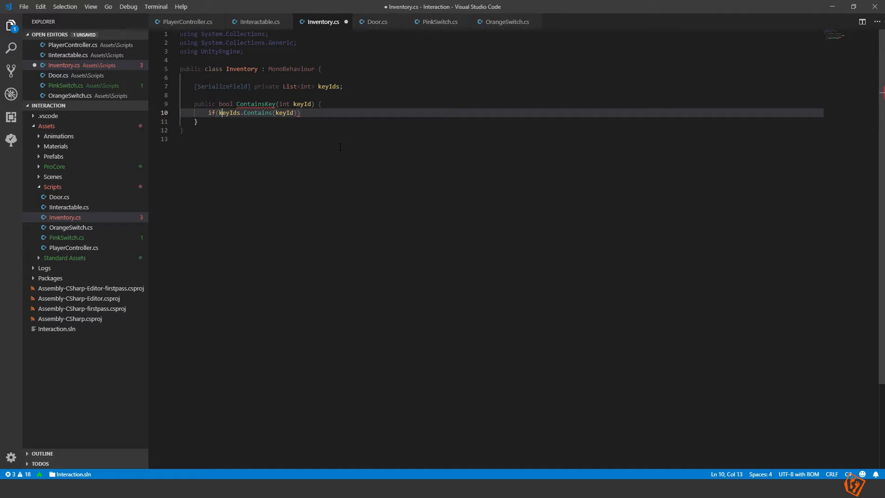
pyautogui.press('Backspace')
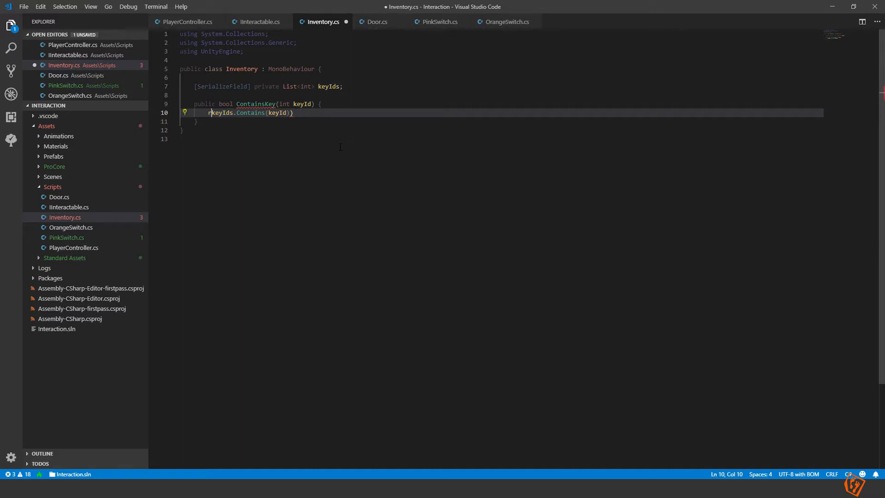
pyautogui.write('eturn')
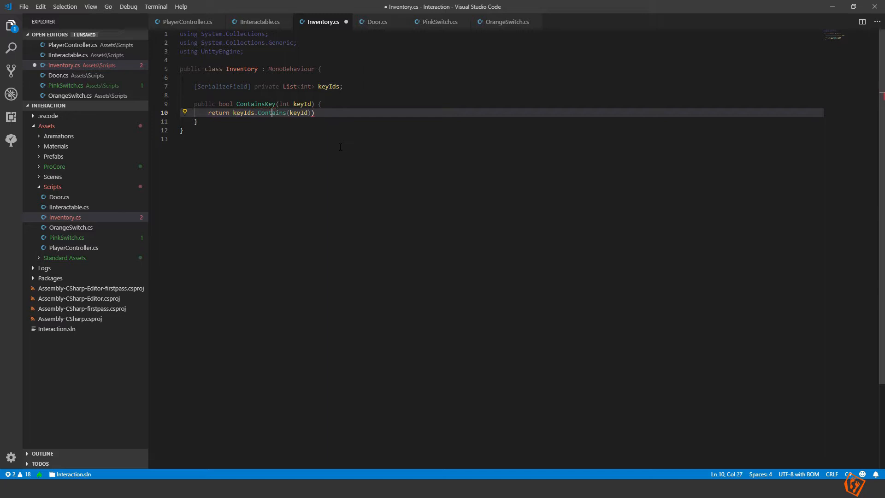
pyautogui.write(';')
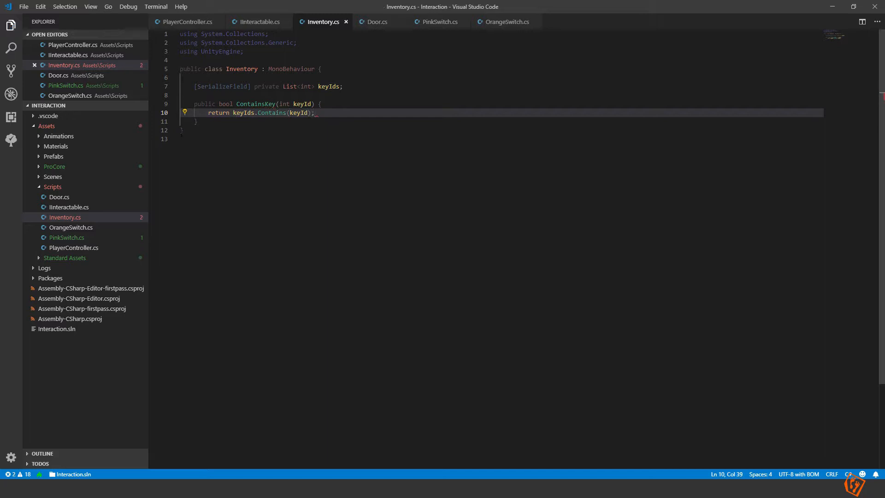
pyautogui.doubleClick(244, 112)
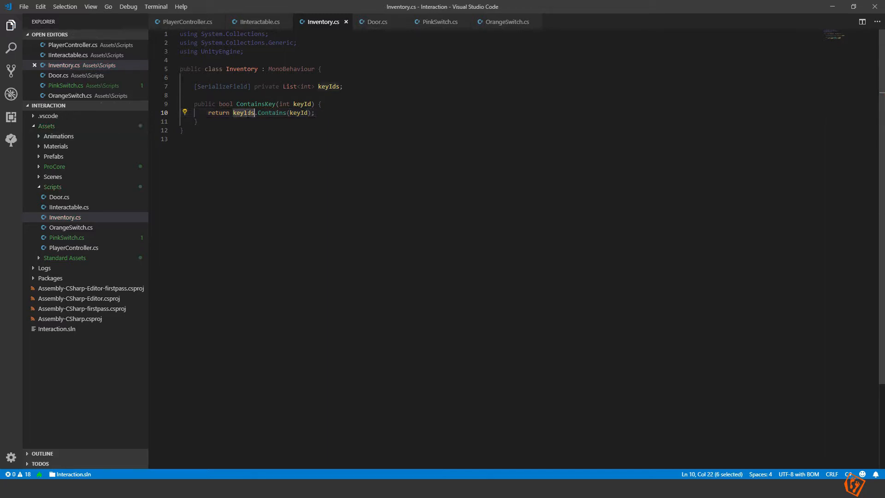
pyautogui.doubleClick(298, 112)
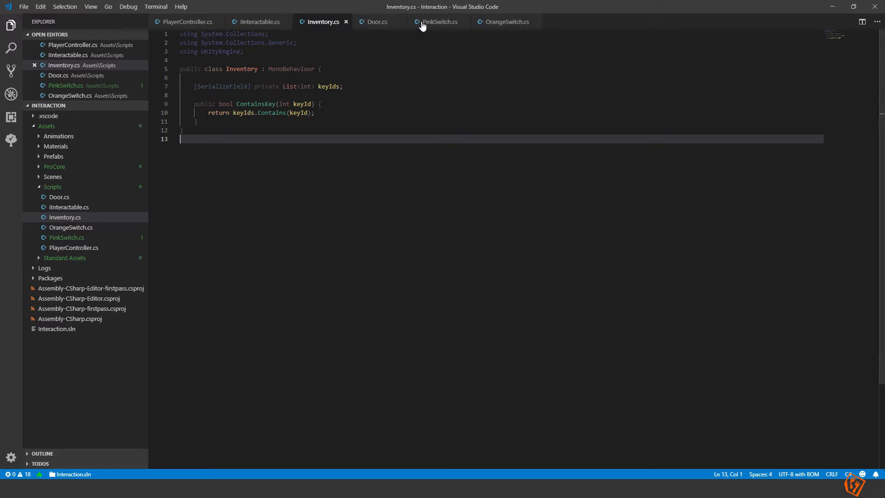
pyautogui.moveTo(370, 26)
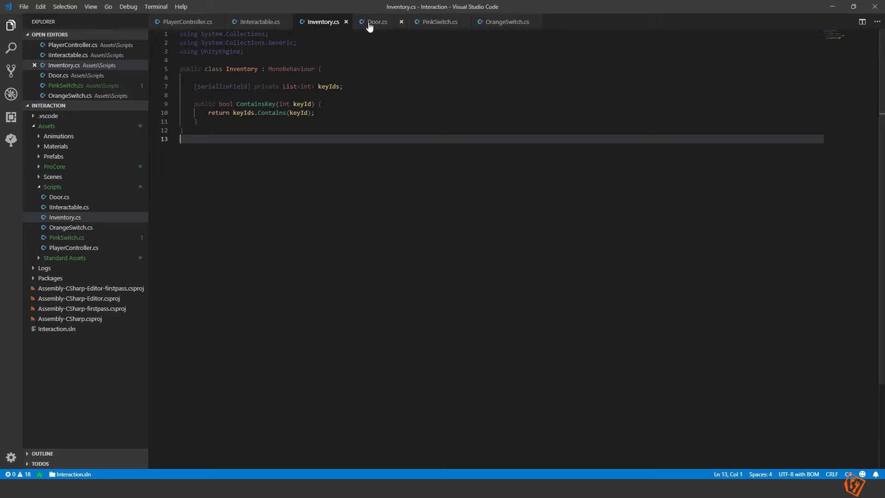
# Step: Draft if(interactingObject.GetComponent<Inventory>().Conta… in Door's Interact, then delete it, leaving a blank line above the isOpen check
pyautogui.click(376, 21)
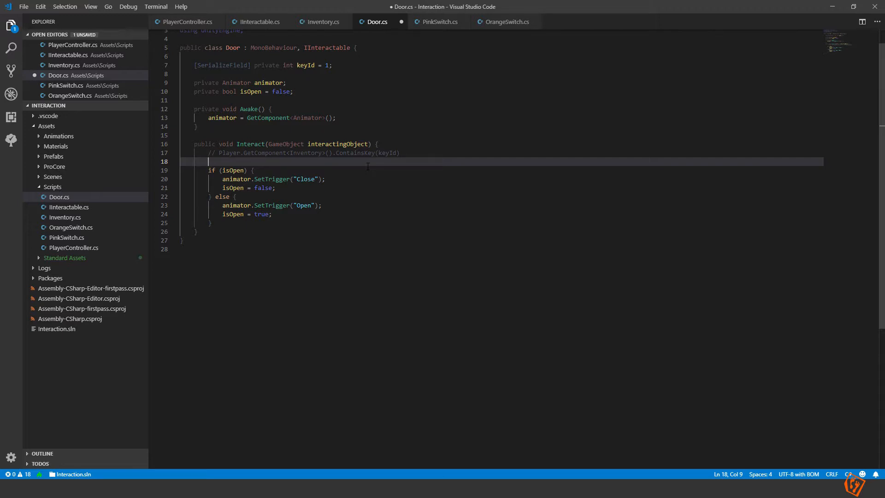
pyautogui.write('if(')
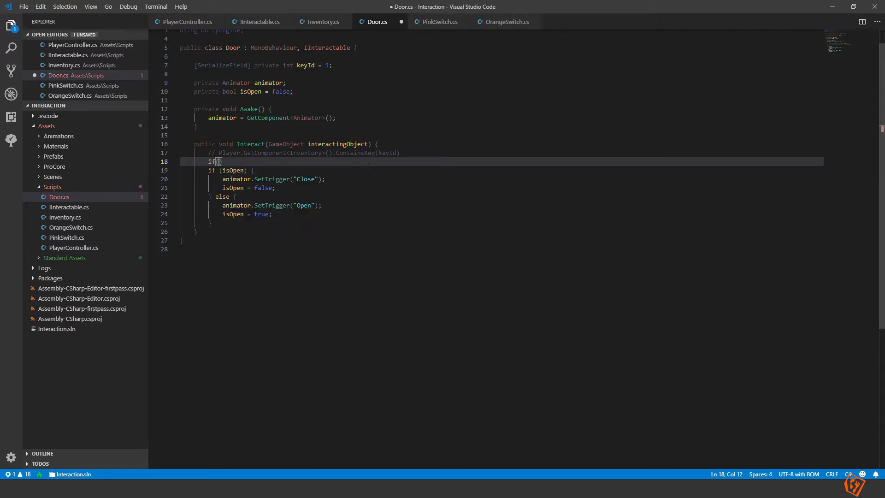
pyautogui.write('interactingObject')
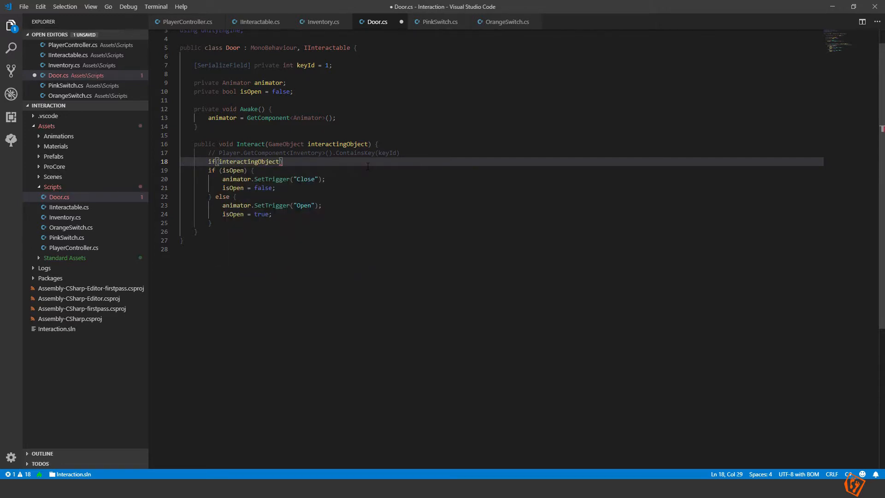
pyautogui.write('.Get')
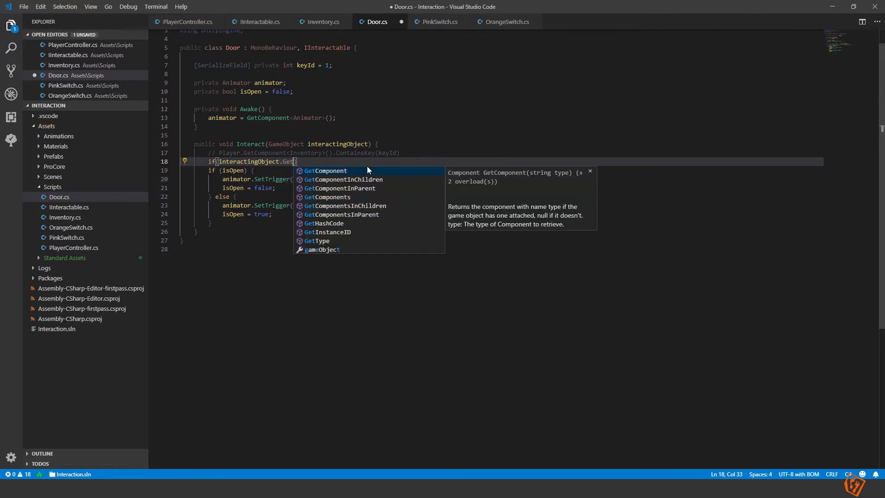
pyautogui.write('Component<Inventory')
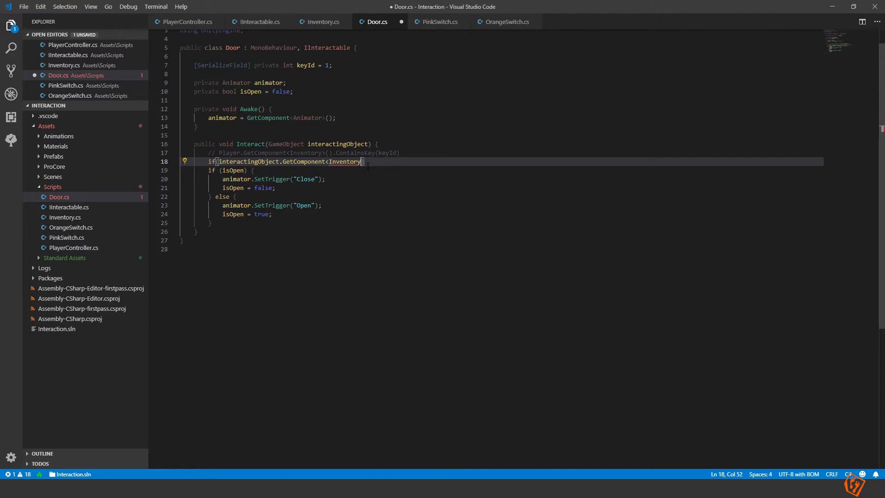
pyautogui.write('()')
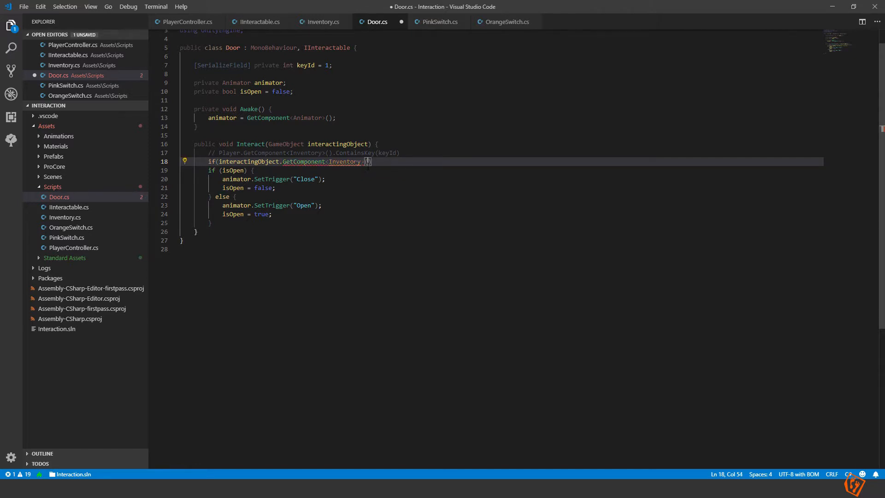
pyautogui.write('.ContainsKey')
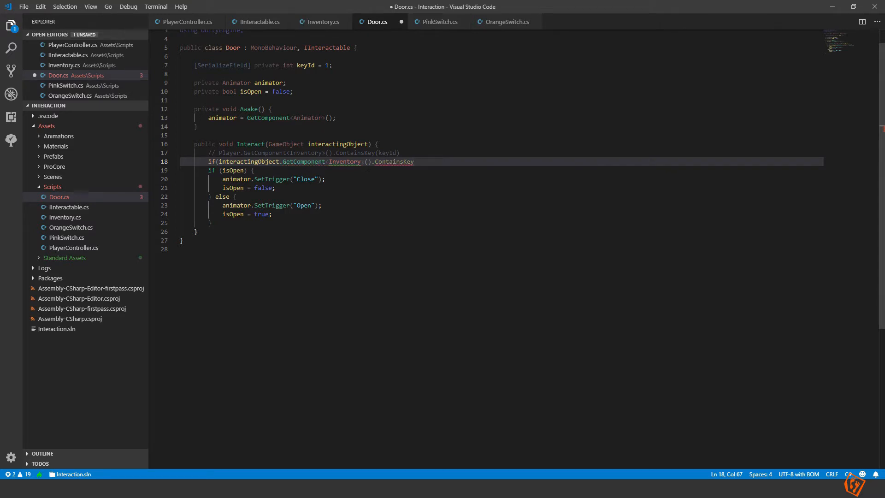
pyautogui.press('Enter')
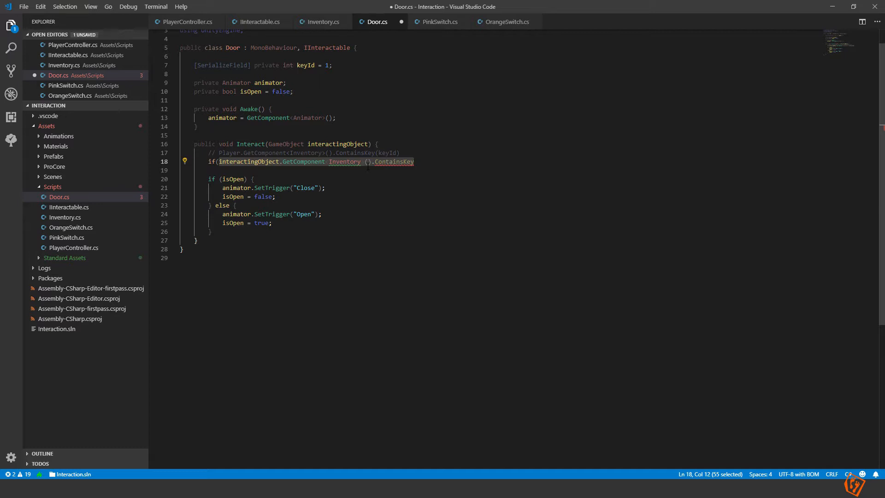
pyautogui.press('Delete')
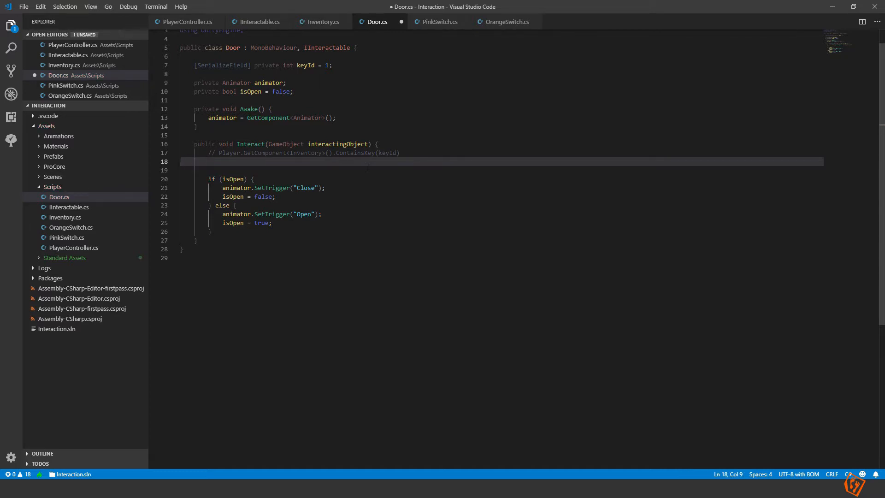
# Step: Store interactingObject.GetComponent<Inventory>() in a local Inventory inventory variable in Door's Interact
pyautogui.write('Inventory')
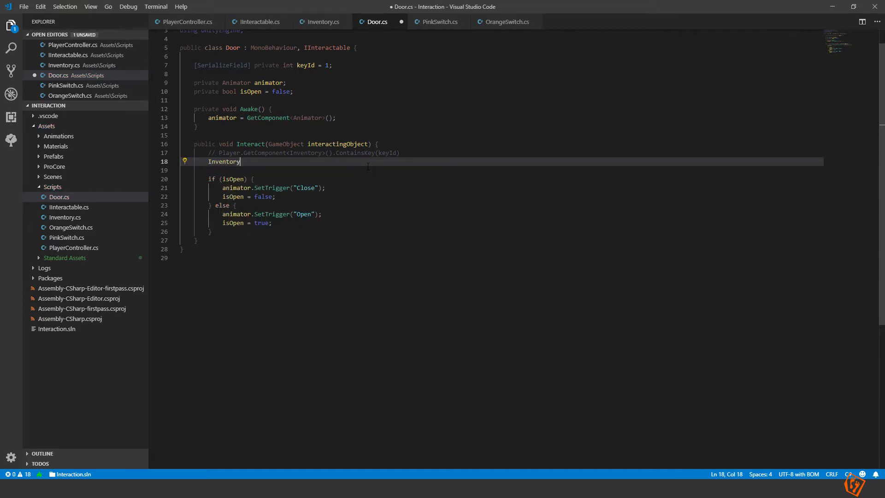
pyautogui.write('inventory =')
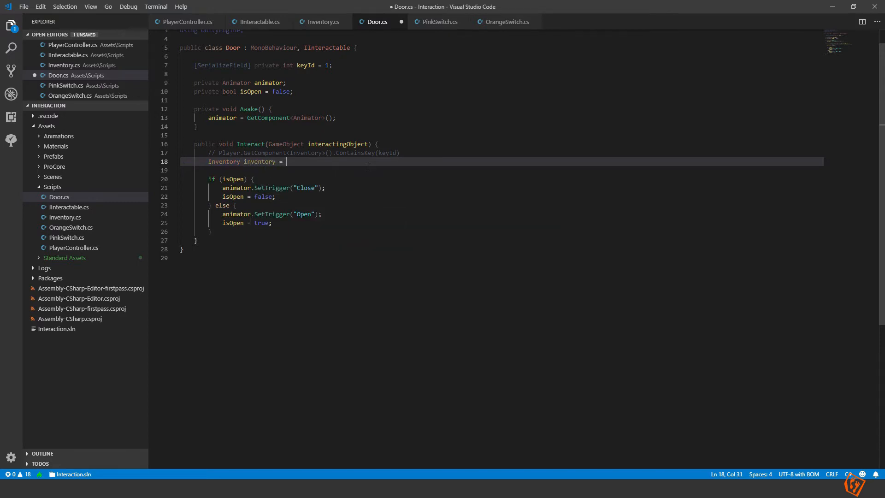
pyautogui.write('interactingObject.get')
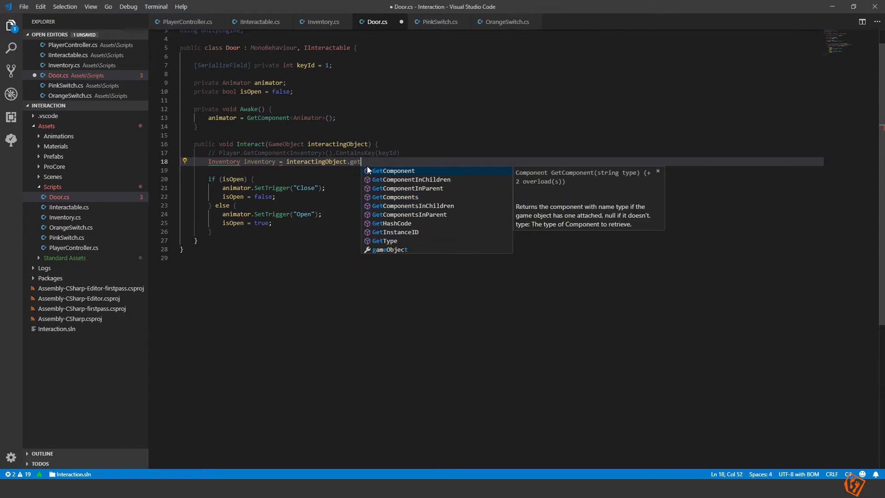
pyautogui.write('Component<Intera')
pyautogui.click(501, 170)
pyautogui.write('iu')
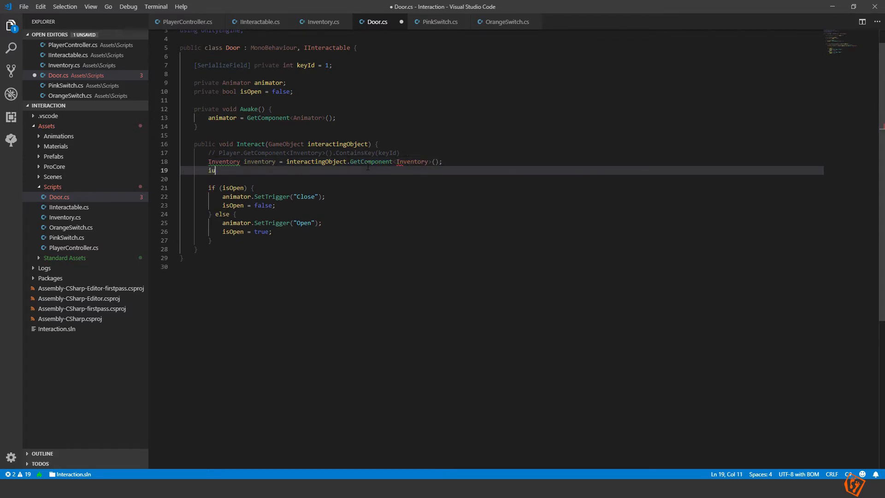
# Step: Wrap the open/close toggle in if (inventory != null), else Debug.Log("no inventory found")
pyautogui.write('if(')
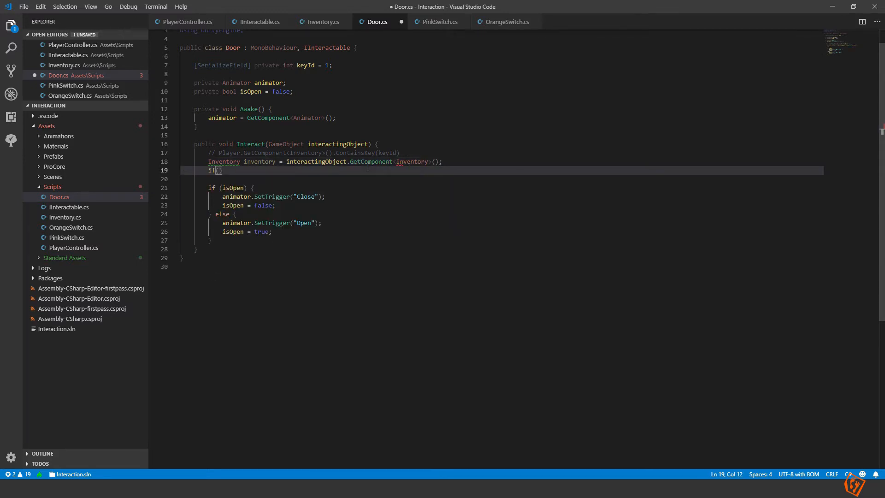
pyautogui.write('inventory')
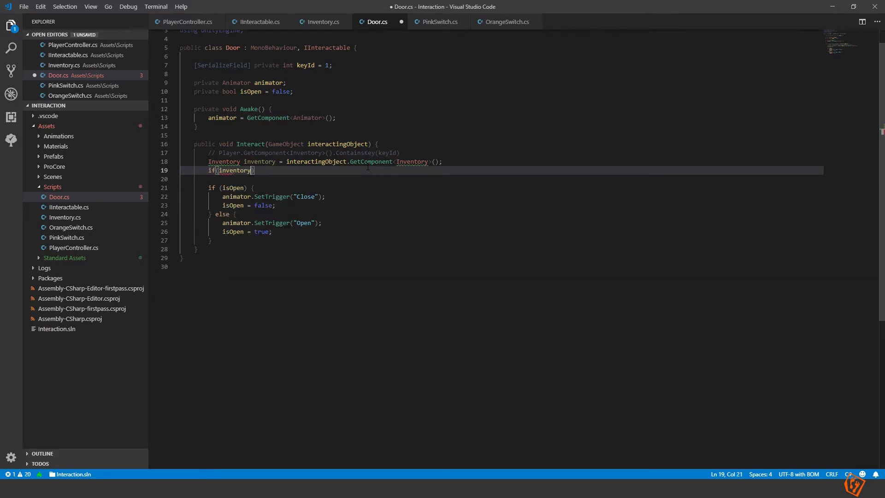
pyautogui.write('!= null)')
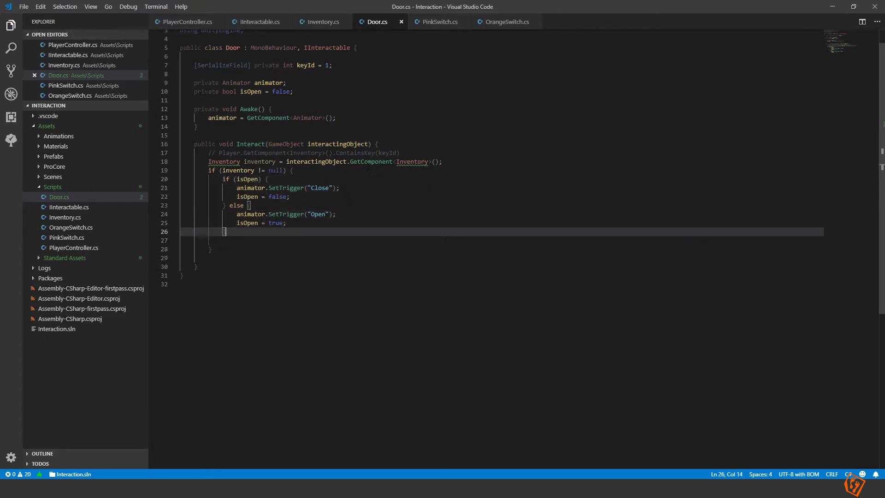
pyautogui.write('EventSystemChecker')
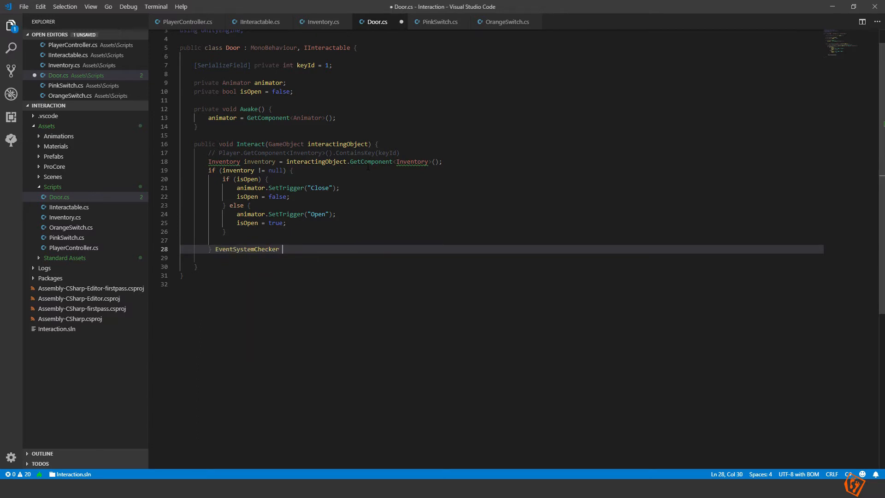
pyautogui.write('else {')
pyautogui.write('Debug.Log')
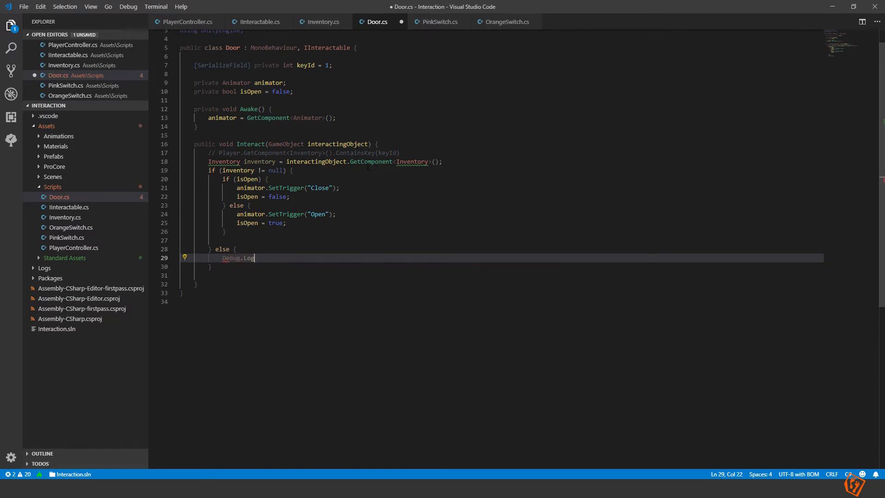
pyautogui.write('("")')
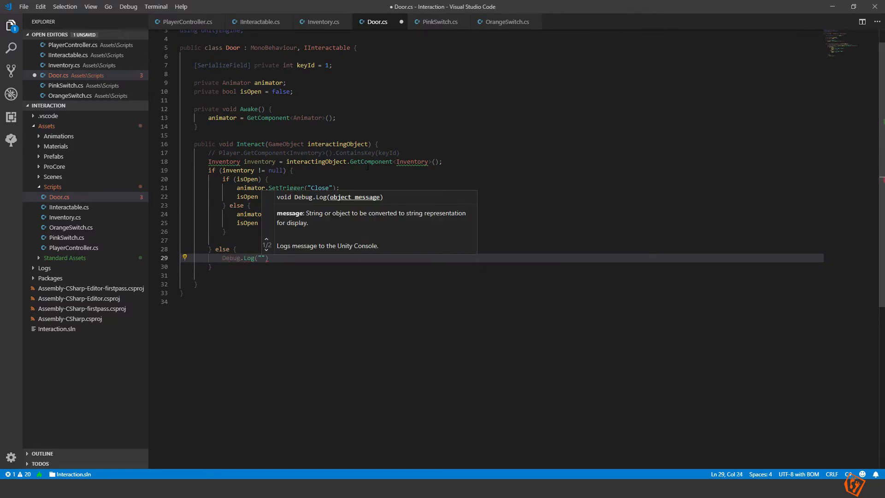
pyautogui.write('no inventory found')
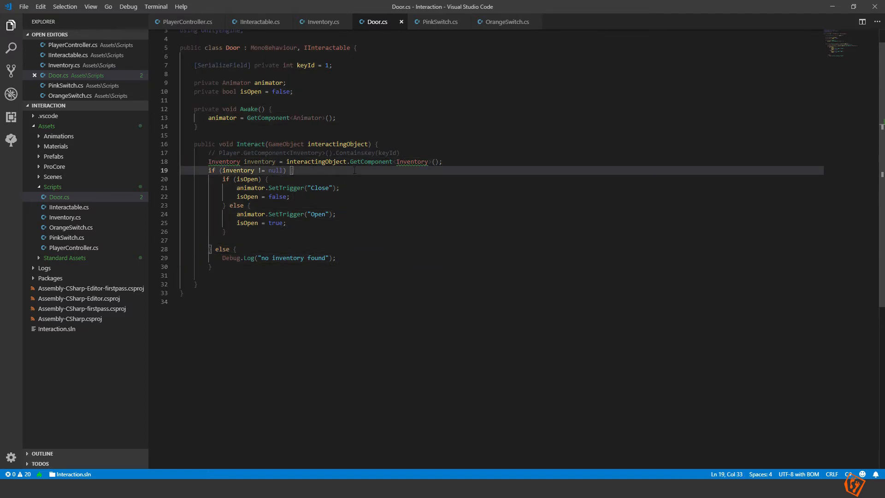
# Step: Wrap the door's open/close block inside if (inventory.ContainsKey(keyId))
pyautogui.write('if()')
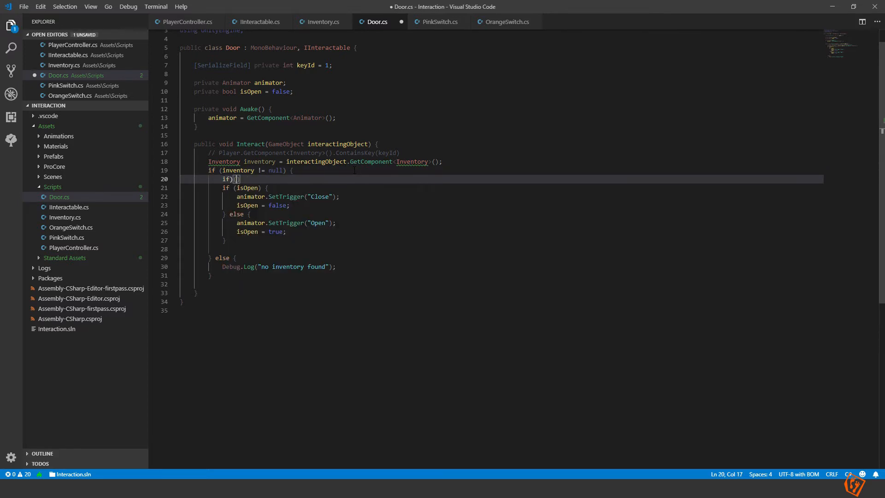
pyautogui.write('inventory.ContainsKey(keyI')
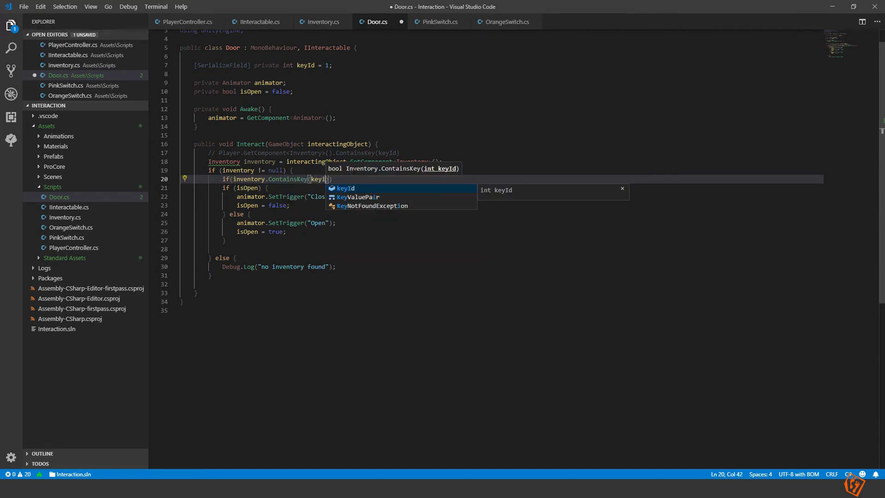
pyautogui.press('Tab')
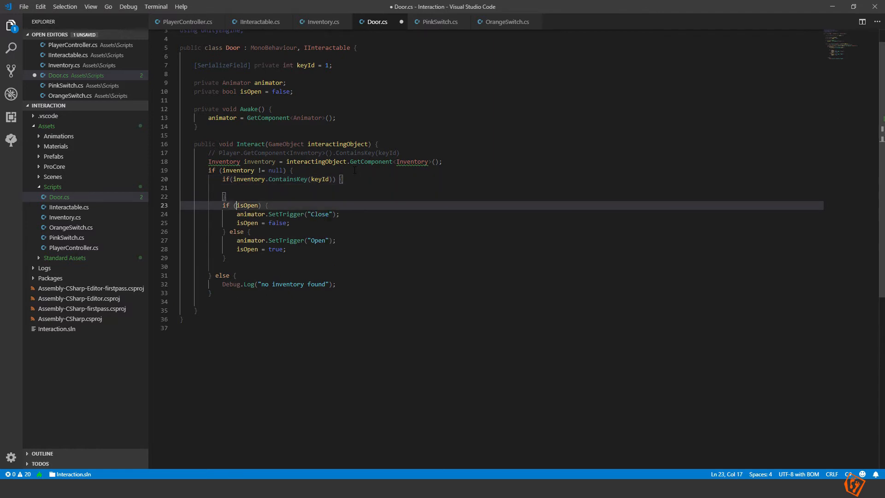
pyautogui.moveTo(234, 205); pyautogui.dragTo(223, 257)
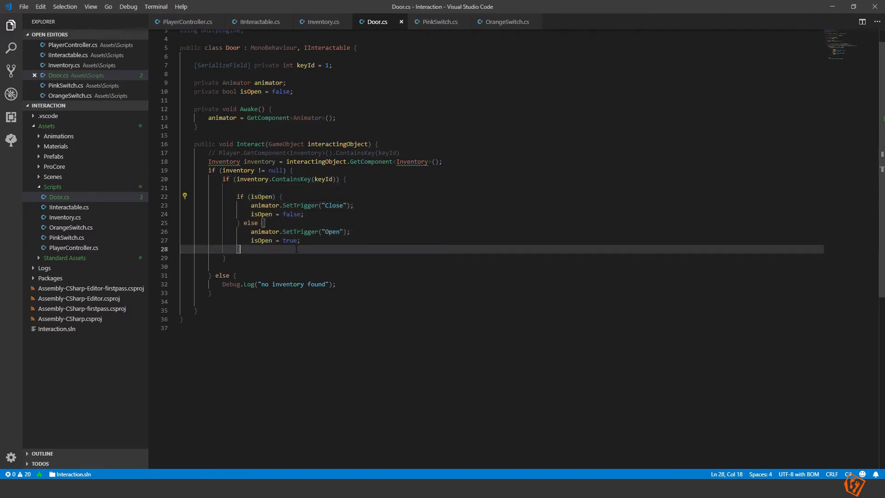
# Step: Add an else branch that logs "Wrong key" via Debug.Log and save Door.cs
pyautogui.write('else {')
pyautogui.write('Debug.Log(')
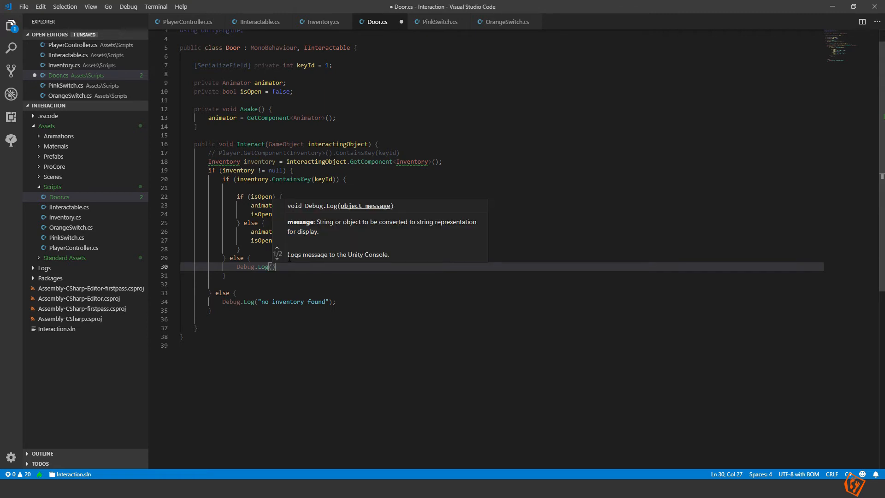
pyautogui.write('Wronk')
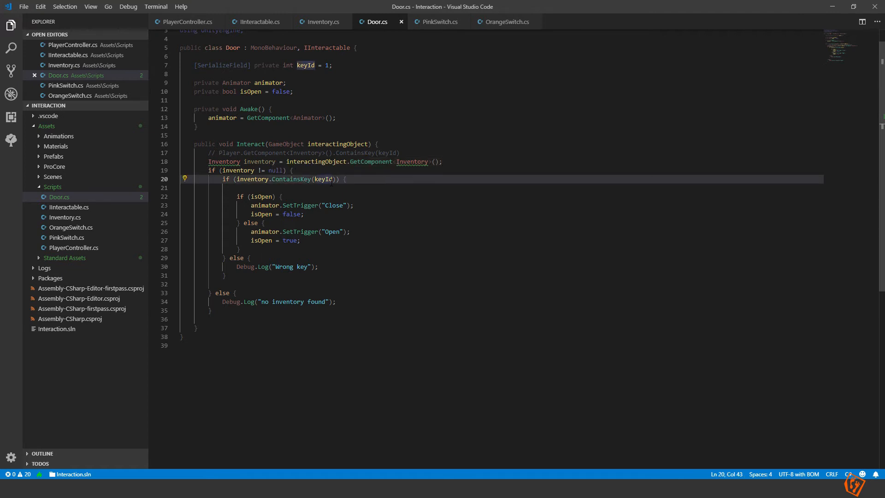
pyautogui.moveTo(210, 222)
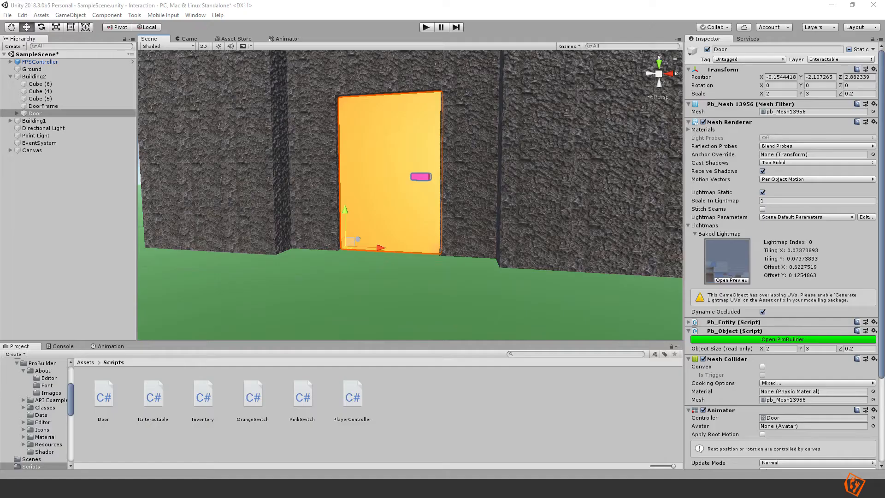
# Step: Play the scene in Game view with the Console shown, interact with the door, then inspect the player's inventory
pyautogui.click(40, 92)
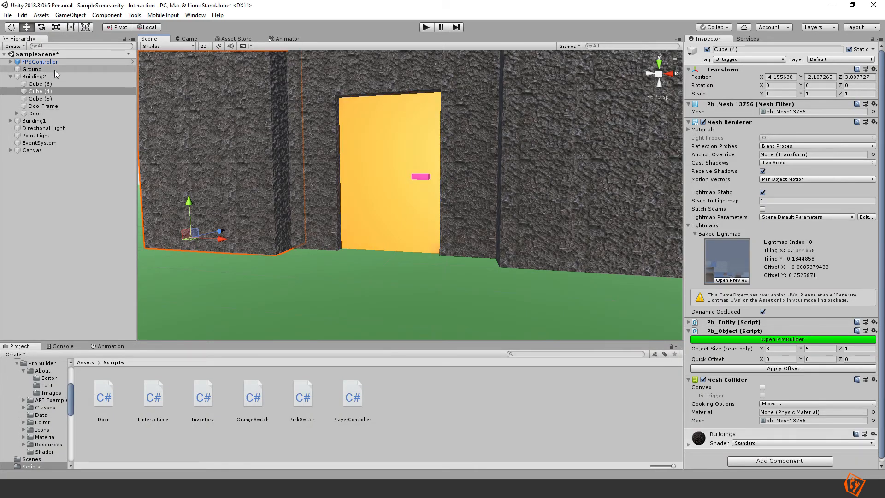
pyautogui.click(31, 70)
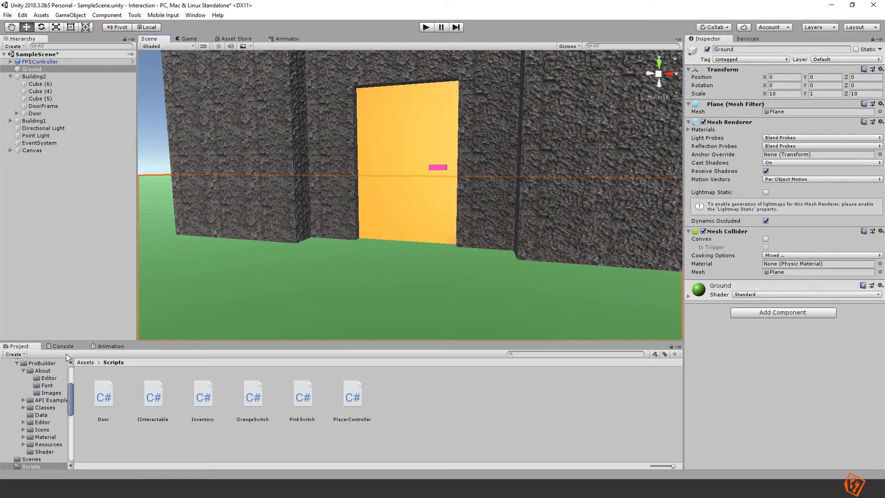
pyautogui.click(61, 346)
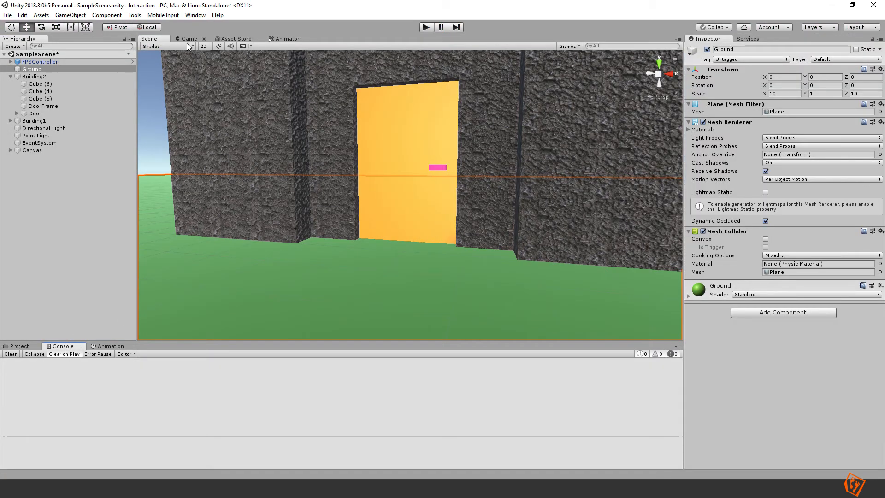
pyautogui.click(189, 39)
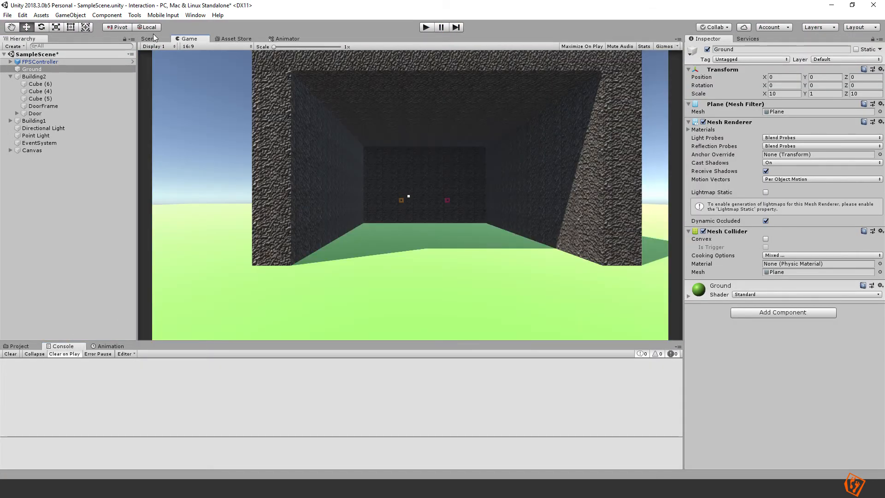
pyautogui.click(148, 39)
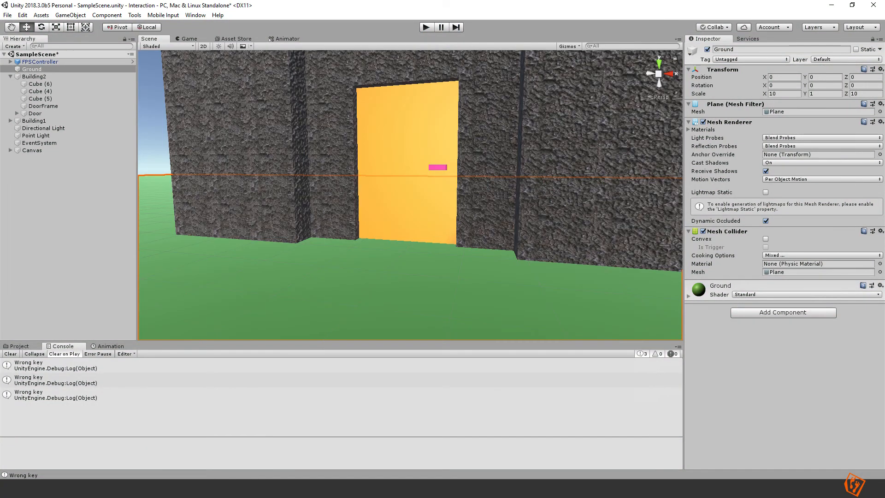
pyautogui.click(38, 61)
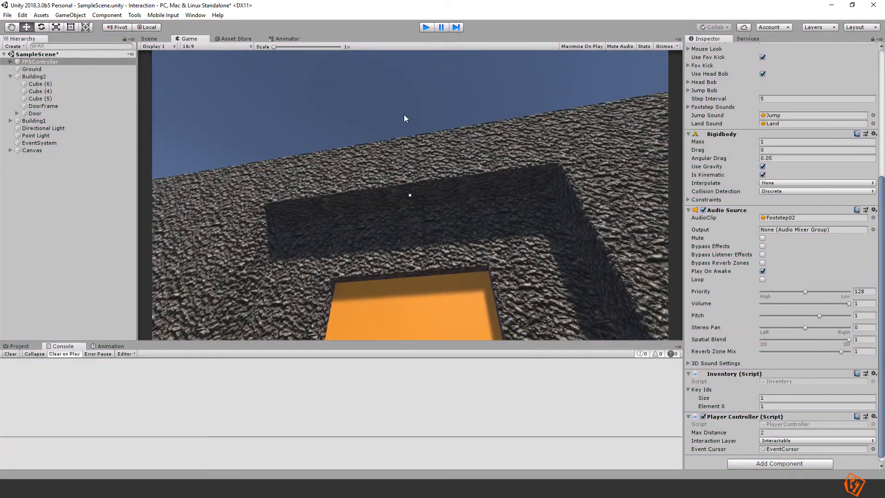
# Step: Run the game again and interact with the door while the inventory holds key id 1
pyautogui.click(148, 39)
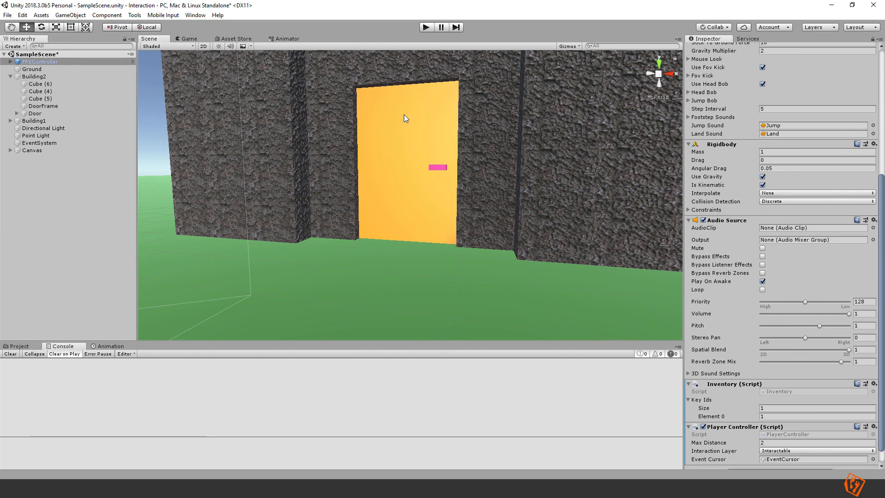
pyautogui.moveTo(443, 172)
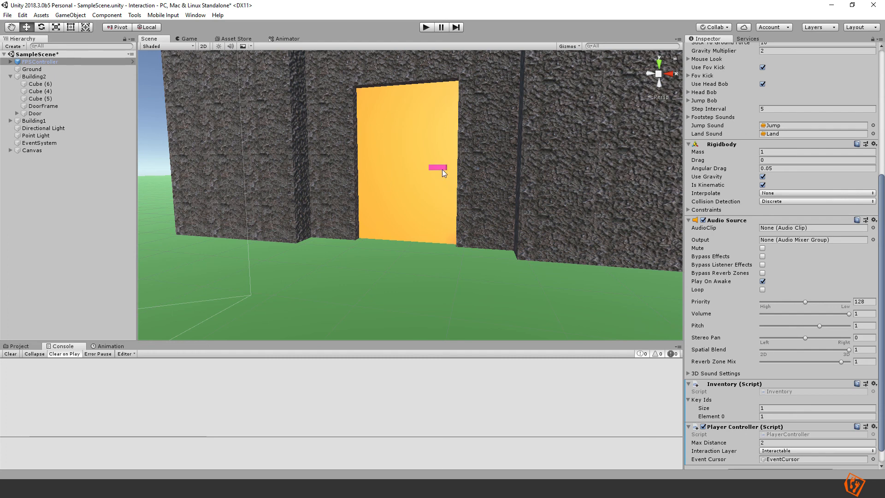
pyautogui.moveTo(390, 215)
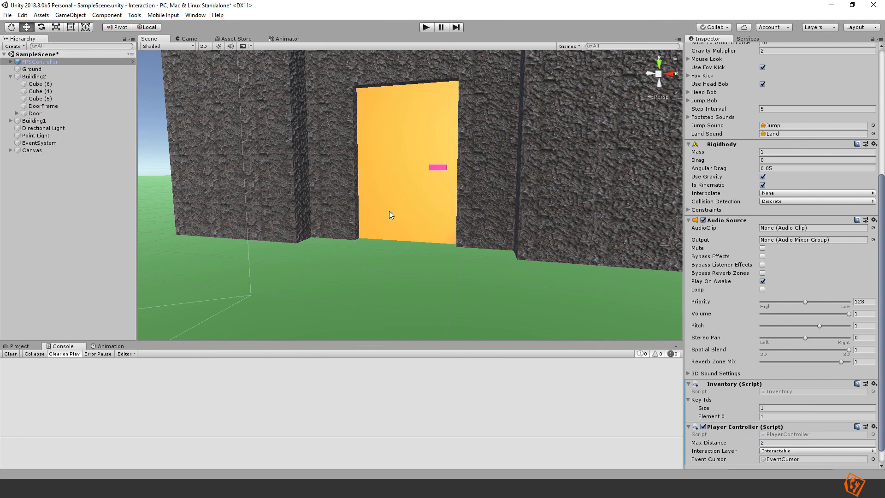